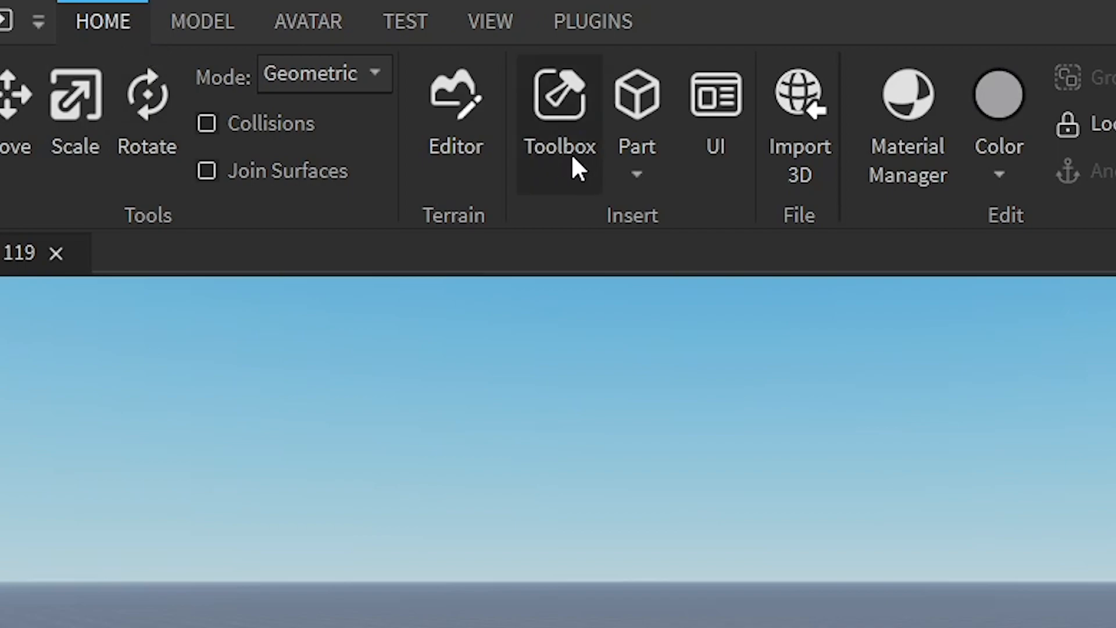
Search the Toolbox for the saved 'zombie' model.
{"action": "left_click", "coordinate": [558, 95]}
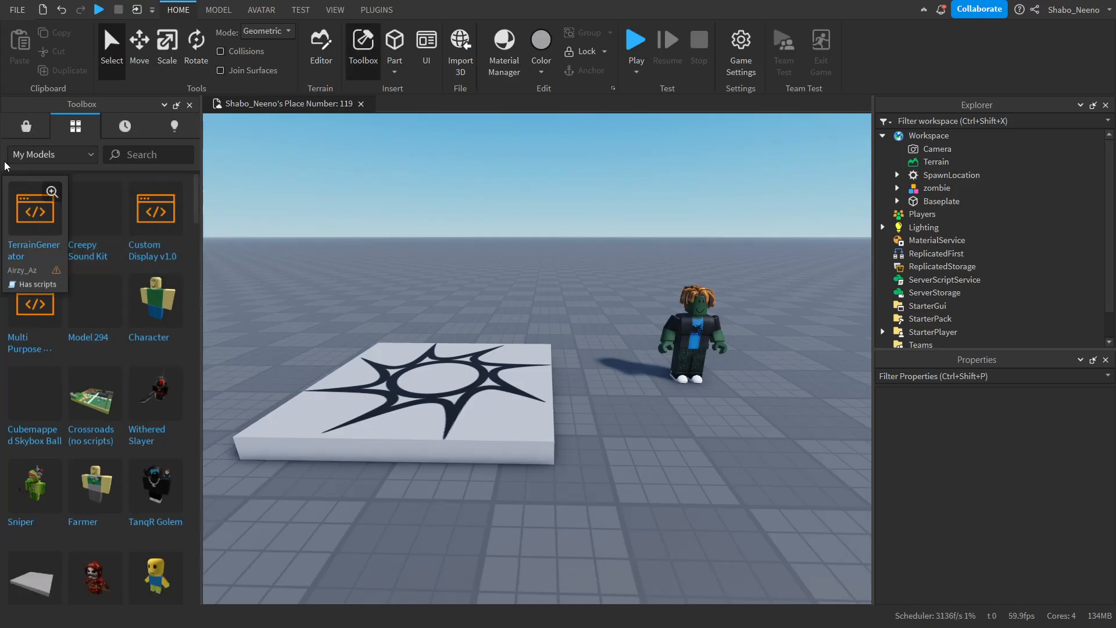
{"action": "type", "text": "zombie"}
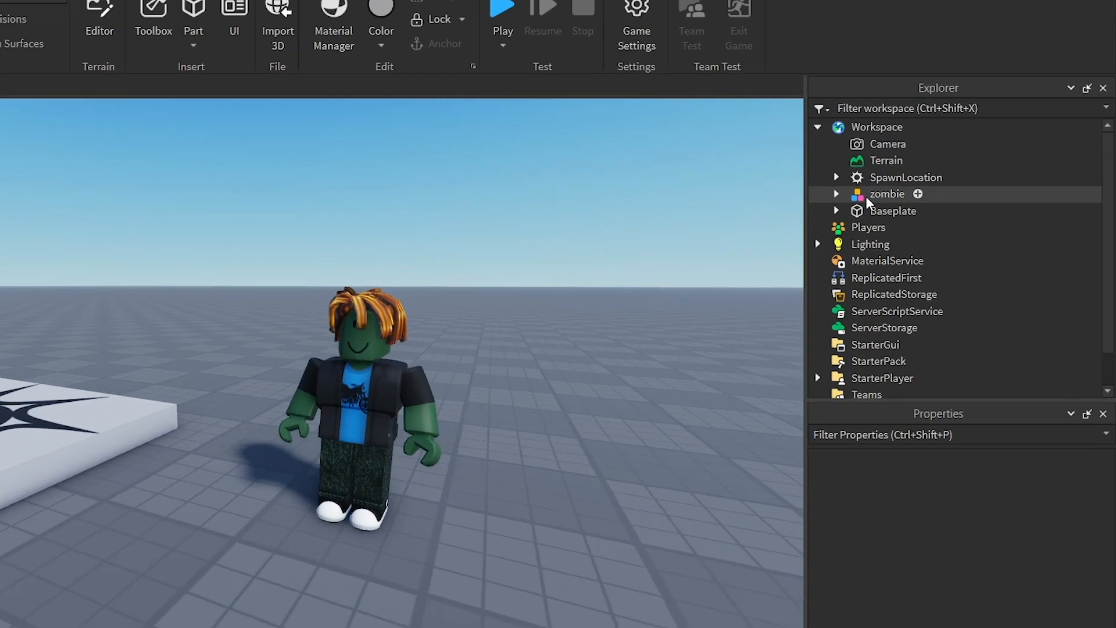
Insert a new Script into the zombie model via Insert Object.
{"action": "right_click", "coordinate": [886, 193]}
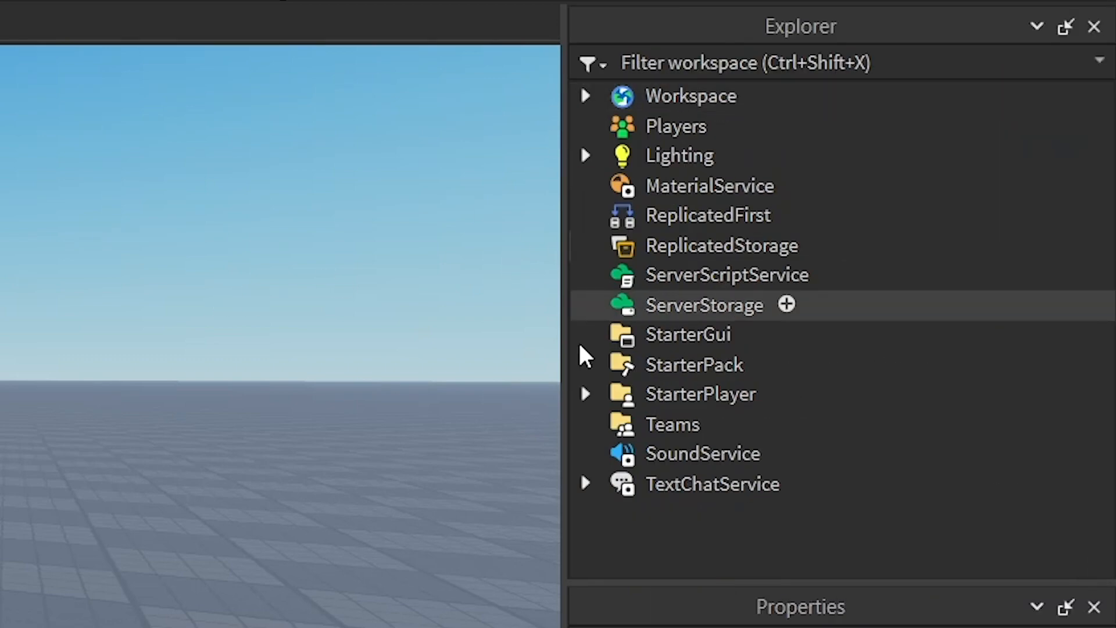
{"action": "left_click", "coordinate": [587, 96]}
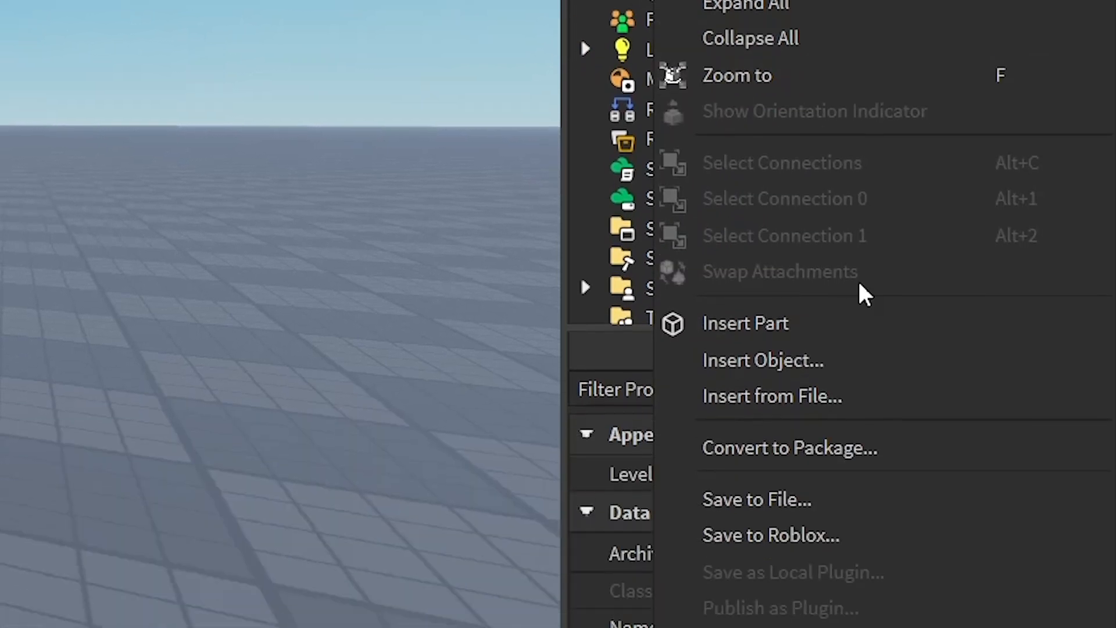
{"action": "left_click", "coordinate": [763, 360]}
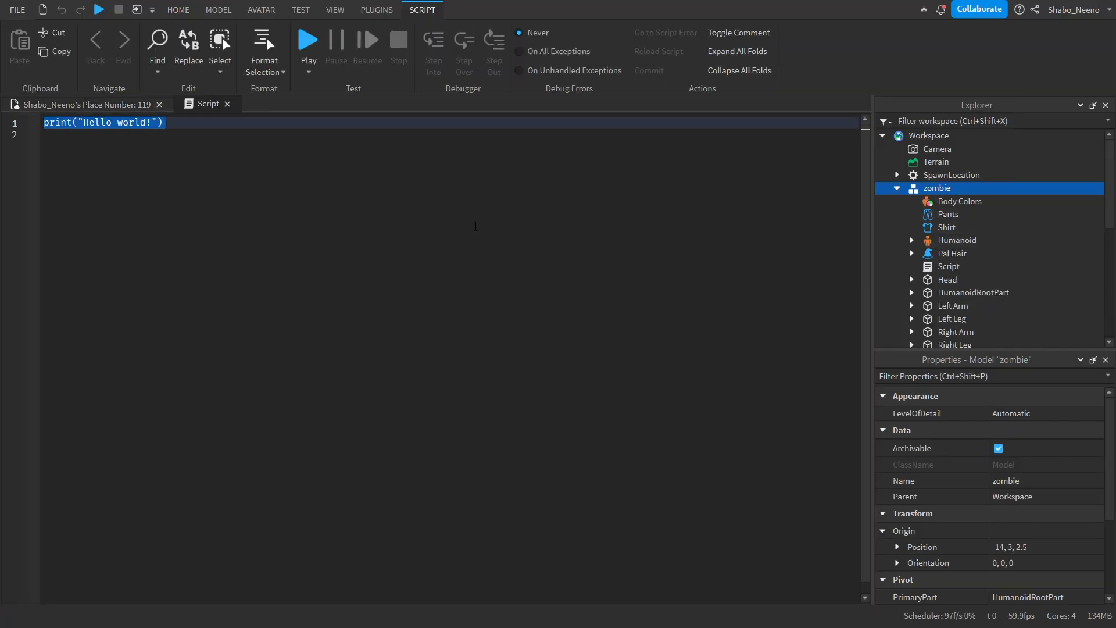
Declare local zombie = script.Parent, humanoid, and root = zombie:WaitForChild('HumanoidRootPart').
{"action": "type", "text": "local zombie = script"}
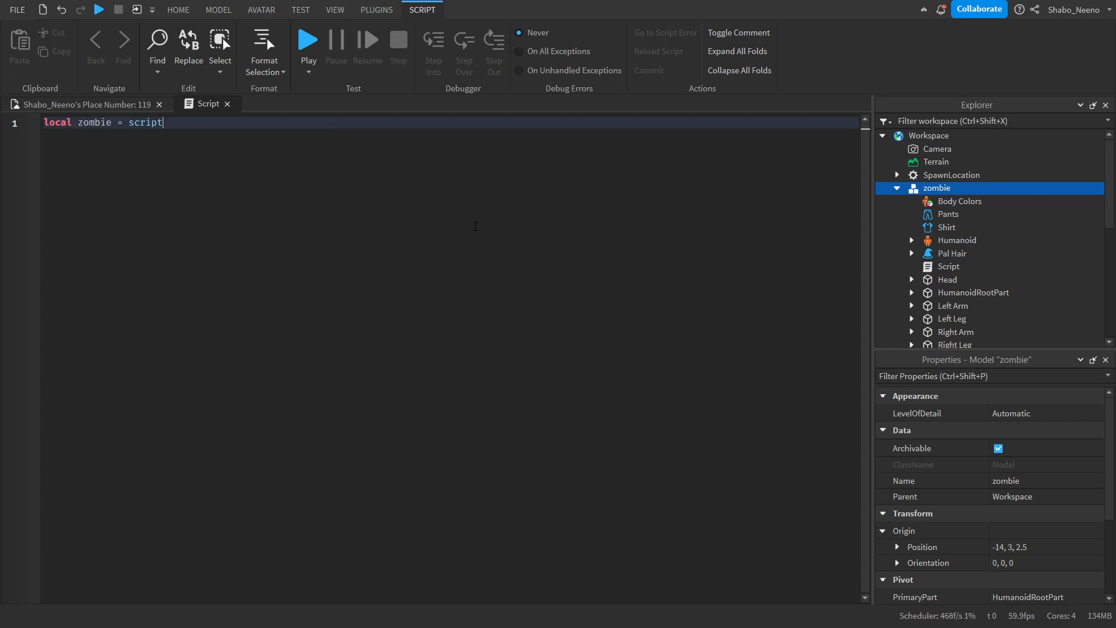
{"action": "type", "text": ".Parent"}
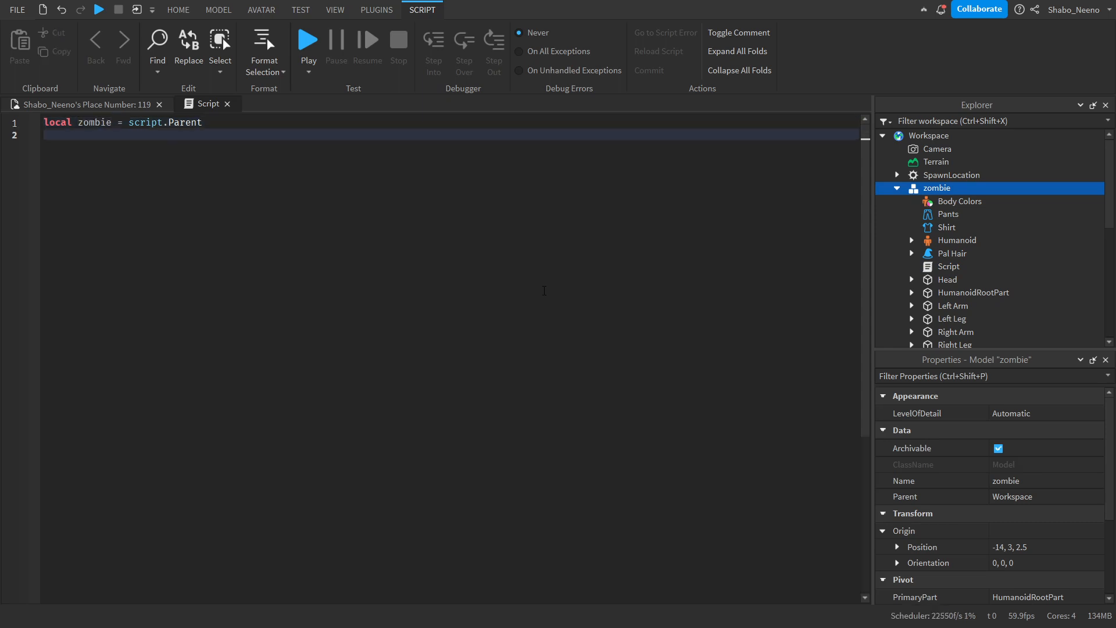
{"action": "mouse_move", "coordinate": [945, 300]}
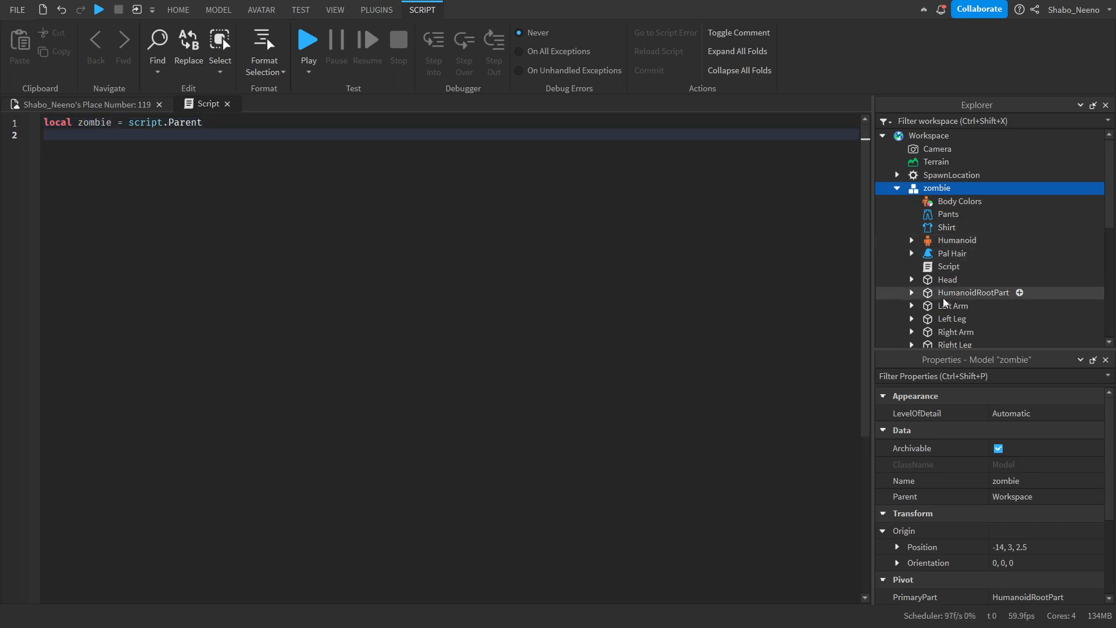
{"action": "type", "text": "local humanoid = zombie:WaitForChild('Humanoid"}
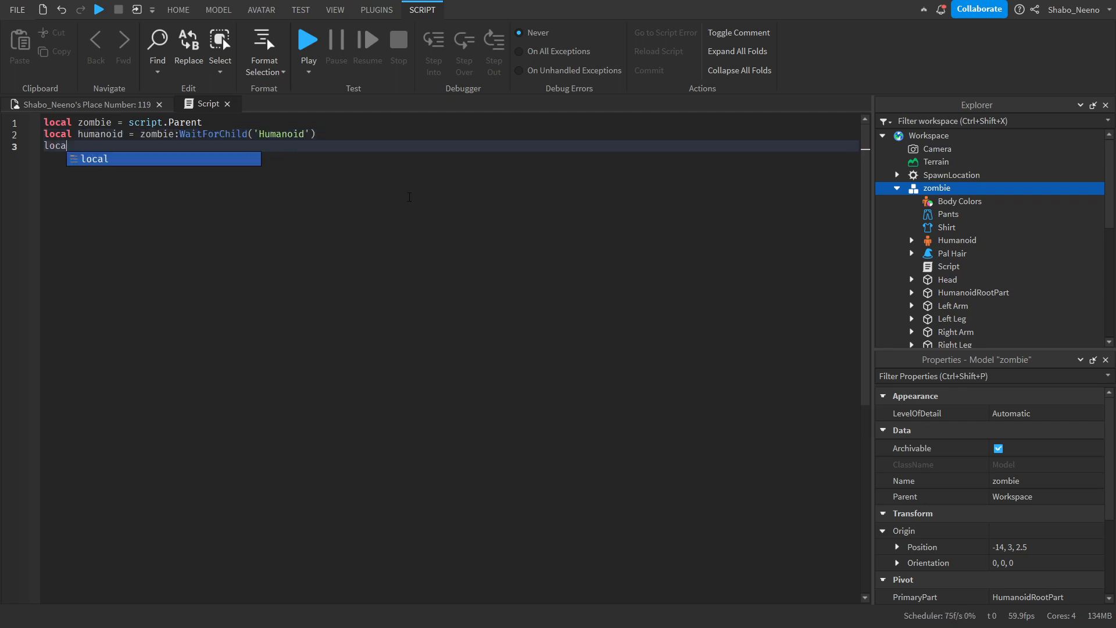
{"action": "type", "text": "root = zombie:W"}
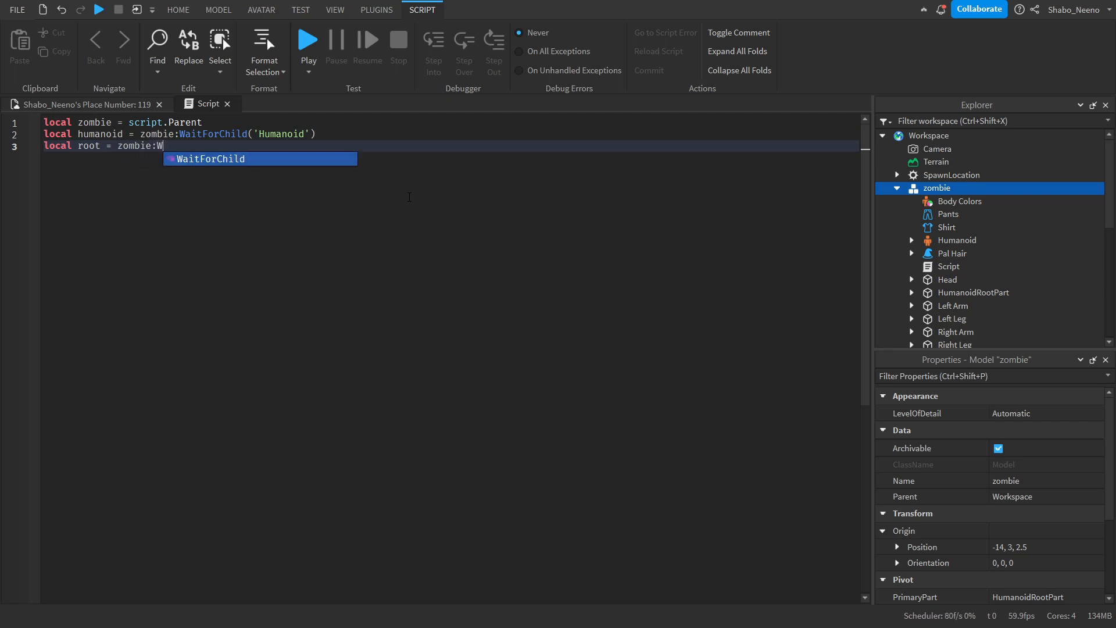
{"action": "type", "text": "aitForChild('HumanoidRootPart')"}
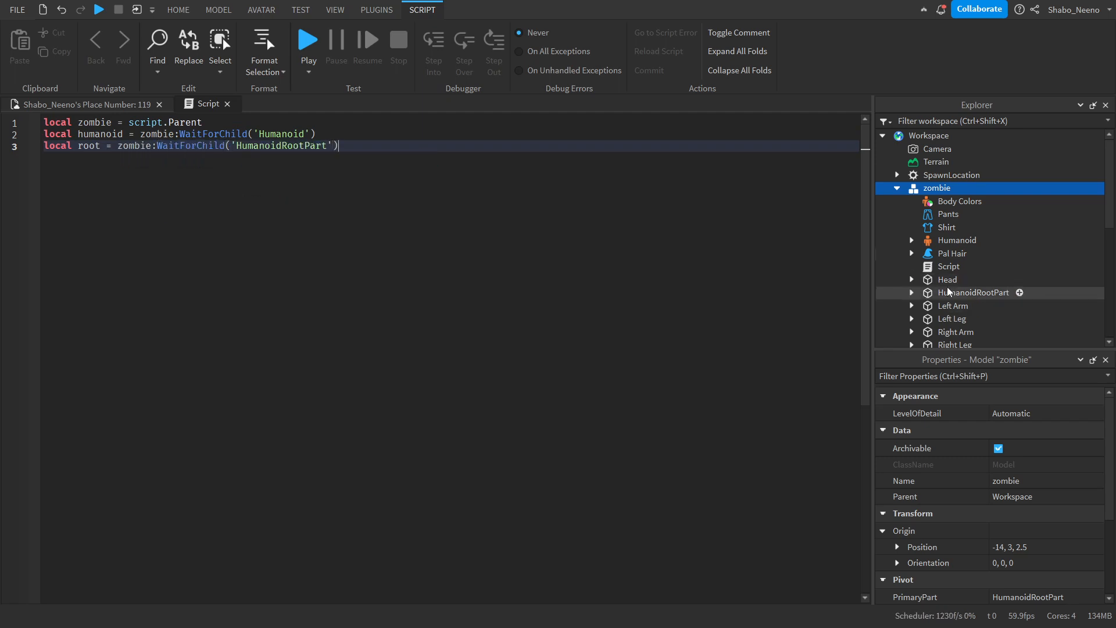
{"action": "left_click", "coordinate": [974, 293]}
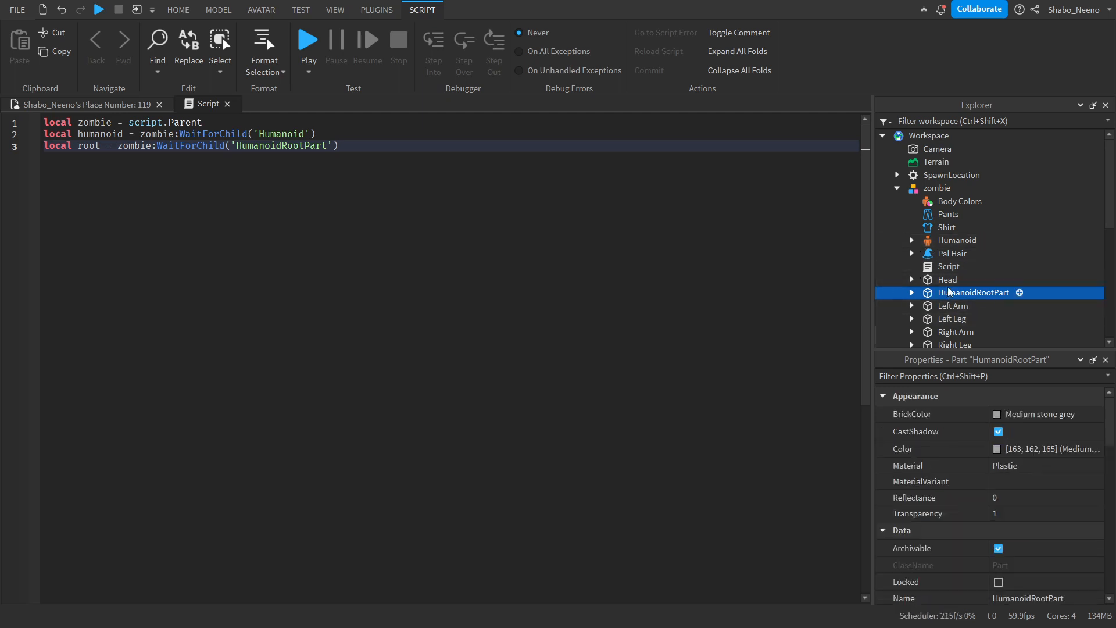
{"action": "scroll", "scroll_direction": "down", "scroll_amount": 3}
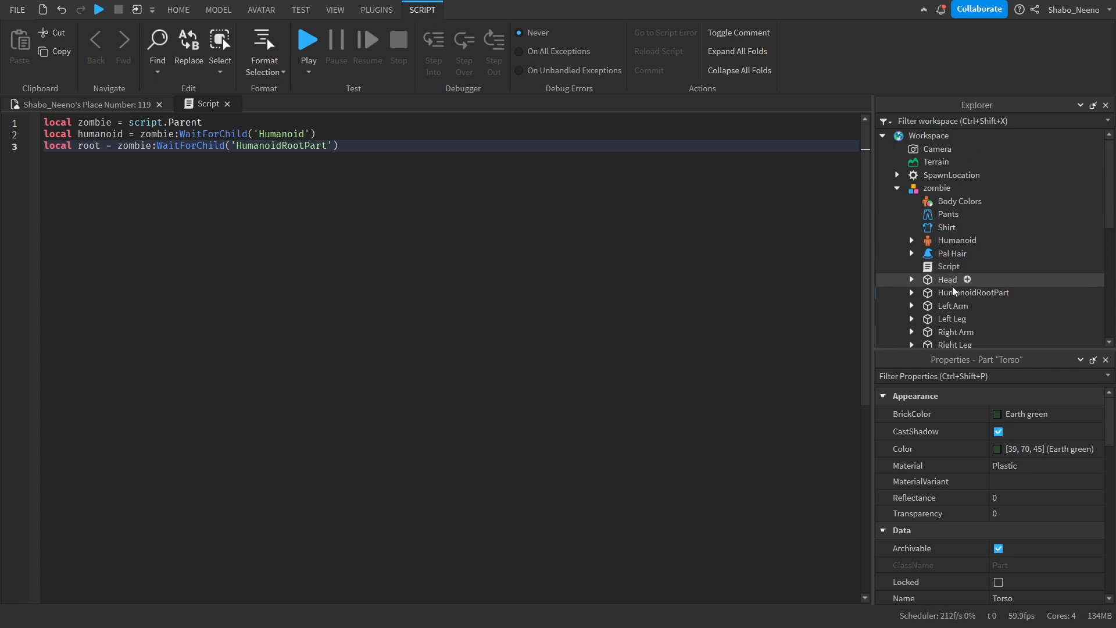
{"action": "left_click", "coordinate": [973, 293]}
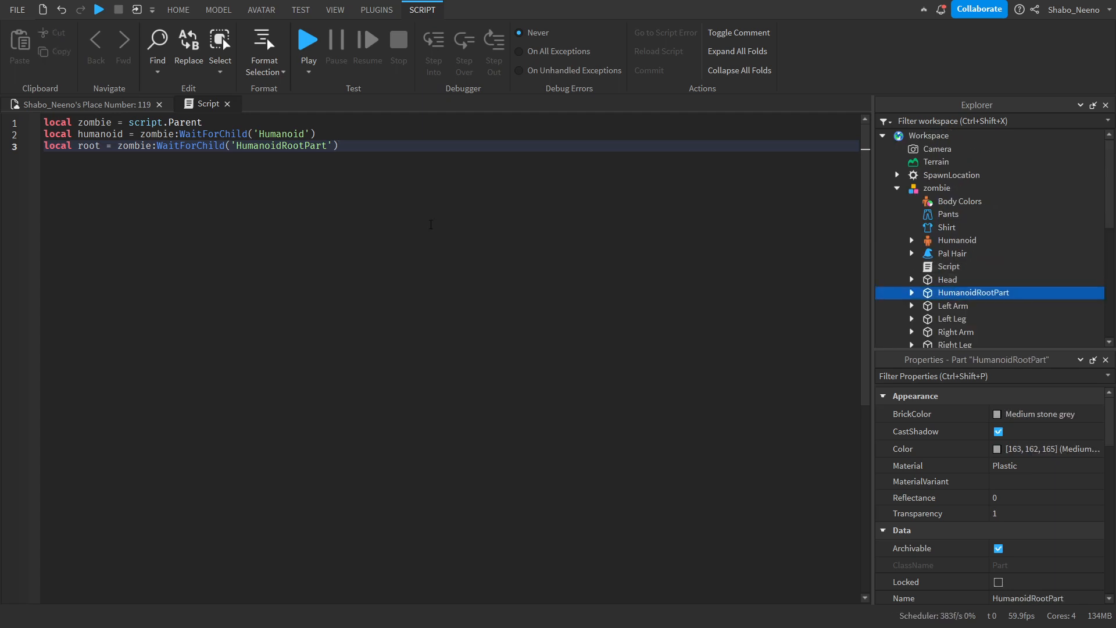
Declare players = game:GetService('Players') and pathfindingService = game:GetService('PathfindingService').
{"action": "type", "text": "local play"}
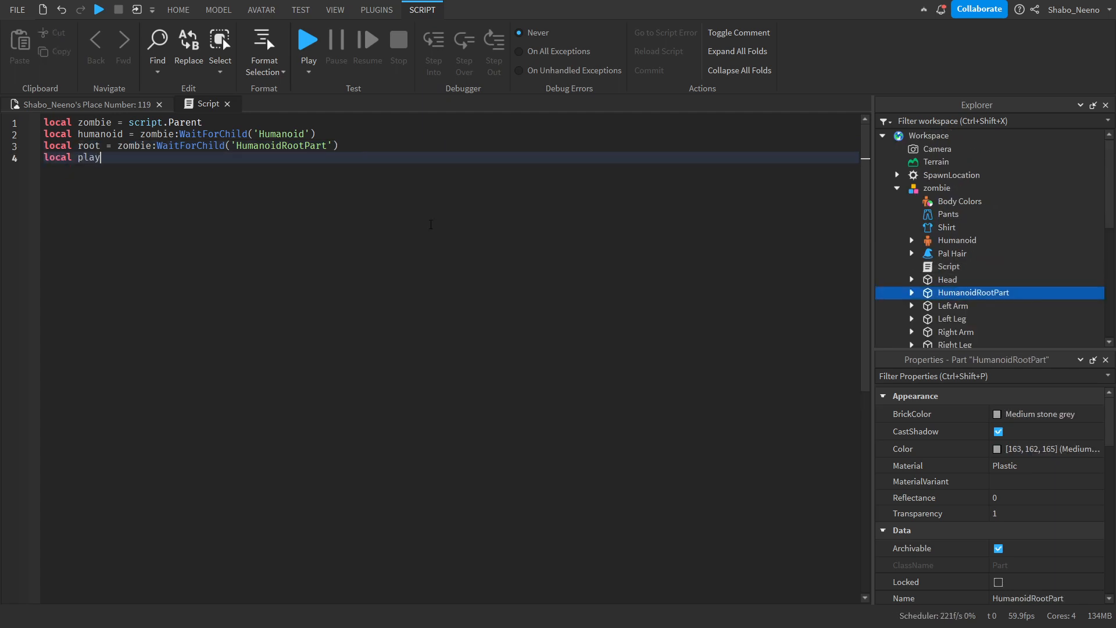
{"action": "type", "text": "ers = game:GetService('Players')"}
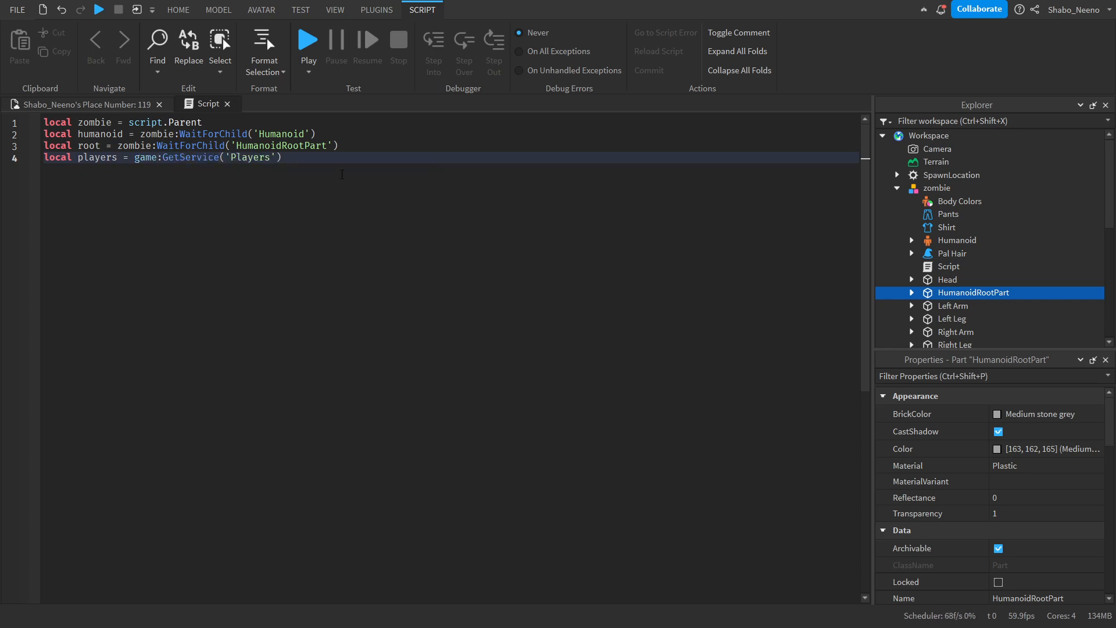
{"action": "type", "text": "local"}
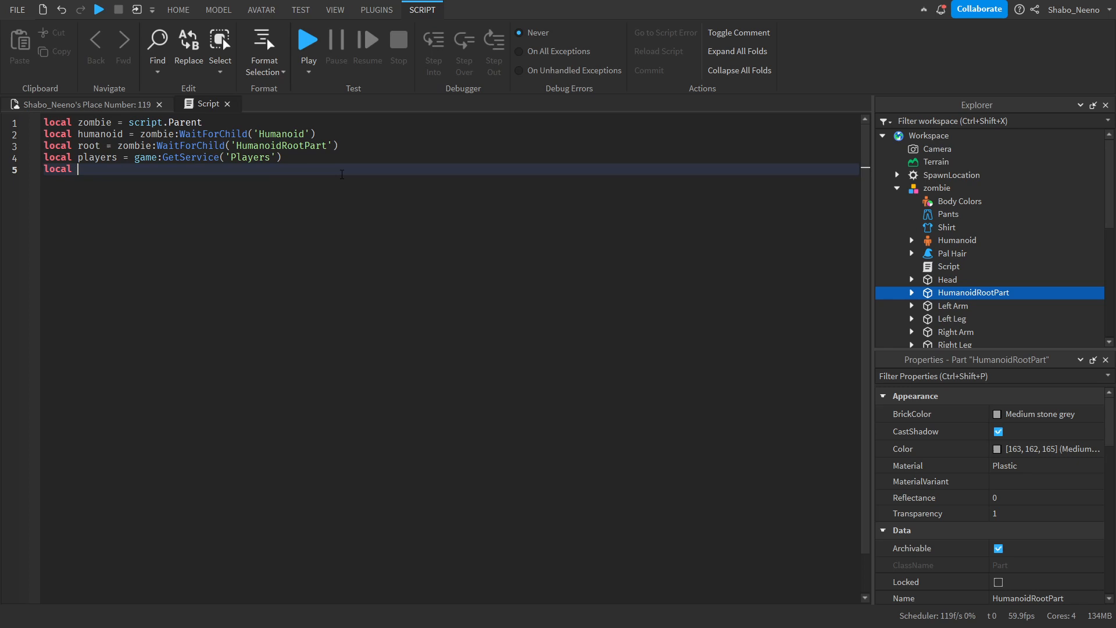
{"action": "type", "text": "pathfindingService = g"}
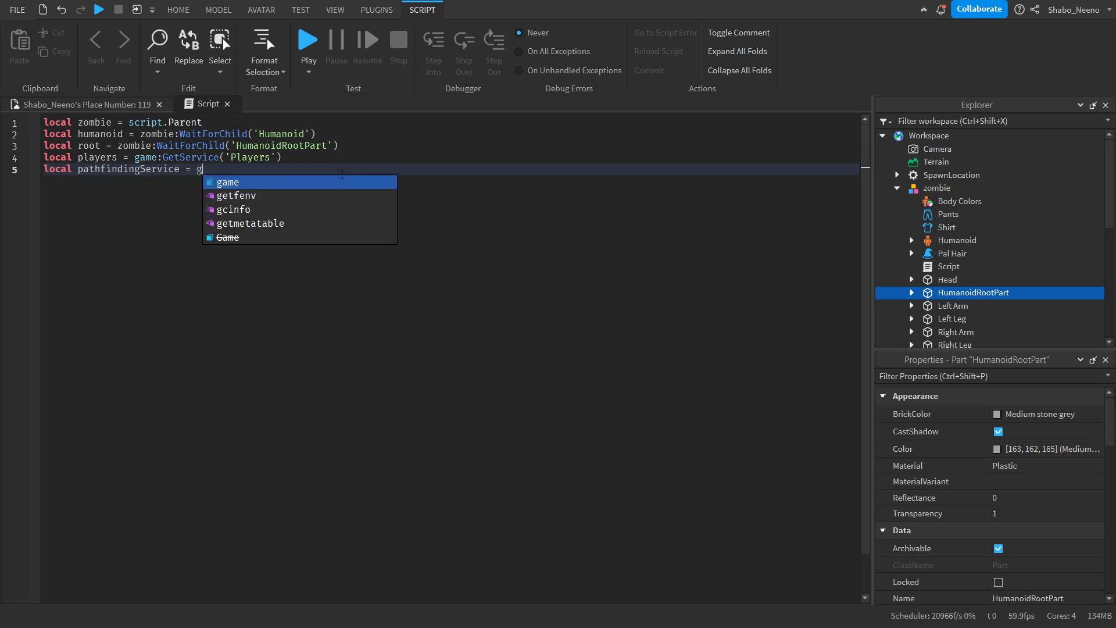
{"action": "type", "text": "ame:GetService('PathfindingService')"}
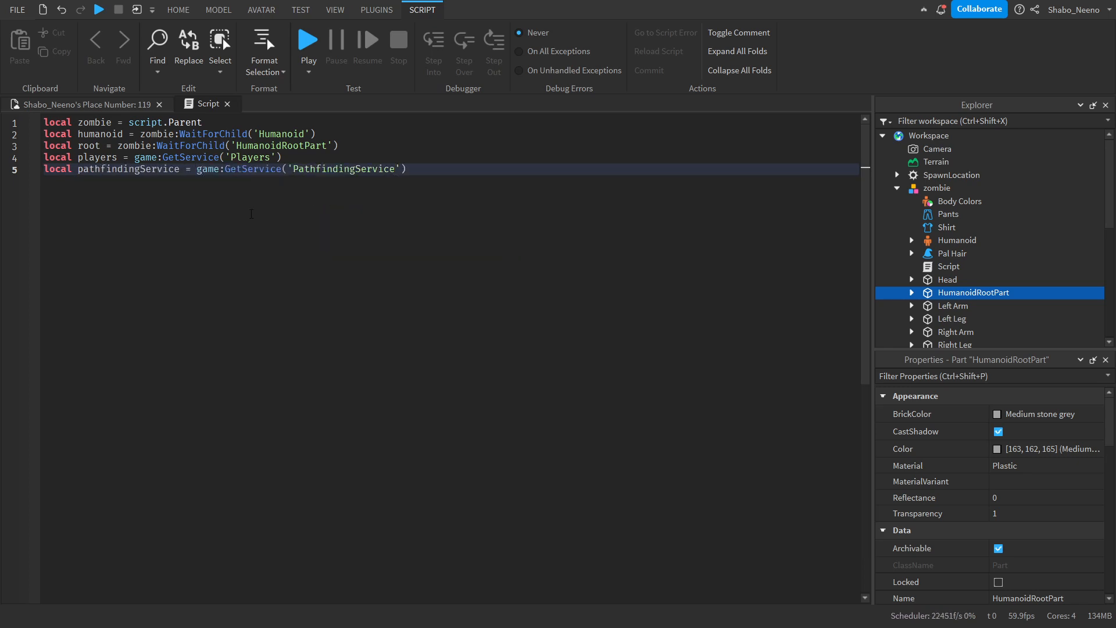
{"action": "left_click", "coordinate": [406, 168]}
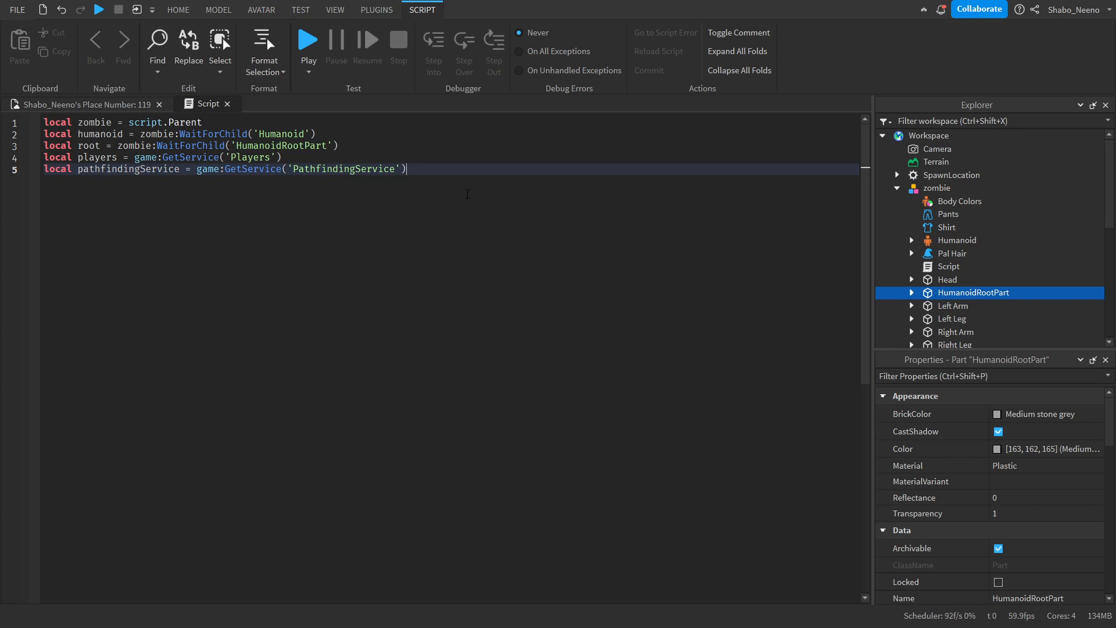
Write a while task.wait() do loop with local dist = 50 and local temp = nil.
{"action": "key", "text": "Enter"}
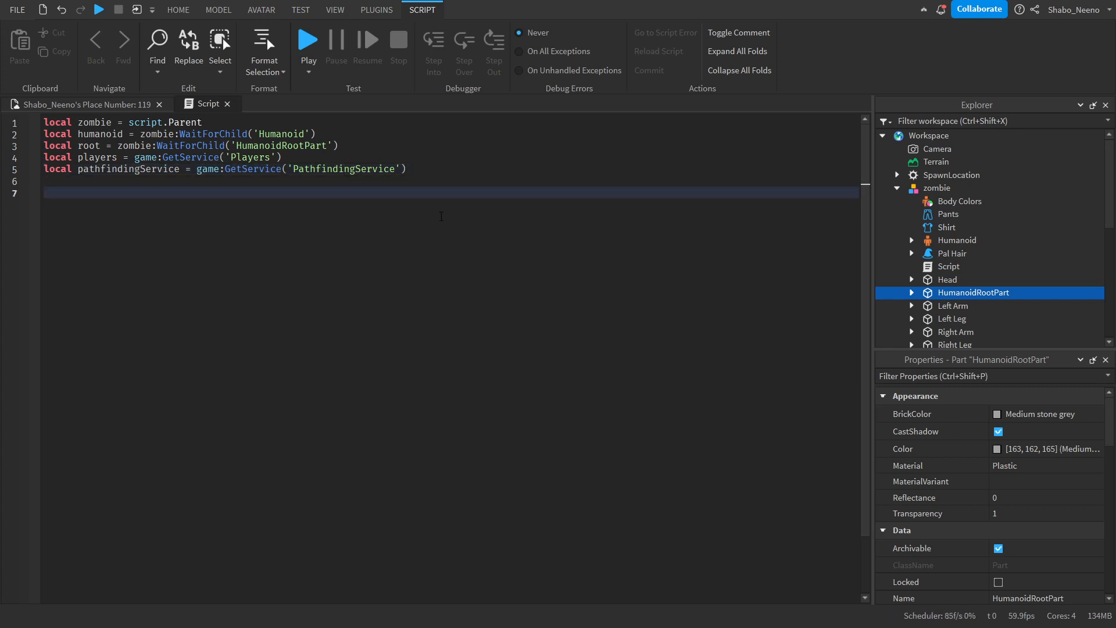
{"action": "type", "text": "while task.wait("}
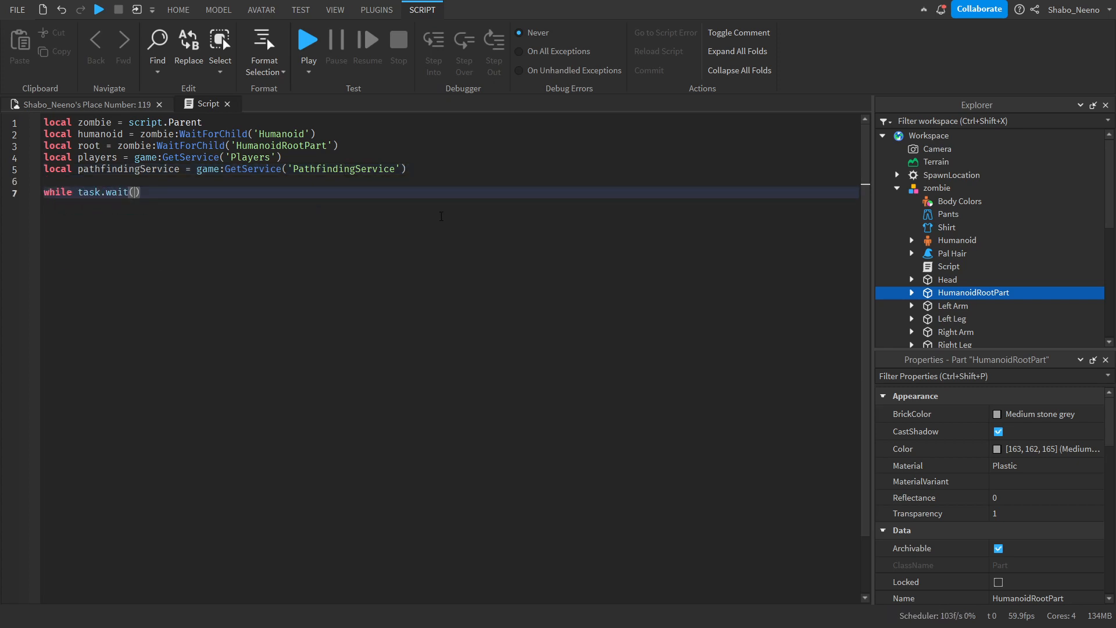
{"action": "type", "text": "do"}
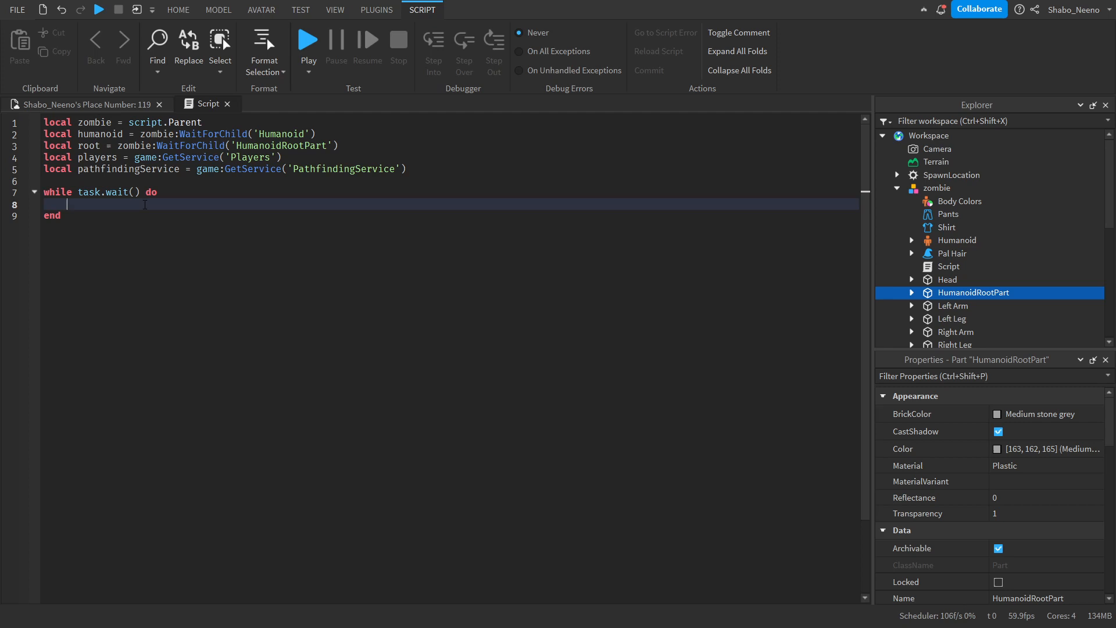
{"action": "type", "text": "local dist = 50"}
{"action": "type", "text": "local temp ="}
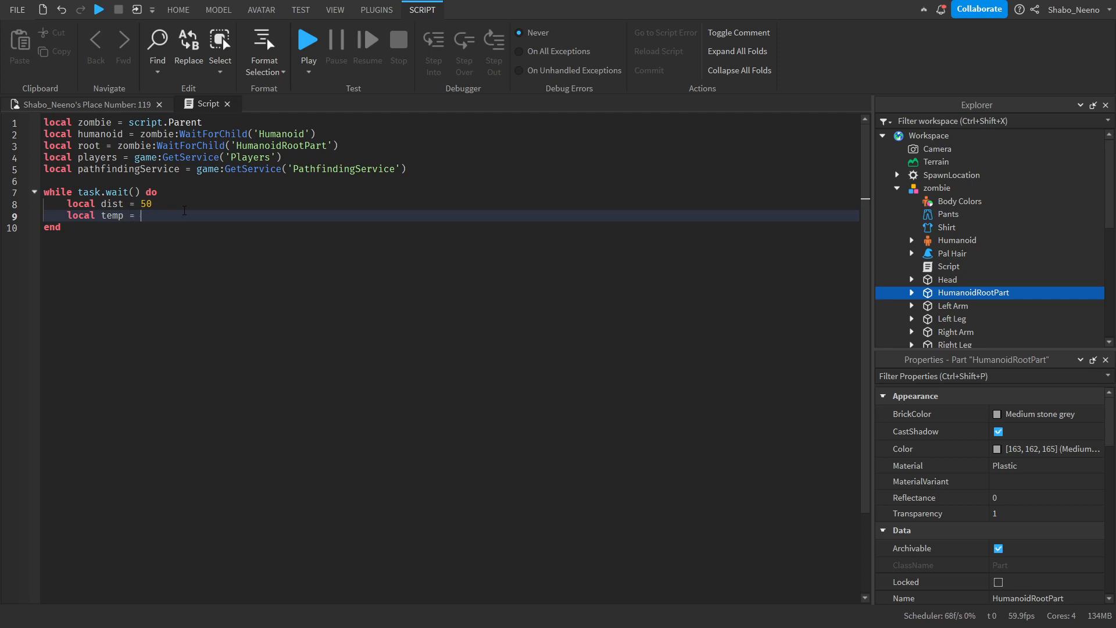
{"action": "type", "text": "nil"}
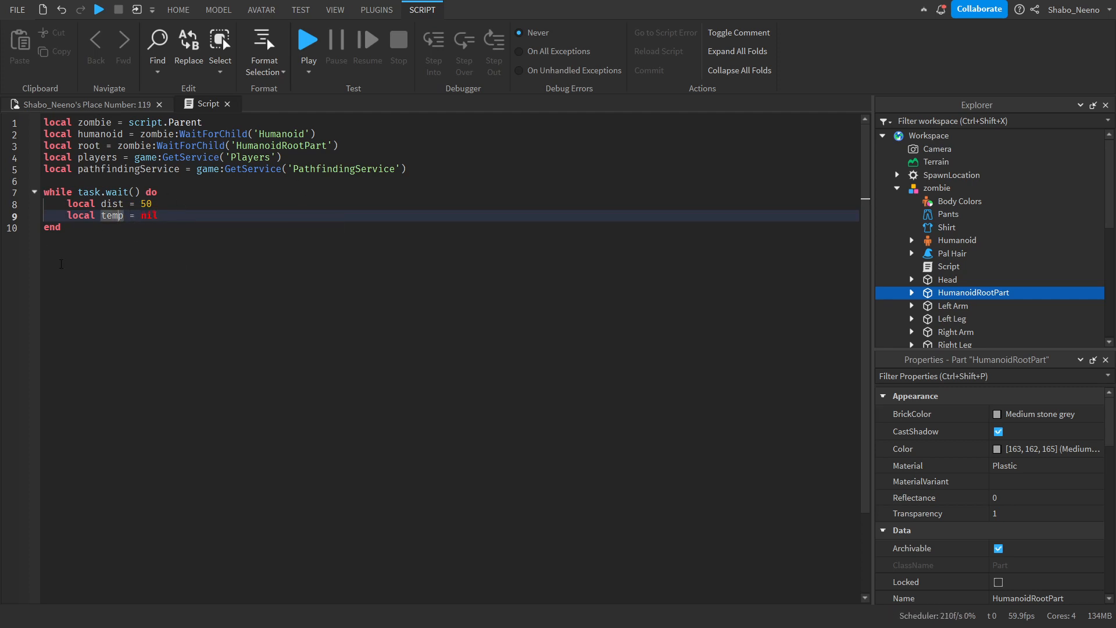
{"action": "left_click", "coordinate": [160, 215]}
{"action": "type", "text": "for i,plr in pairs(players:GetPlayers()) do"}
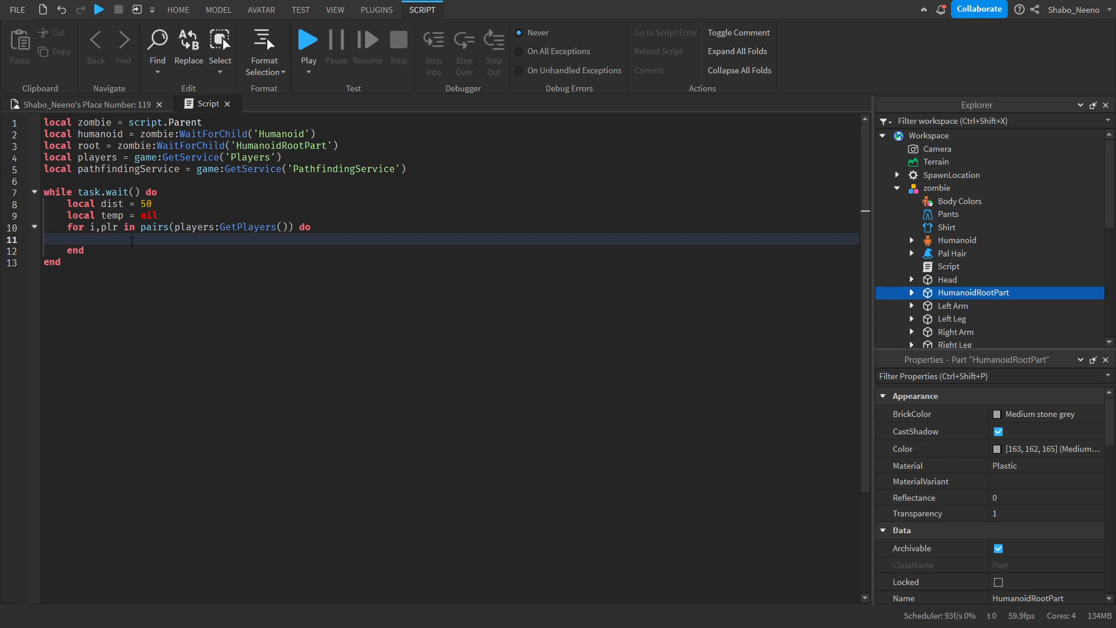
Get plr.Character, its HumanoidRootPart or Head as r, and its Humanoid via FindFirstChildWhichIsA.
{"action": "type", "text": "local char"}
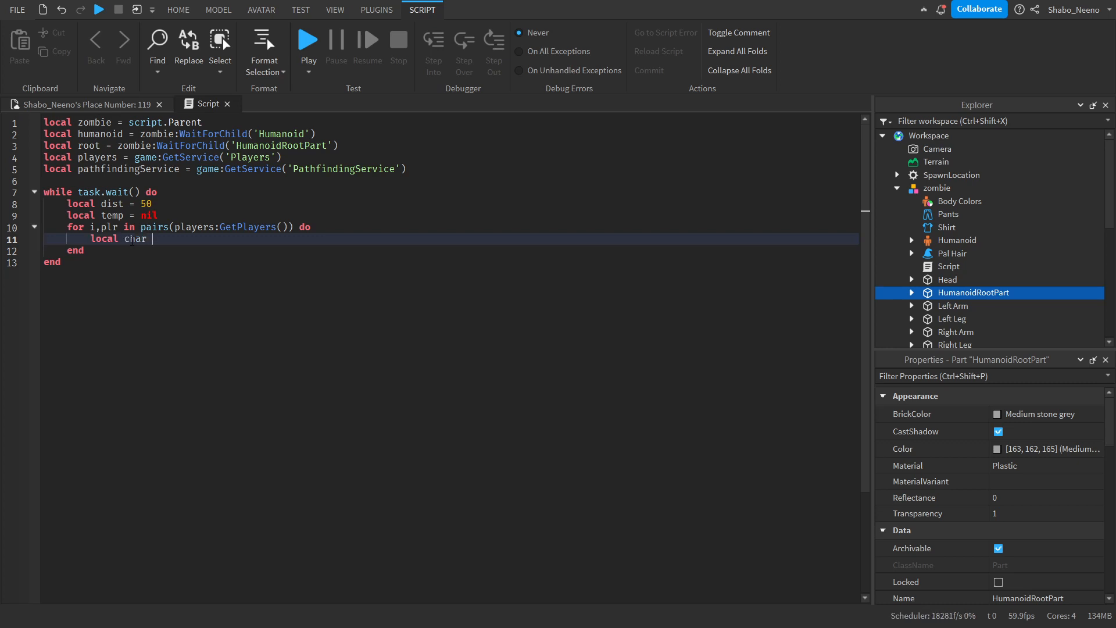
{"action": "type", "text": "="}
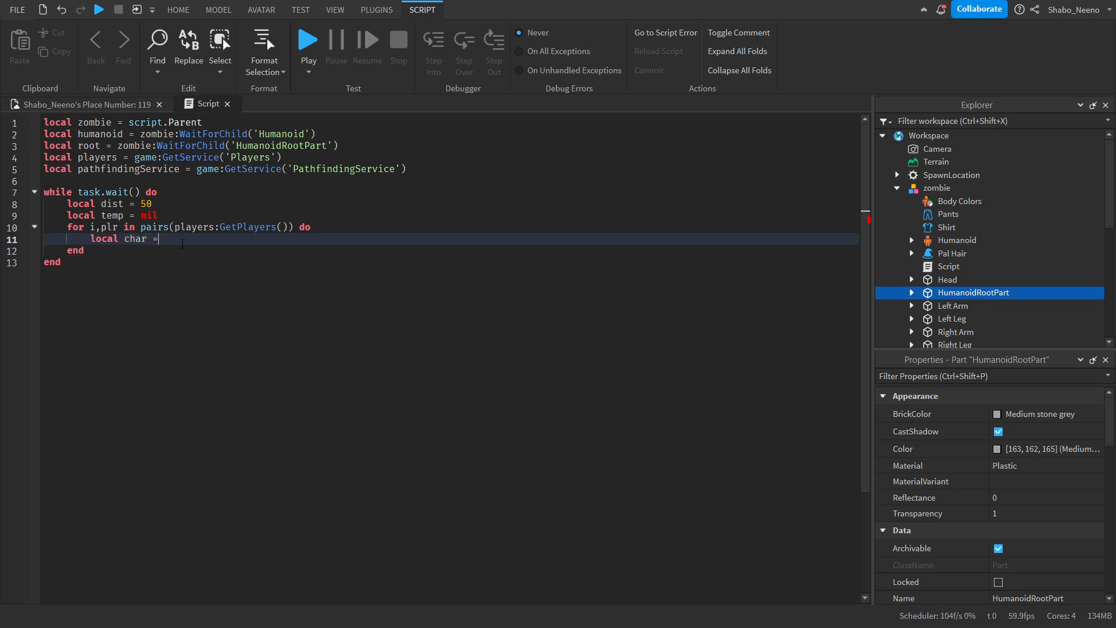
{"action": "type", "text": "plr.Character"}
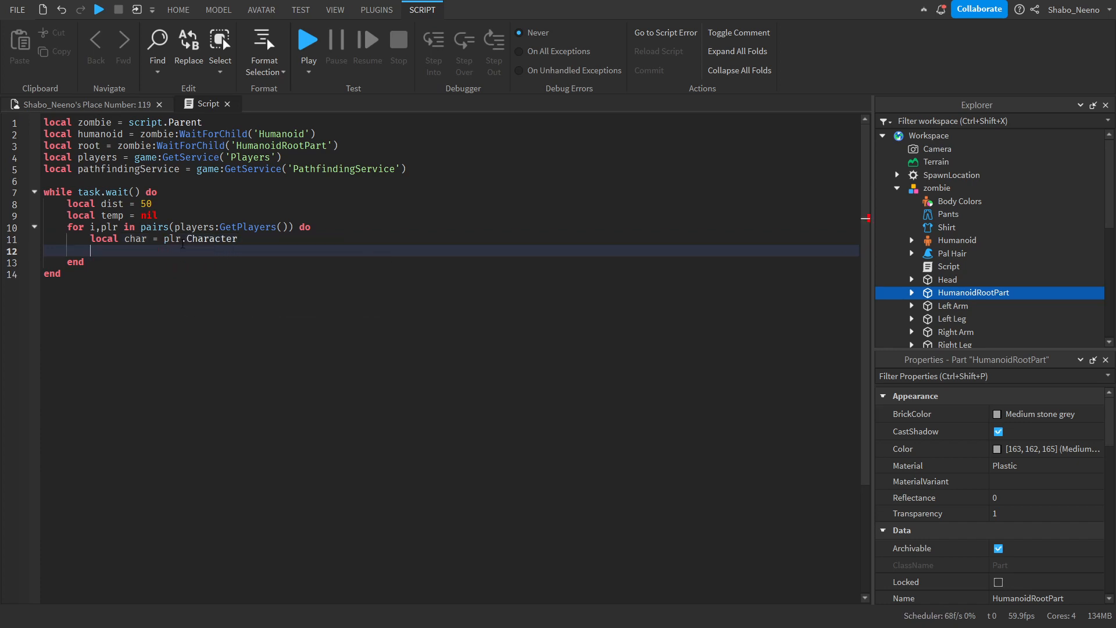
{"action": "type", "text": "if char t"}
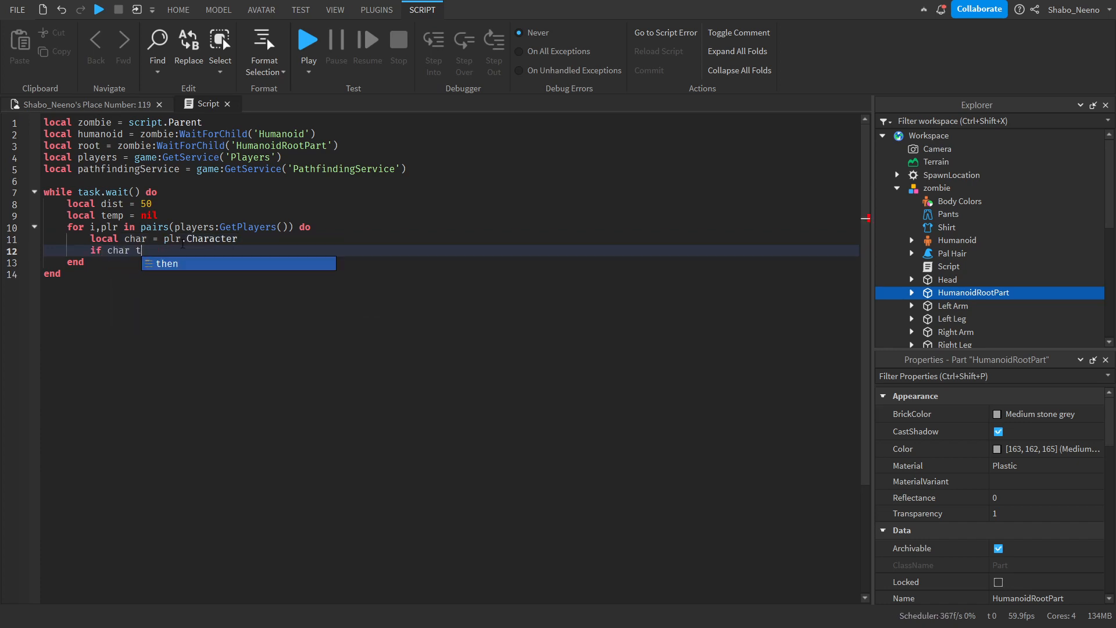
{"action": "key", "text": "Enter"}
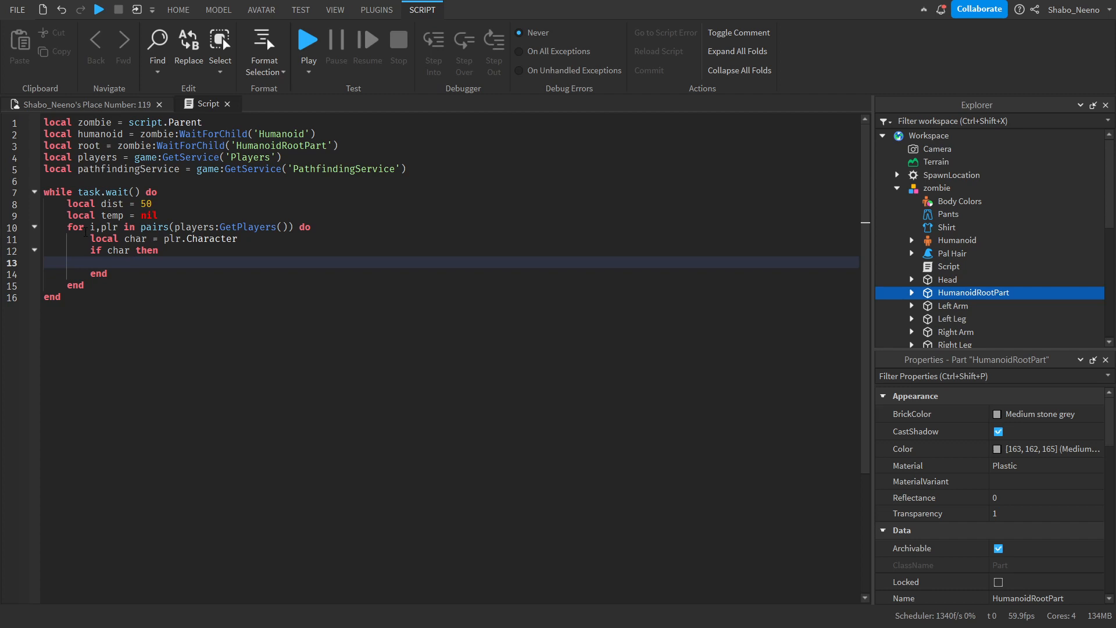
{"action": "type", "text": "local r = char:FindFirstChild(\"Hu"}
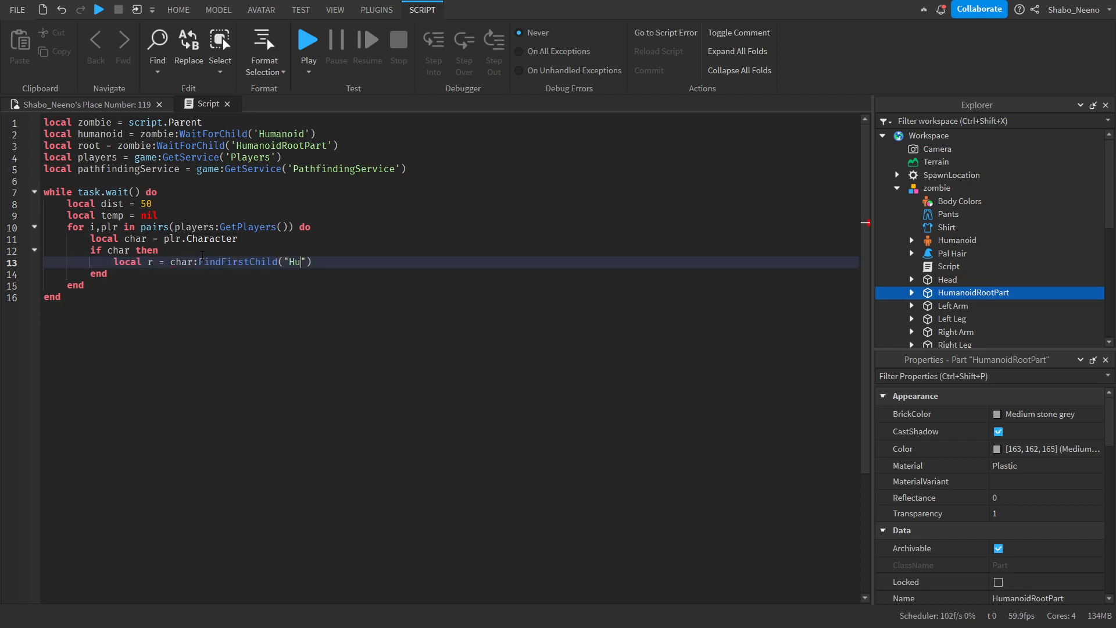
{"action": "type", "text": "manoidRootPart"}
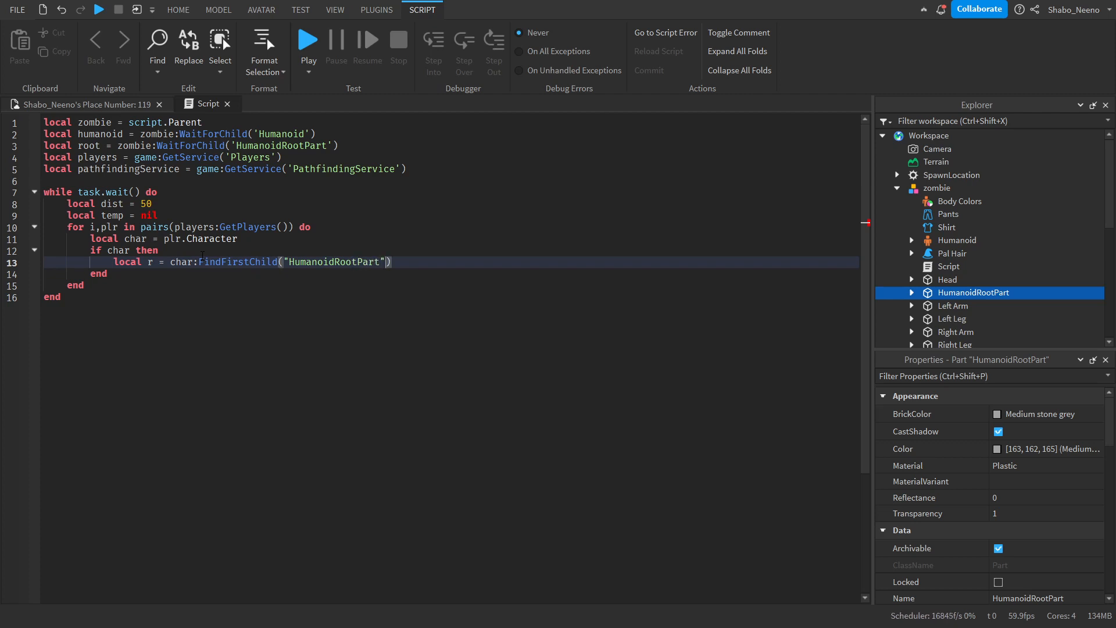
{"action": "type", "text": "or"}
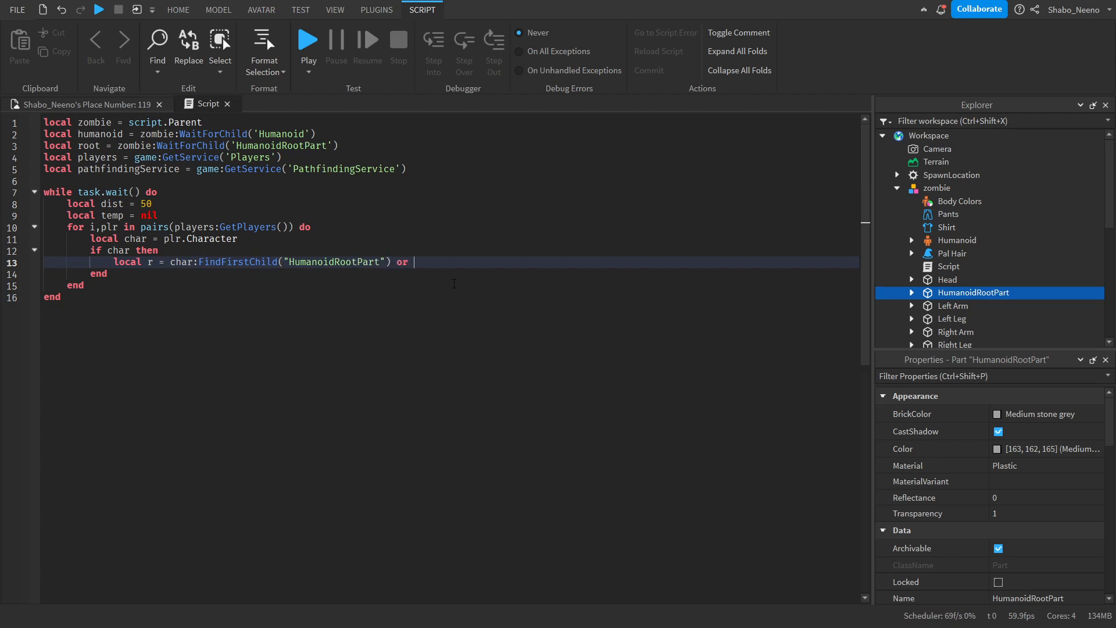
{"action": "type", "text": "char:FindFirstChild('Head')"}
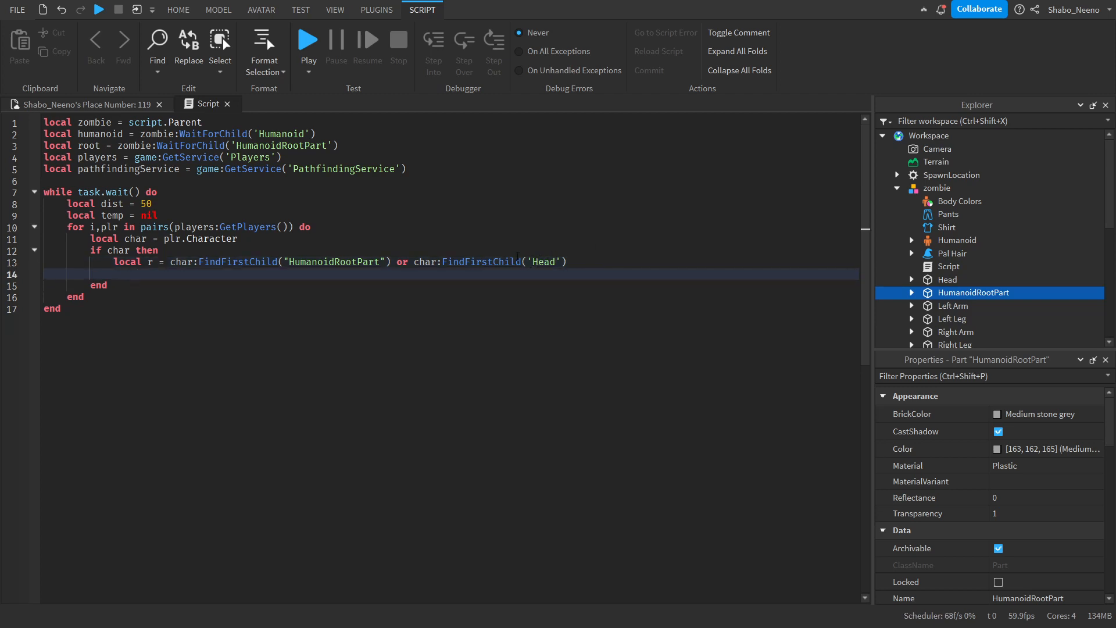
{"action": "type", "text": "local humanoi"}
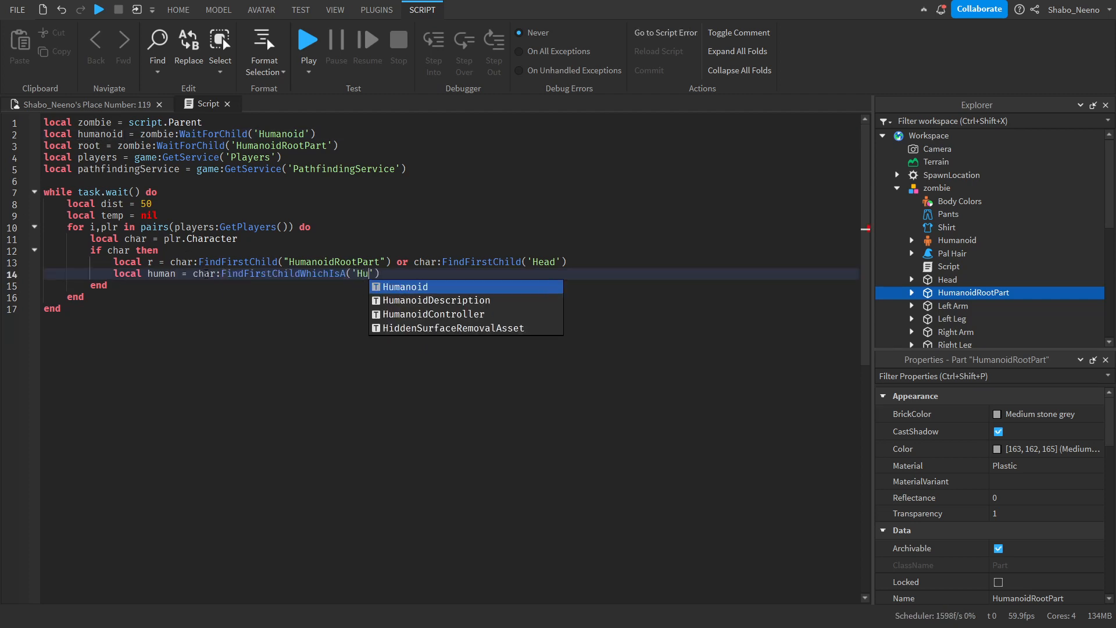
{"action": "key", "text": "Enter"}
{"action": "type", "text": "if"}
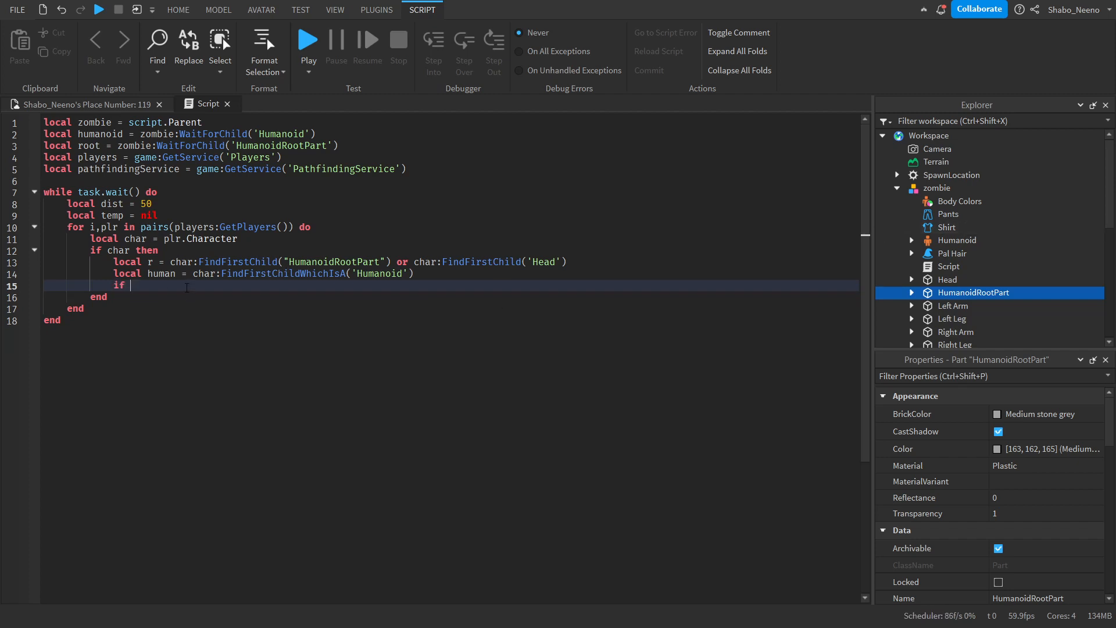
If r and a living humanoid exist, compute (r.Position - root.Position).Magnitude and record the nearest in dist and temp.
{"action": "type", "text": "r and human and human.Health > 0 then"}
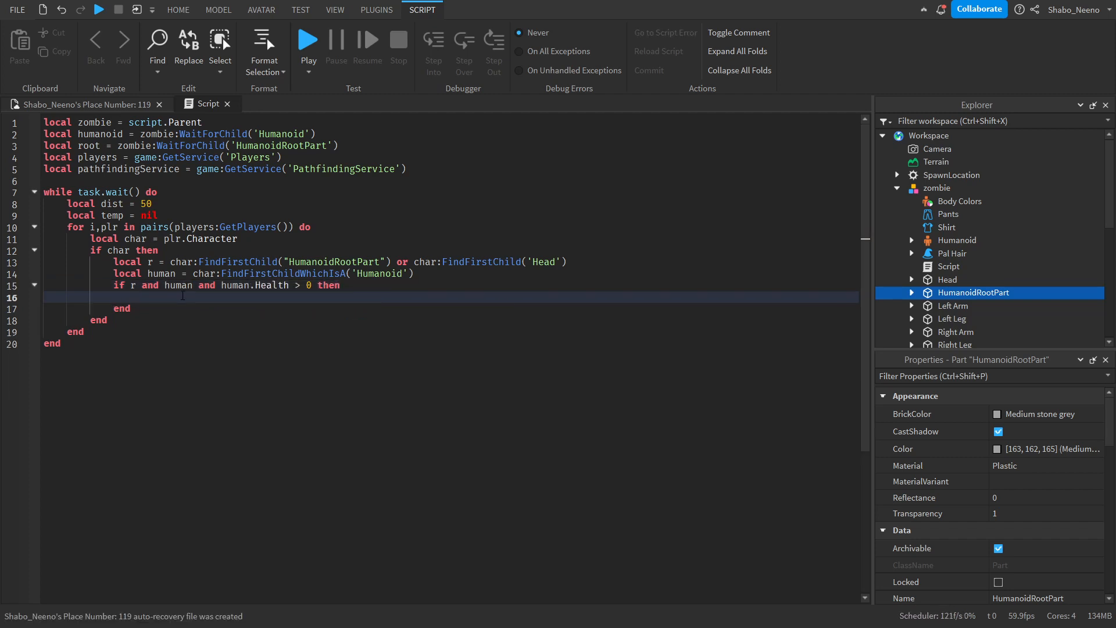
{"action": "type", "text": "l"}
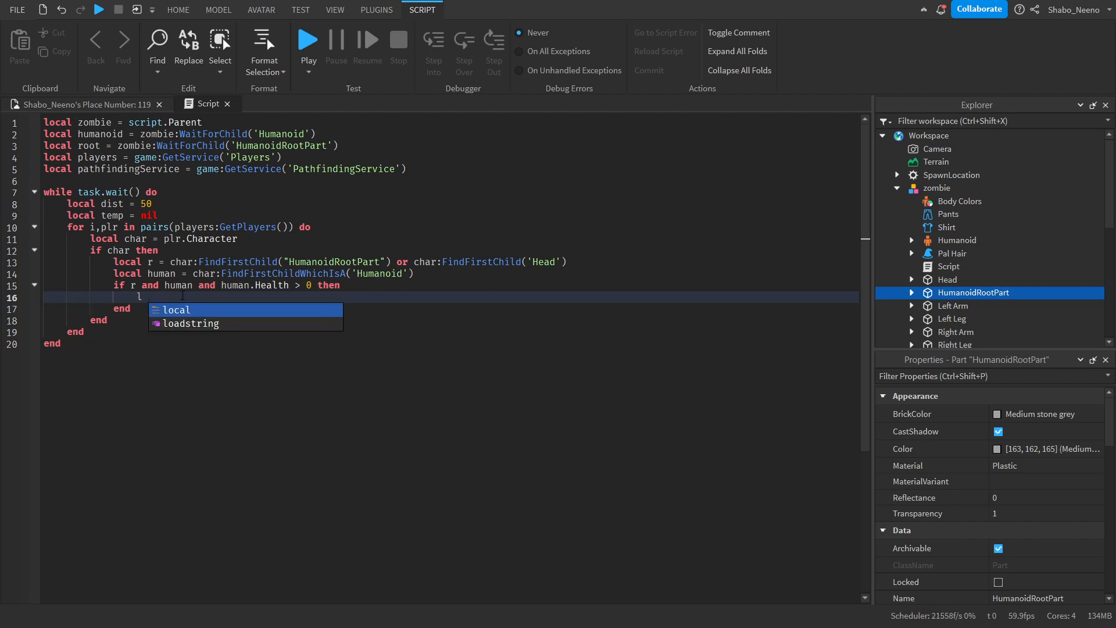
{"action": "type", "text": "local distance = (r."}
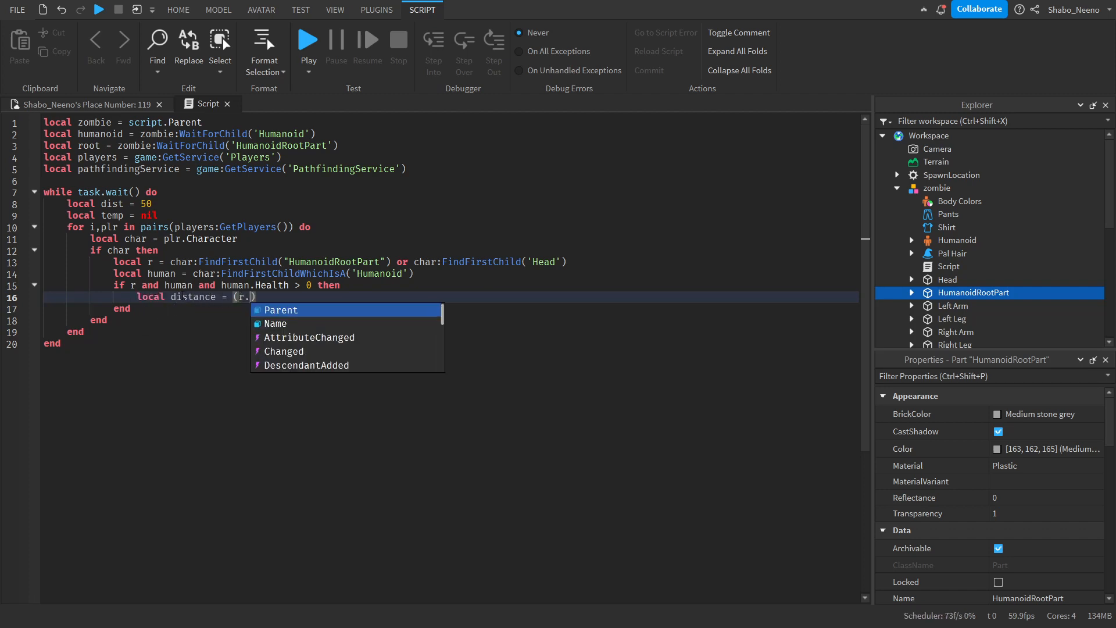
{"action": "type", "text": "Position - ro"}
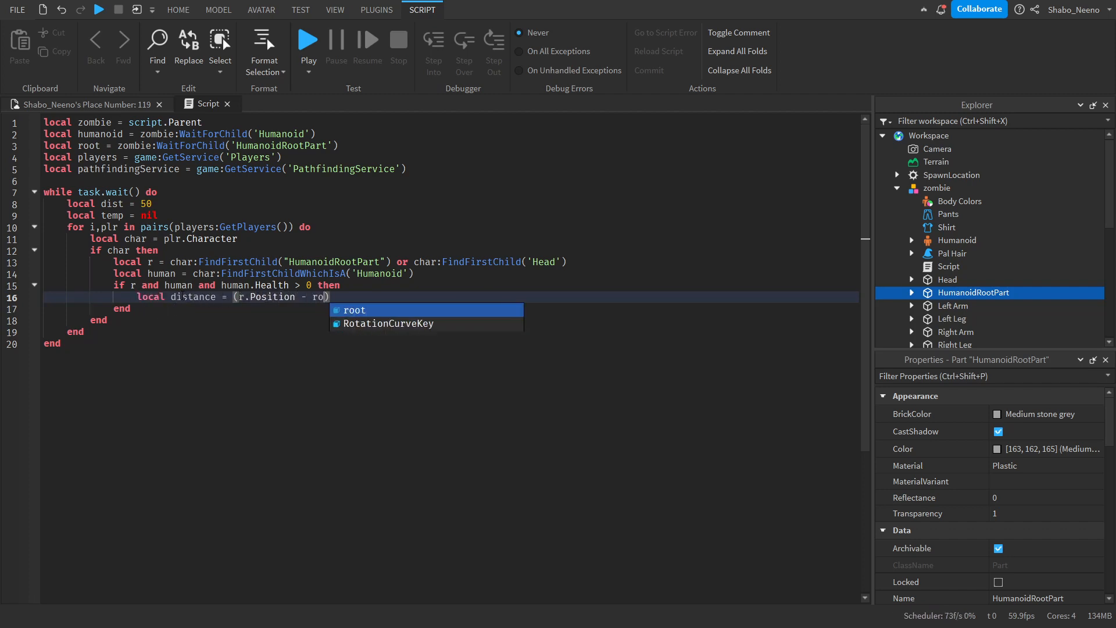
{"action": "type", "text": "ot.Position).Magnit"}
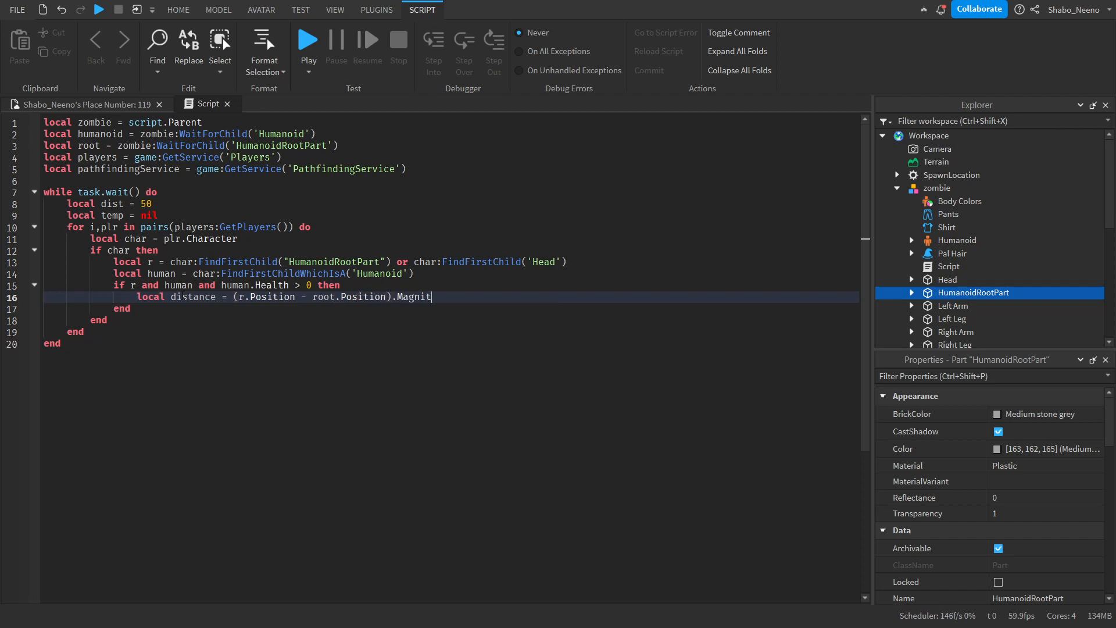
{"action": "type", "text": "ude"}
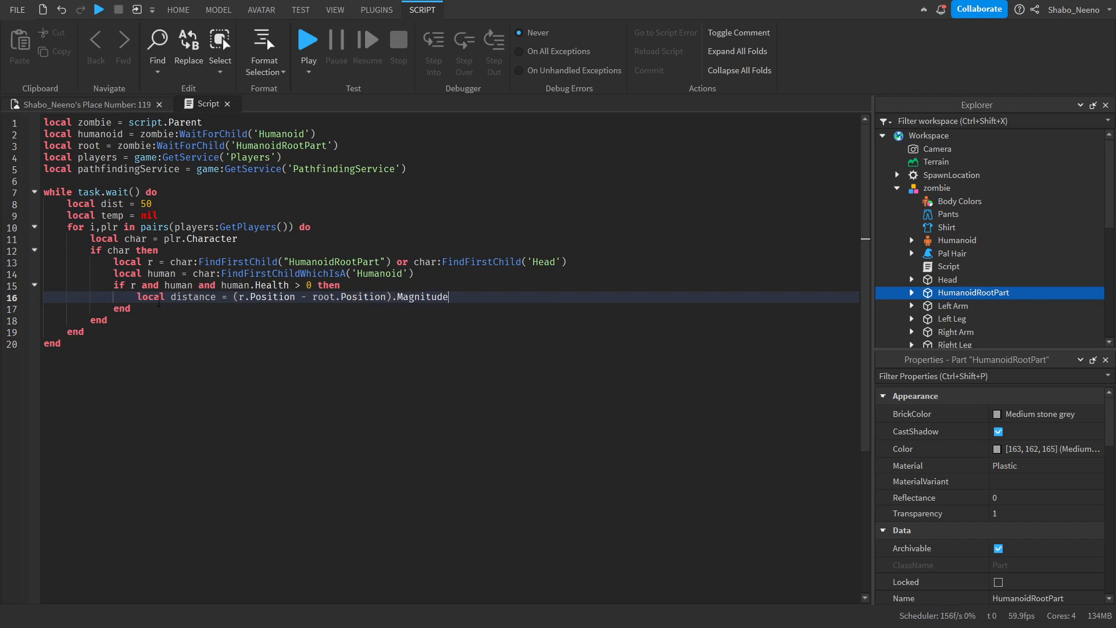
{"action": "mouse_move", "coordinate": [374, 318]}
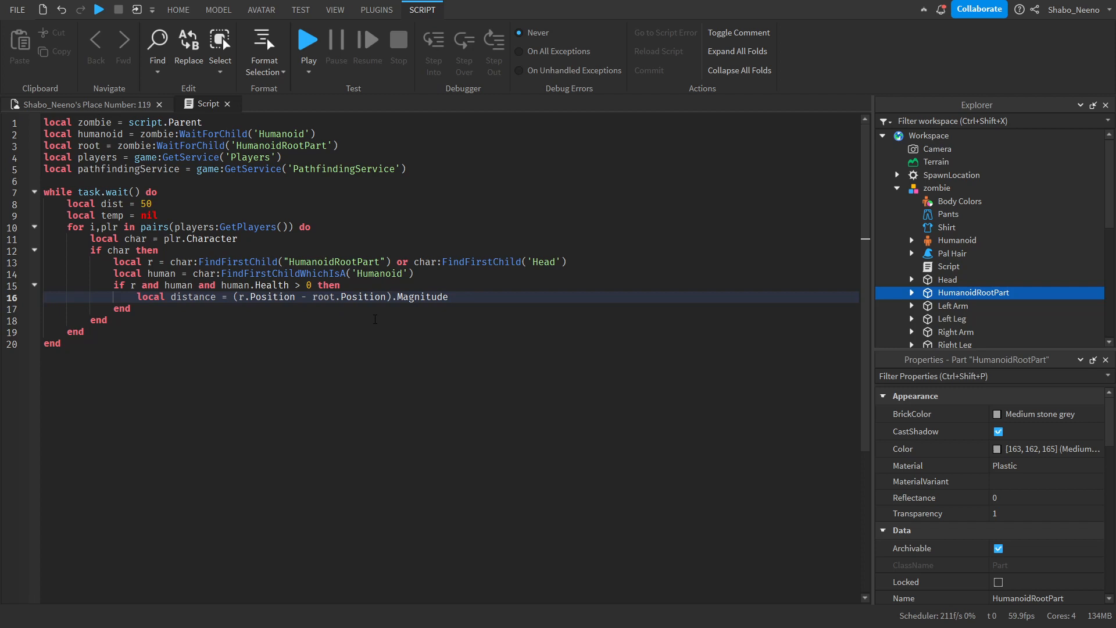
{"action": "type", "text": "if distance < dist t"}
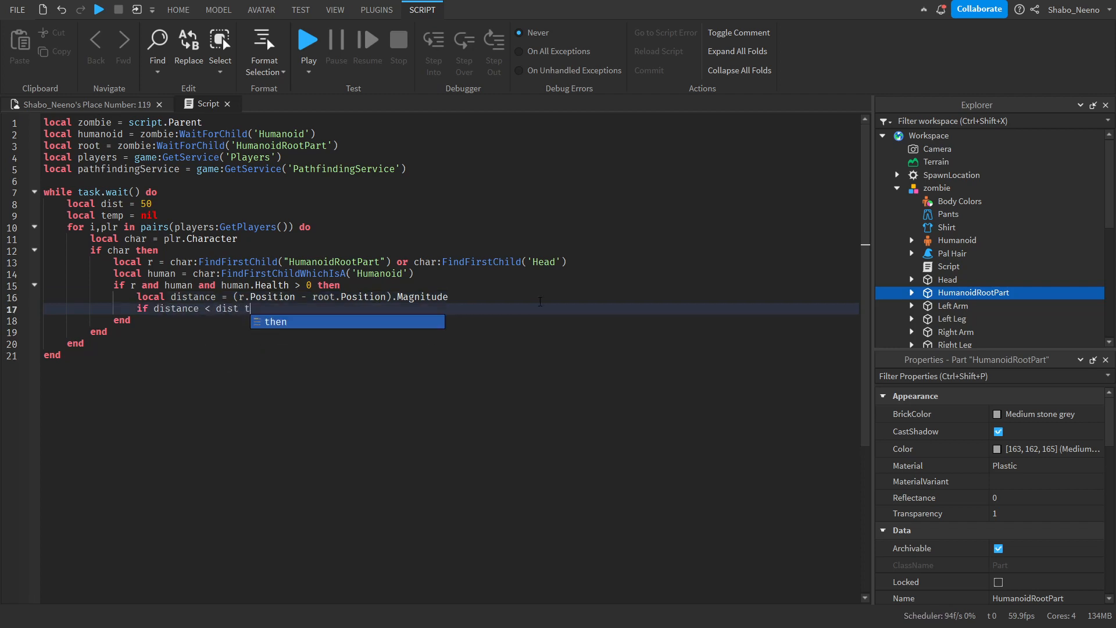
{"action": "type", "text": "hen"}
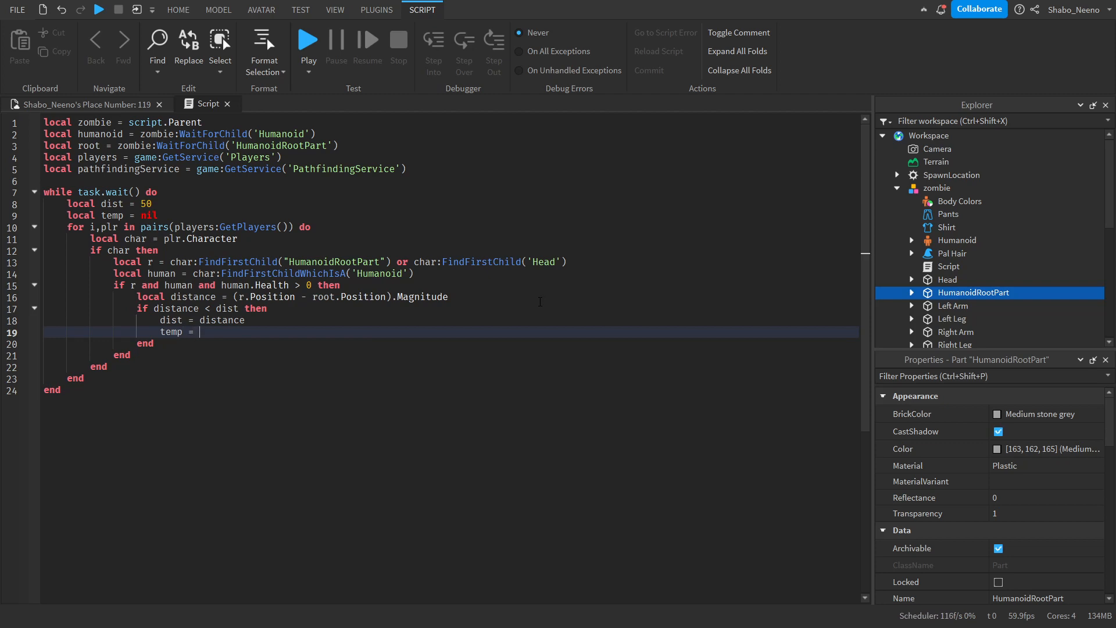
{"action": "type", "text": "r"}
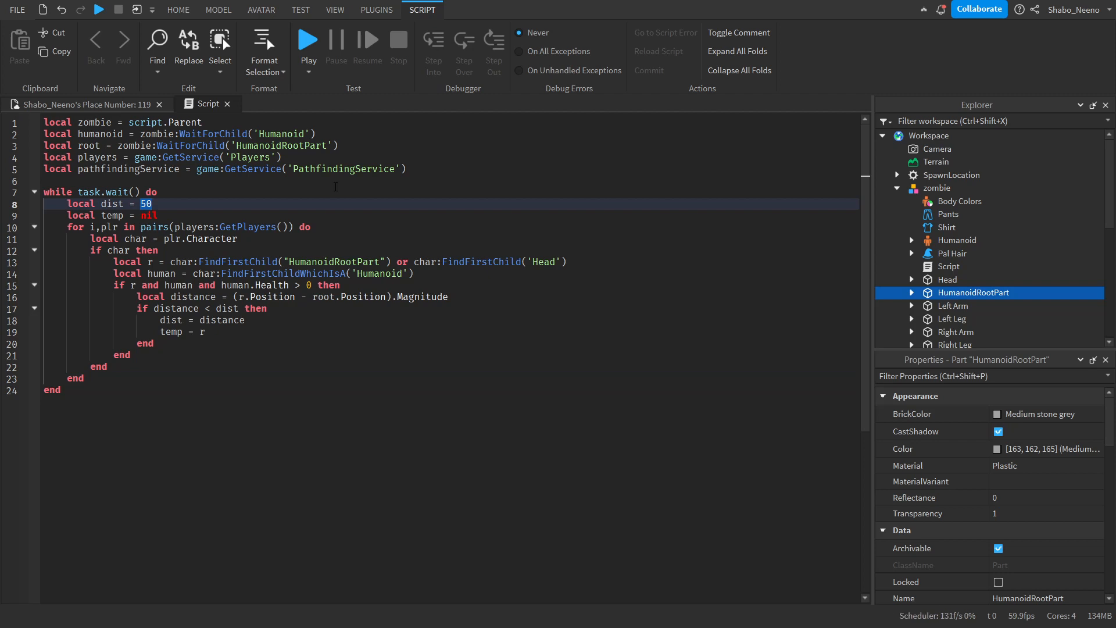
{"action": "type", "text": "math.huge"}
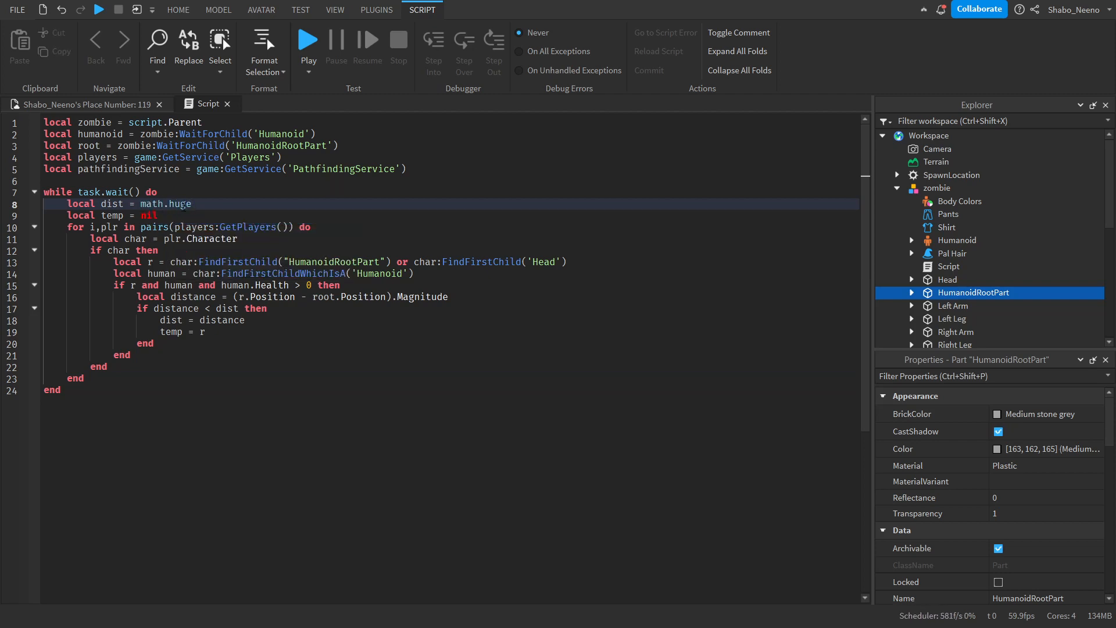
{"action": "type", "text": "5"}
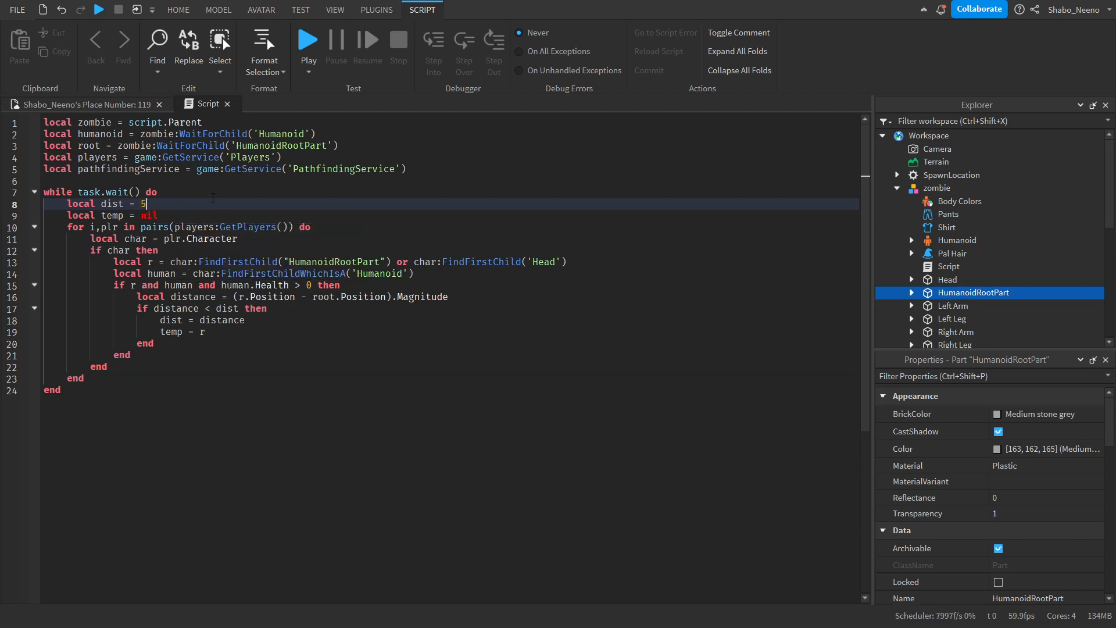
{"action": "type", "text": "0"}
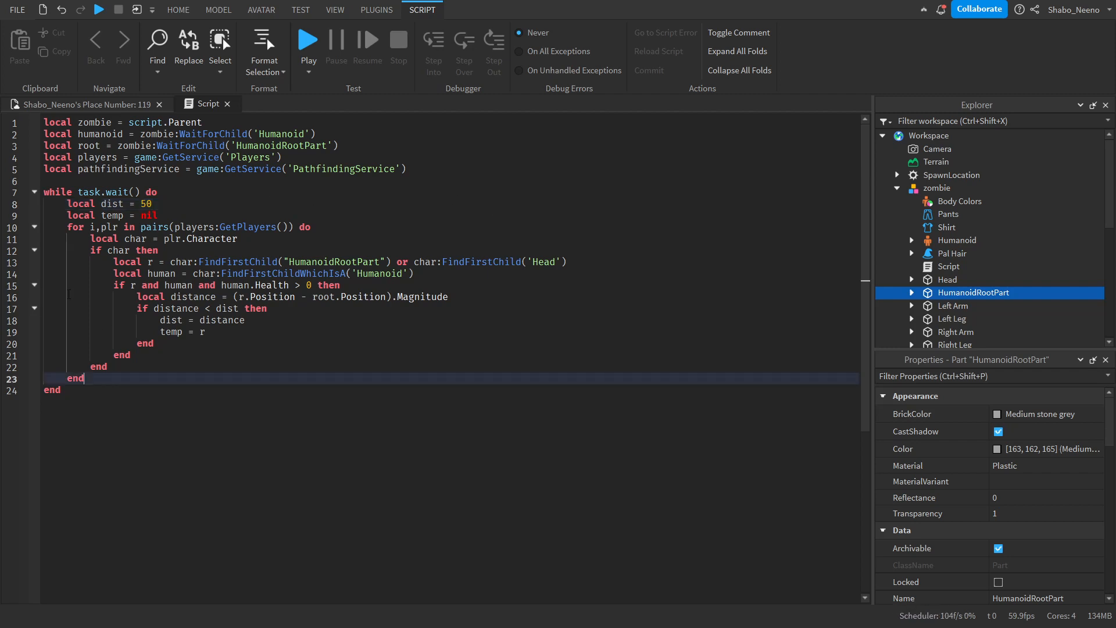
Add if temp then, nested if dist < 5 then humanoid:MoveTo(temp.Position), with an else branch.
{"action": "type", "text": "if"}
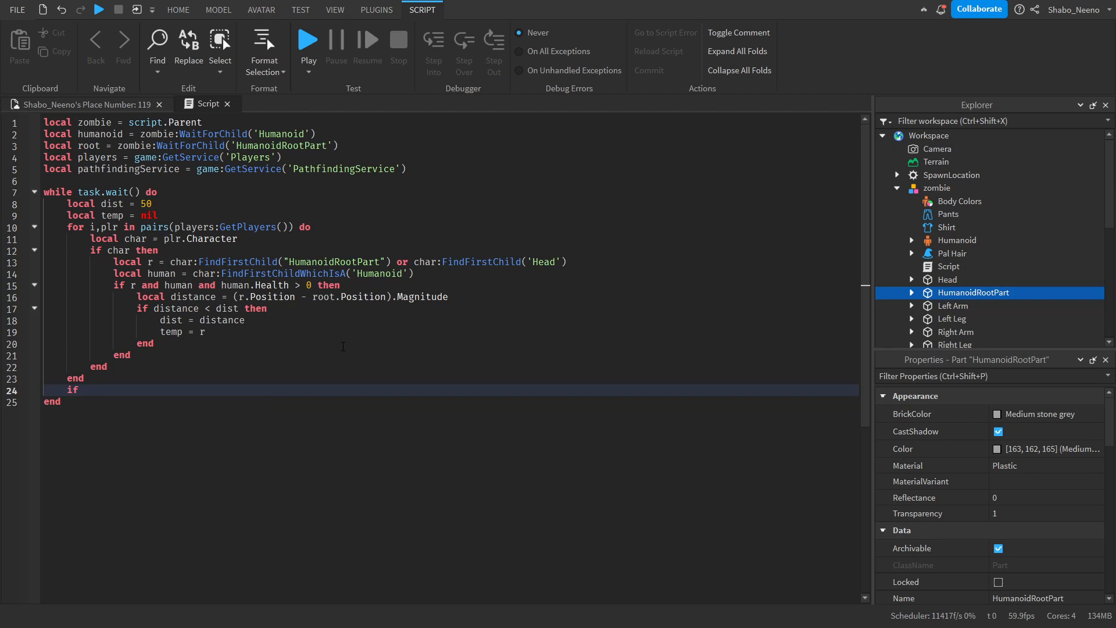
{"action": "type", "text": "temp then"}
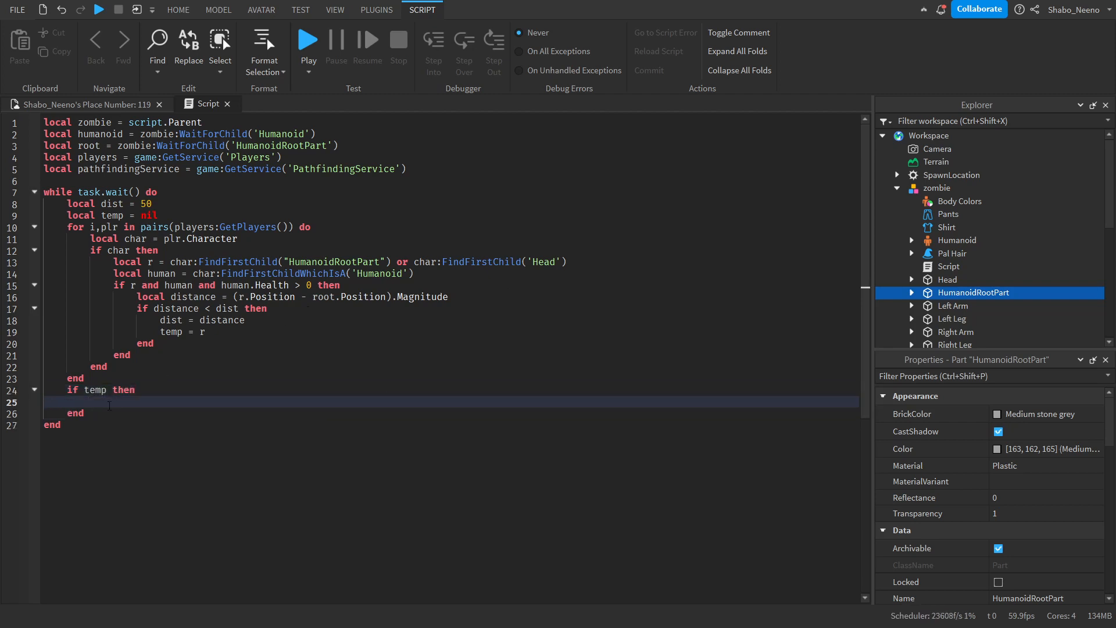
{"action": "mouse_move", "coordinate": [267, 411]}
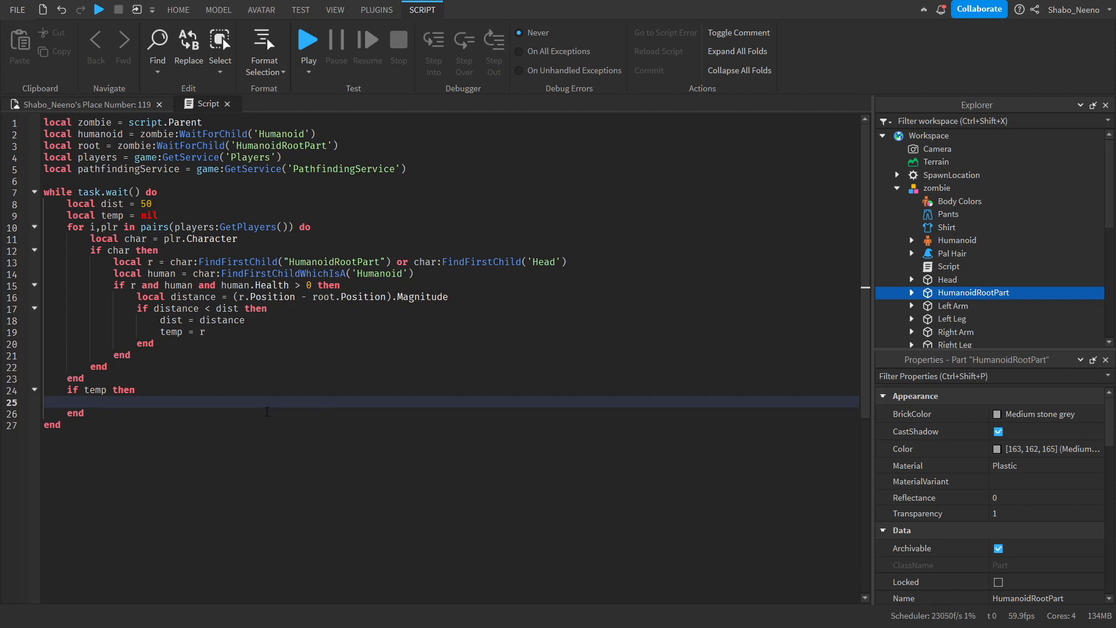
{"action": "type", "text": "if dist < 5 then"}
{"action": "type", "text": "humanoid:Move"}
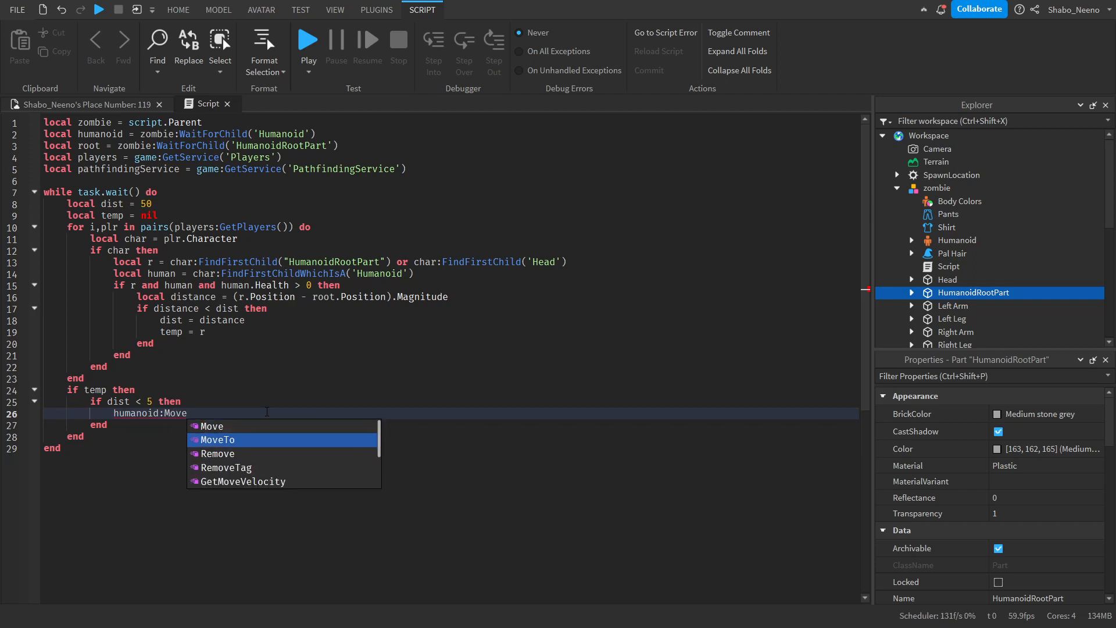
{"action": "type", "text": "To(r"}
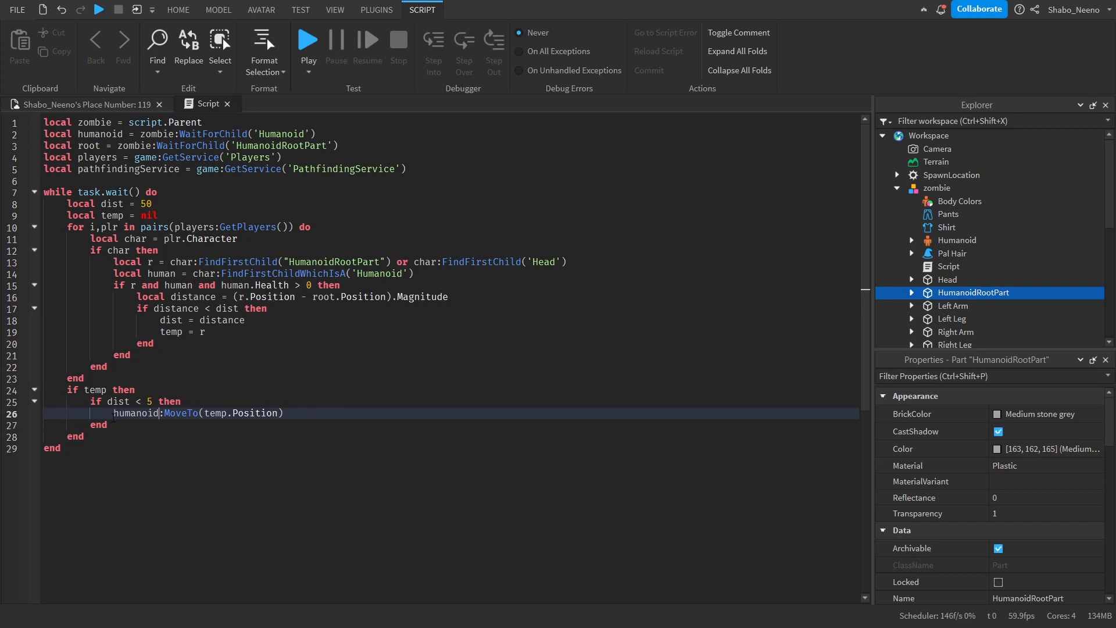
{"action": "type", "text": "else"}
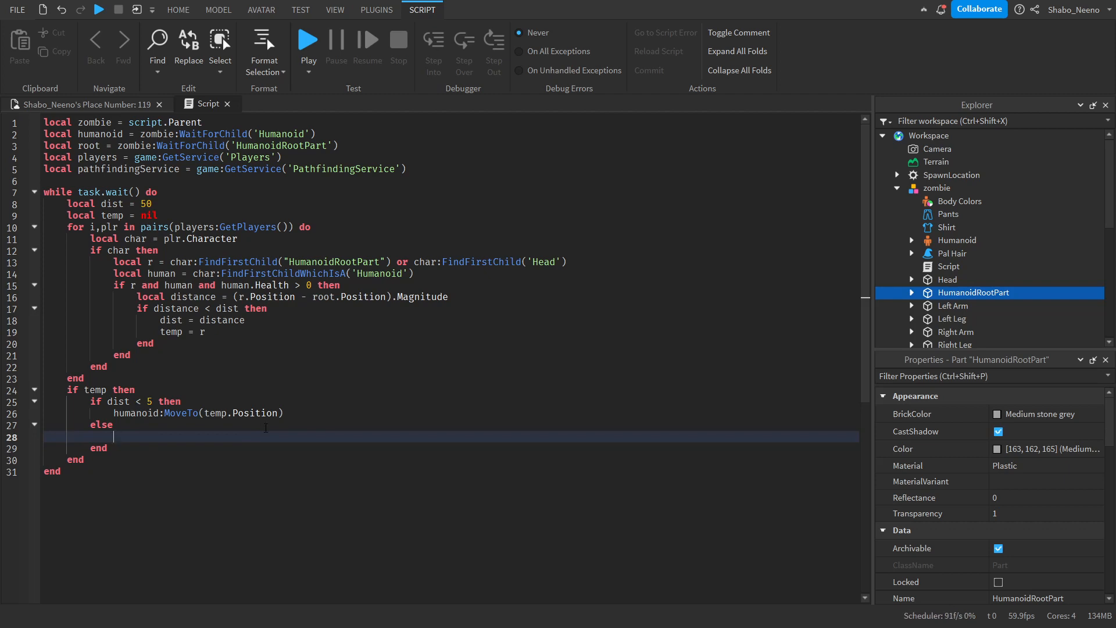
Create a path with CreatePath() and ComputeAsync(root.Position, temp.Position).
{"action": "type", "text": "local path = pathfindingService:"}
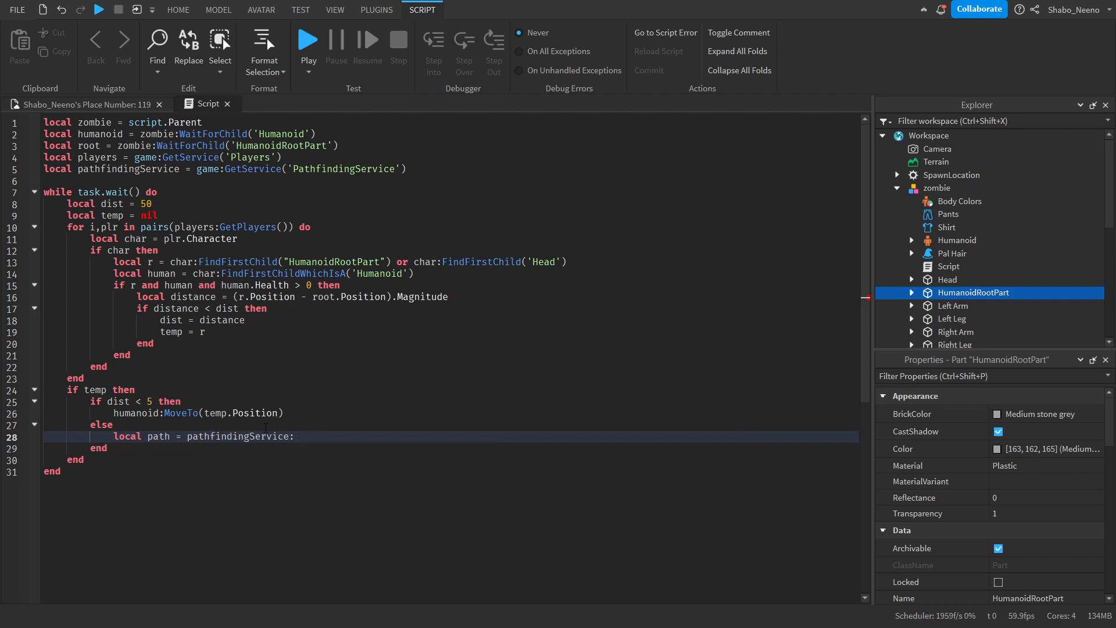
{"action": "type", "text": "CreatePath()"}
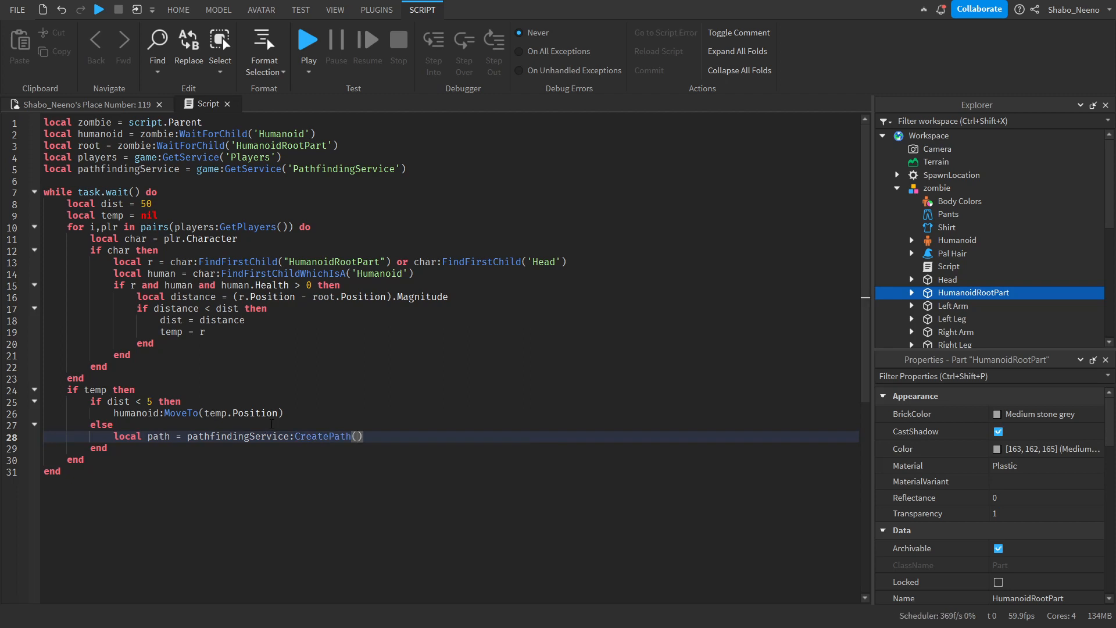
{"action": "type", "text": "path:ComputeA"}
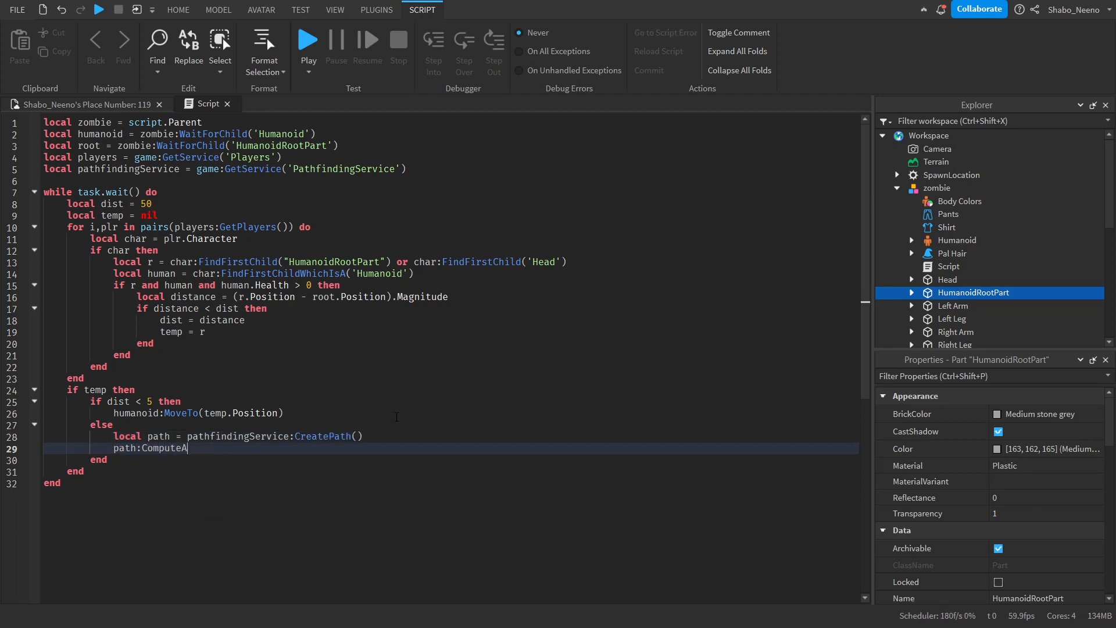
{"action": "type", "text": "sync(root."}
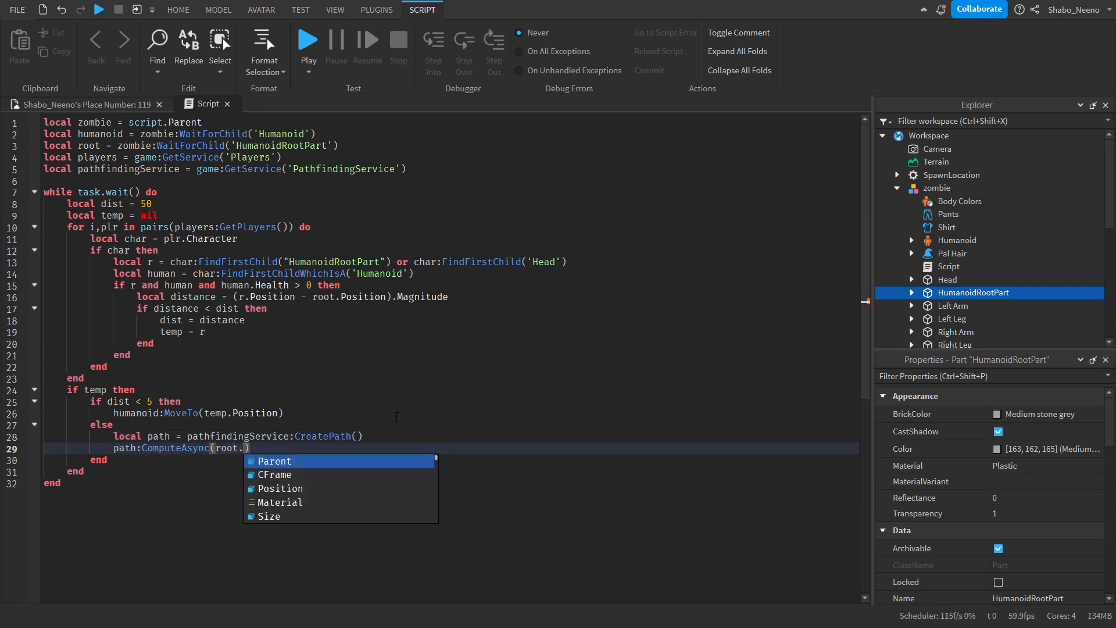
{"action": "type", "text": "Position,temp.Position)"}
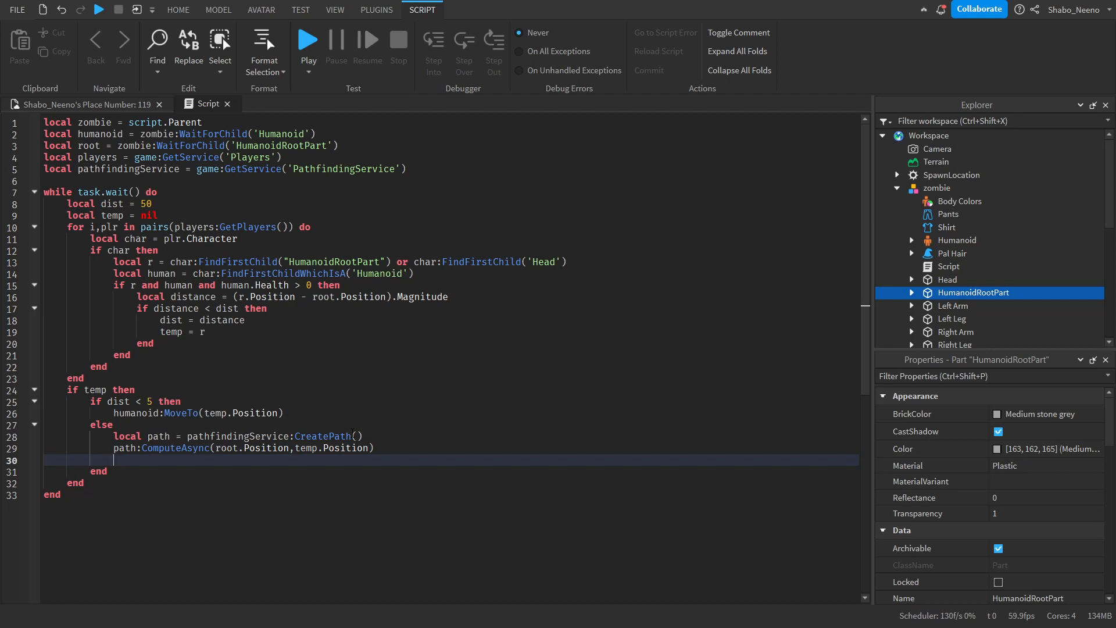
Check if path.Status == Enum.PathStatus.Success then.
{"action": "type", "text": "if path"}
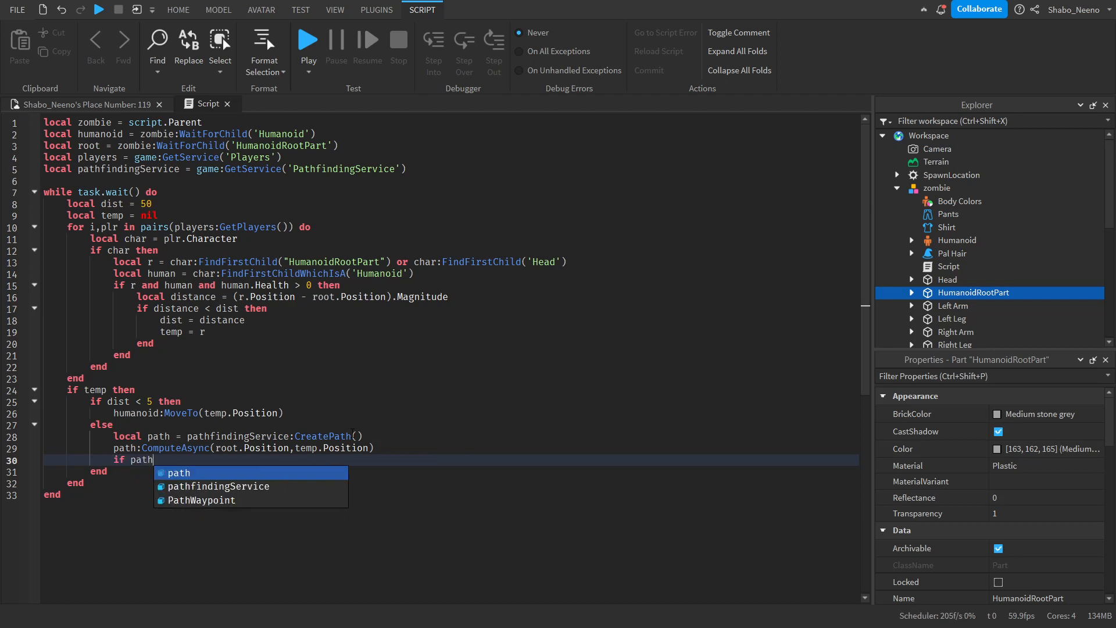
{"action": "type", "text": ".Status == en"}
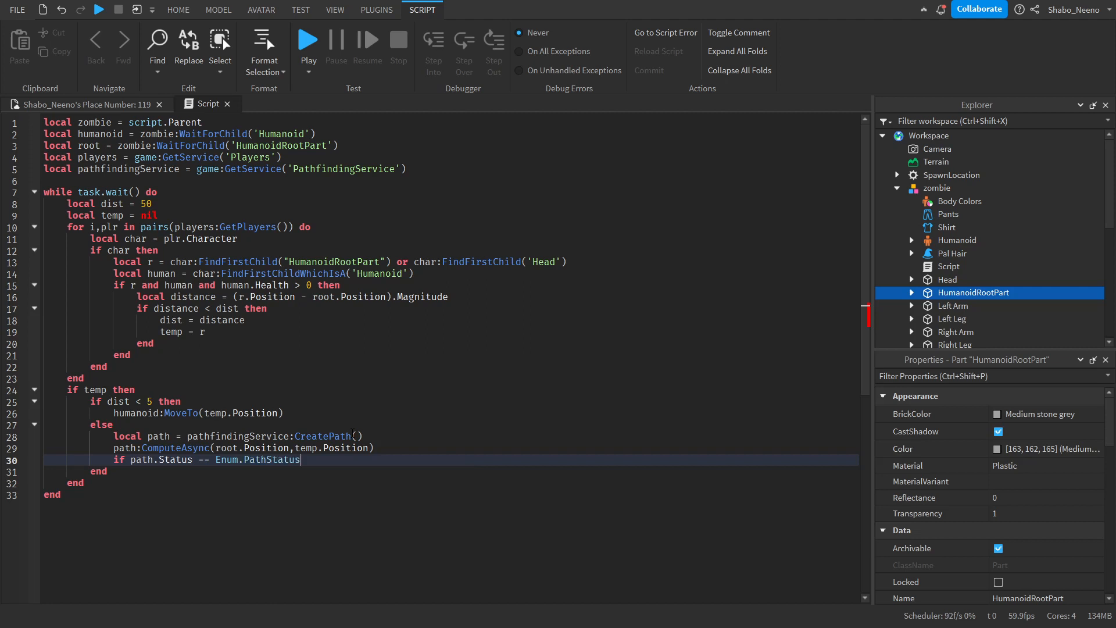
{"action": "type", "text": ".Success then"}
{"action": "type", "text": "local waypoints"}
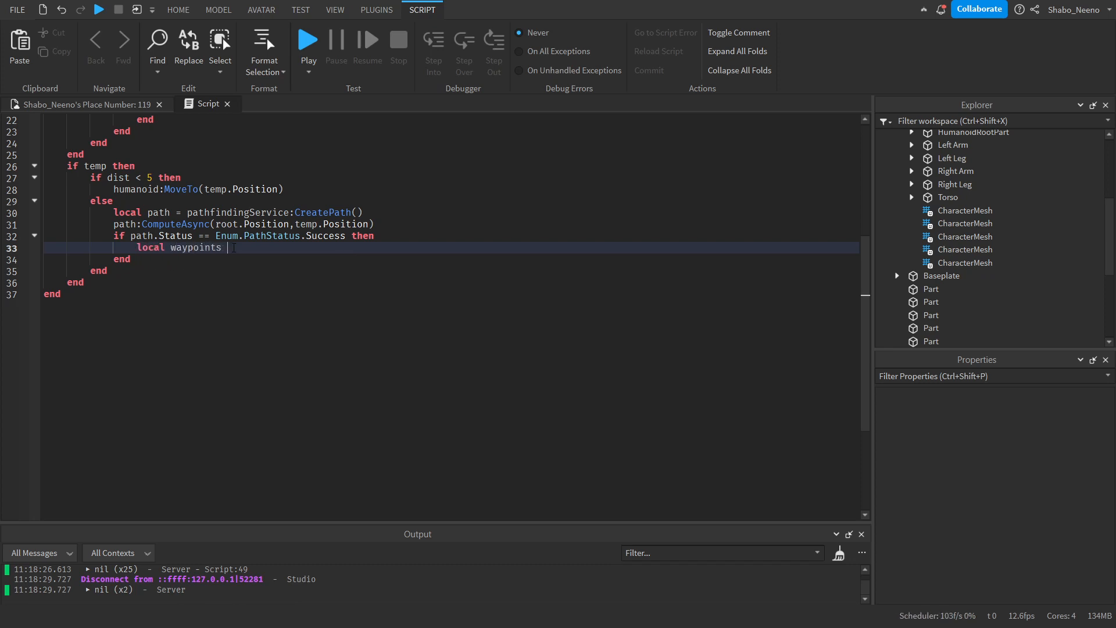
Get path:GetWaypoints(), store ogPos = temp.Position, and loop over waypoints with pairs.
{"action": "type", "text": "= path:GetWaypoi"}
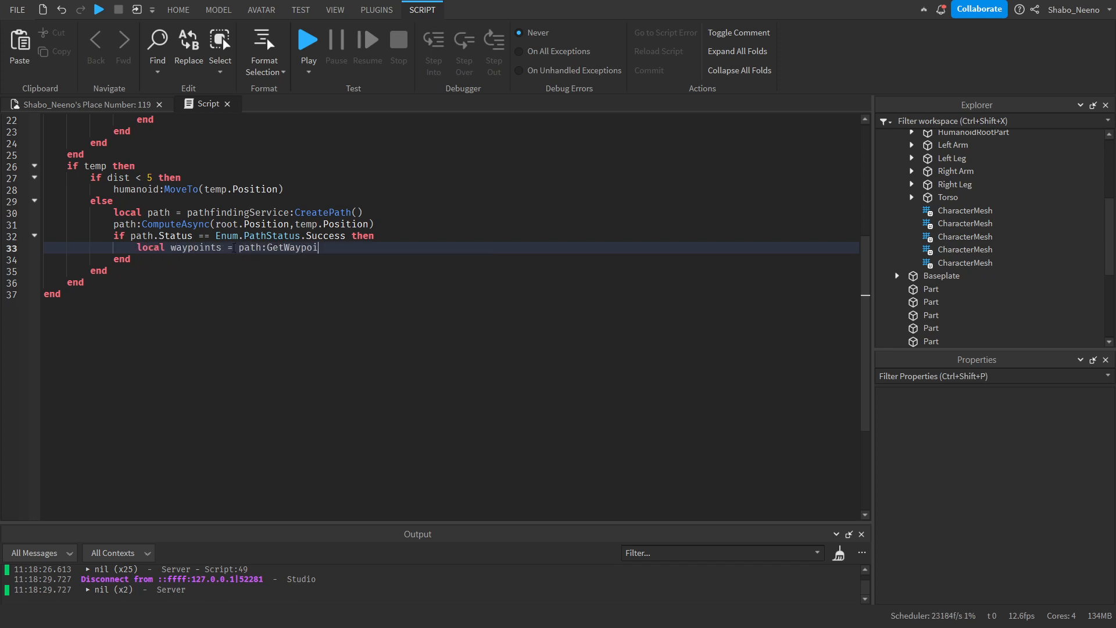
{"action": "type", "text": "nts()"}
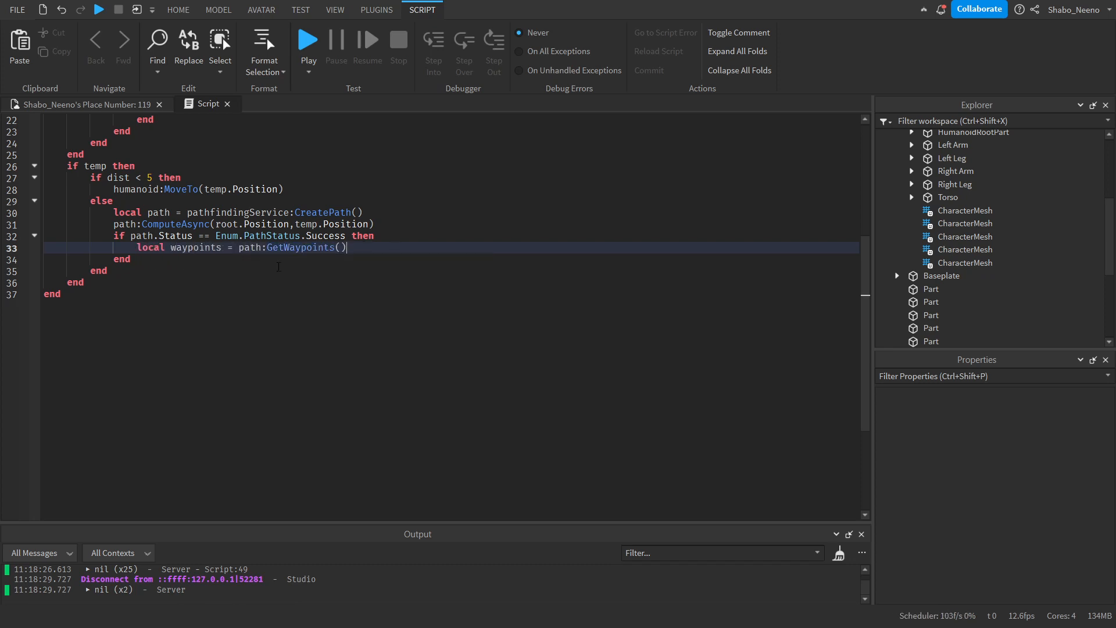
{"action": "scroll", "scroll_direction": "up", "scroll_amount": 3}
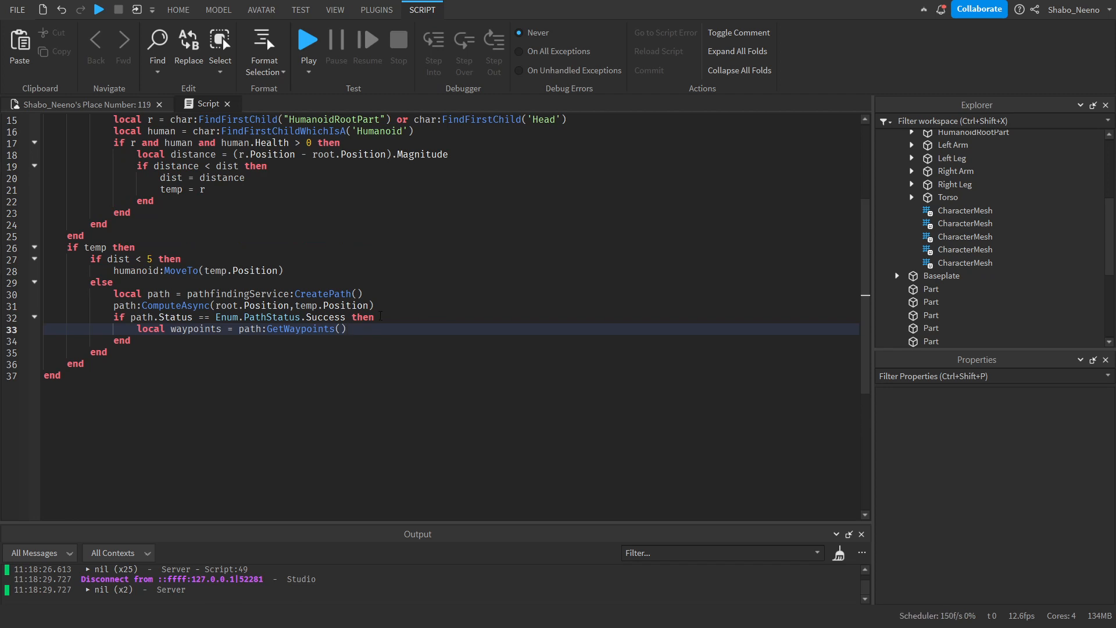
{"action": "type", "text": "local ogPos"}
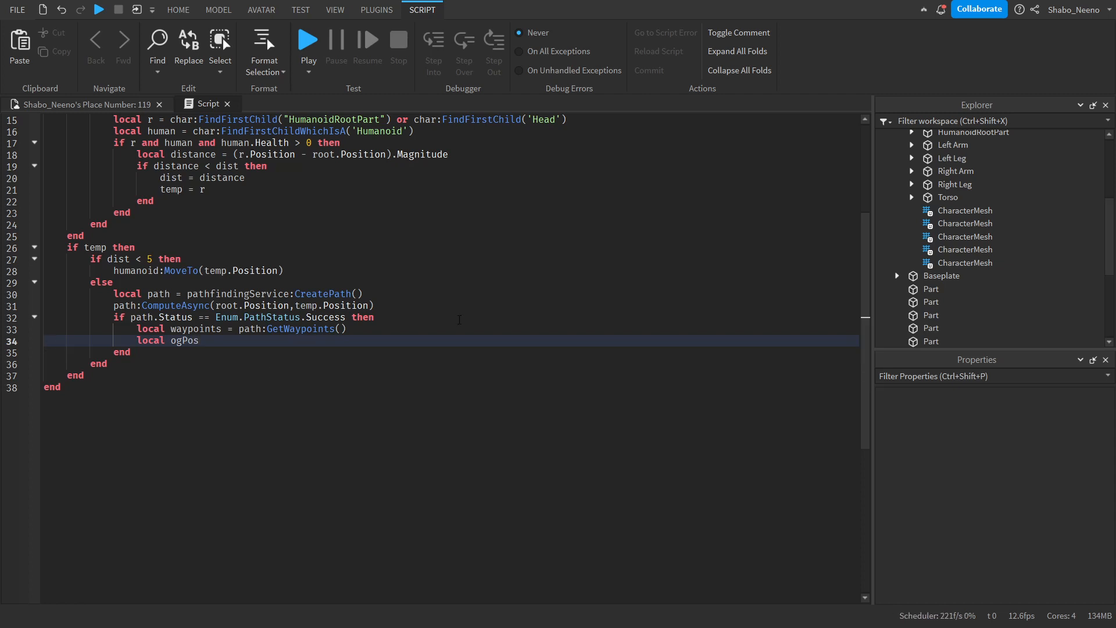
{"action": "type", "text": "= temp.Position"}
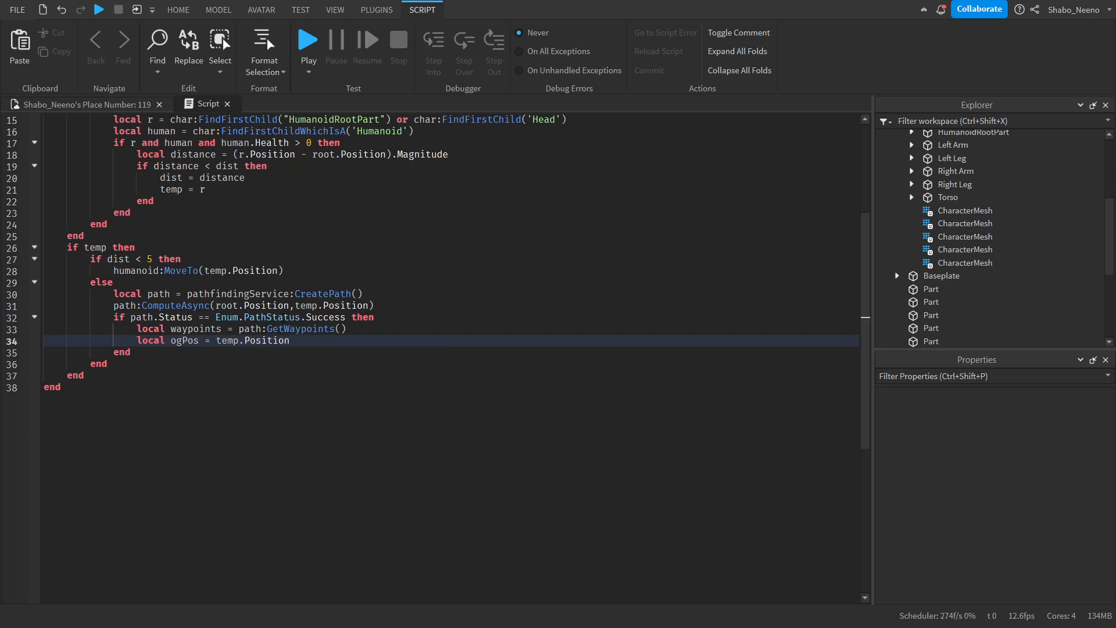
{"action": "type", "text": "for i"}
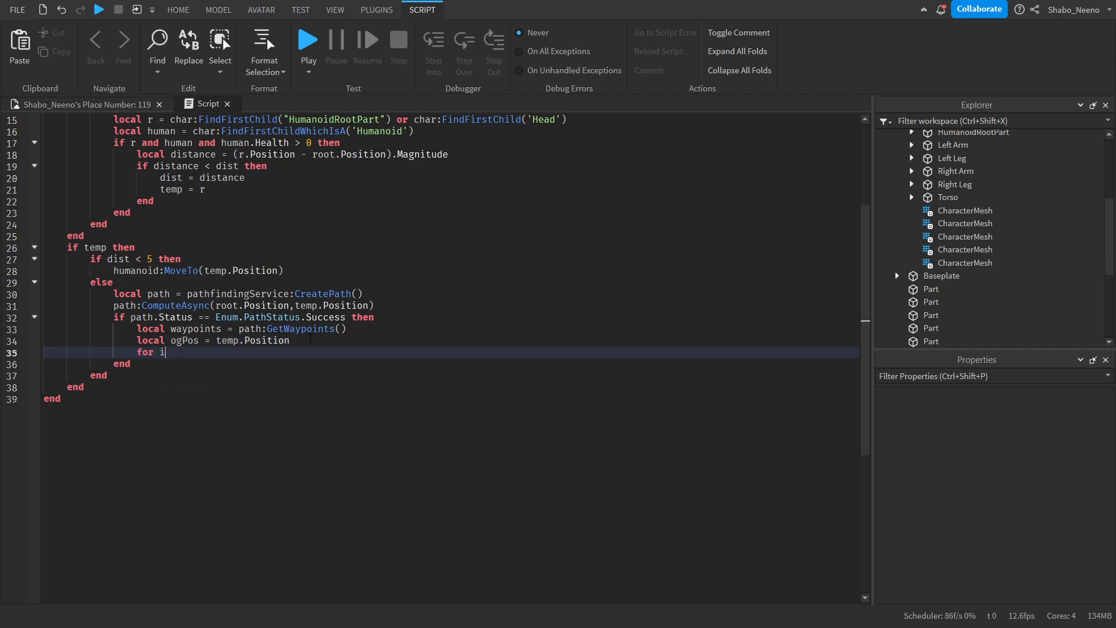
{"action": "type", "text": ",point in pairs(waypoints) do"}
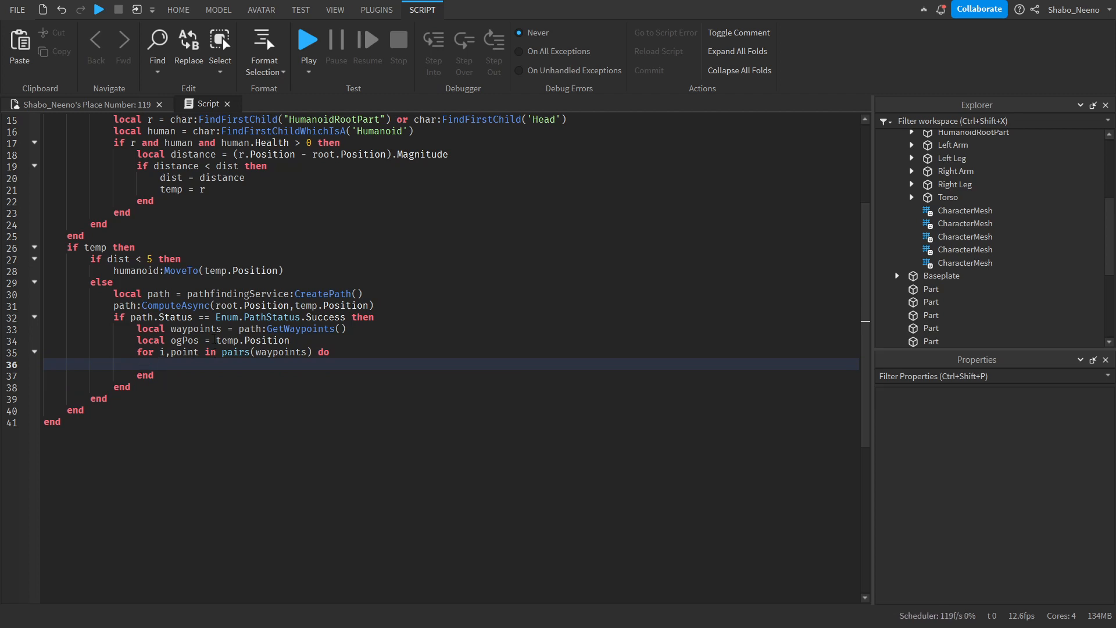
Change state to Jumping when point.Action == Enum.PathWaypointAction.Jump.
{"action": "type", "text": "if point.Action =="}
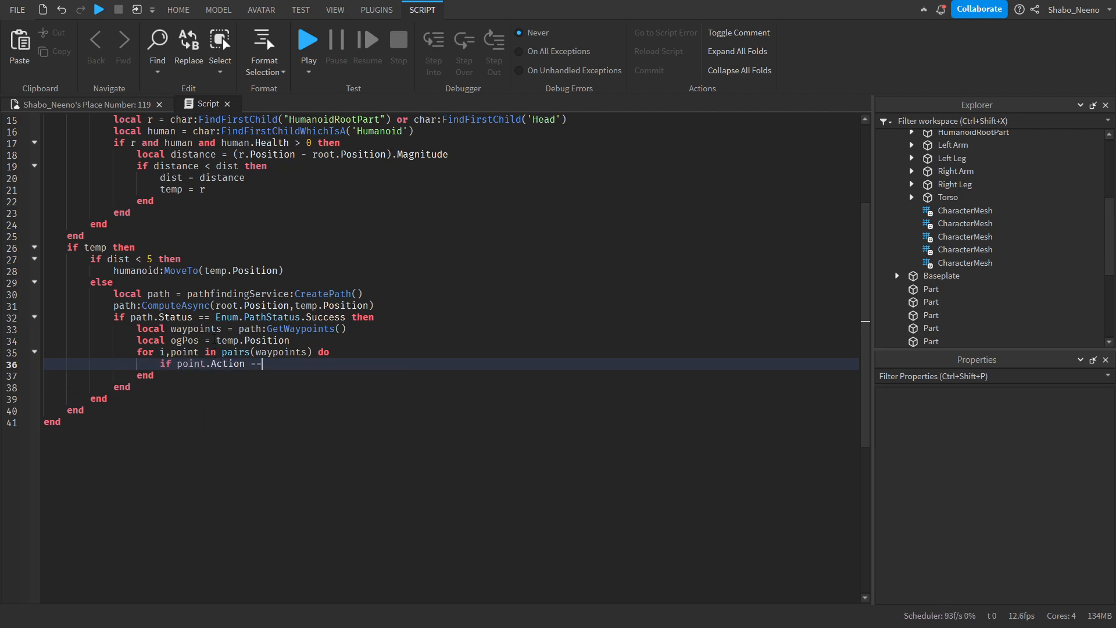
{"action": "type", "text": "Enum.npa"}
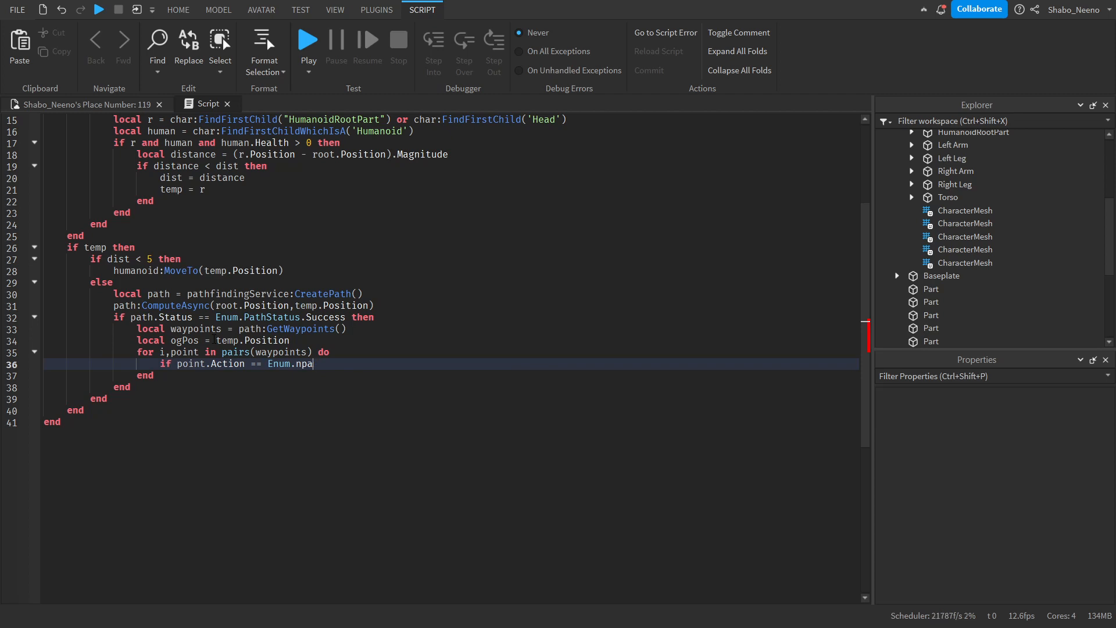
{"action": "type", "text": "PathWaypointAction.Jump then"}
{"action": "type", "text": "humanoid:ChangeState("}
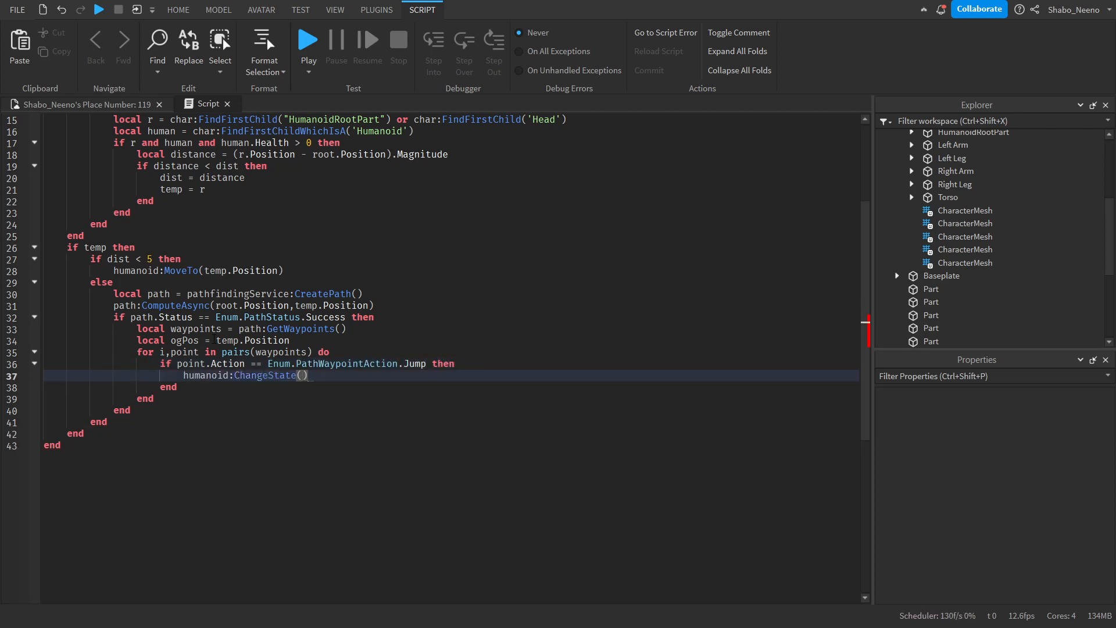
{"action": "type", "text": "Enum.HumanoidStateType.Jumping"}
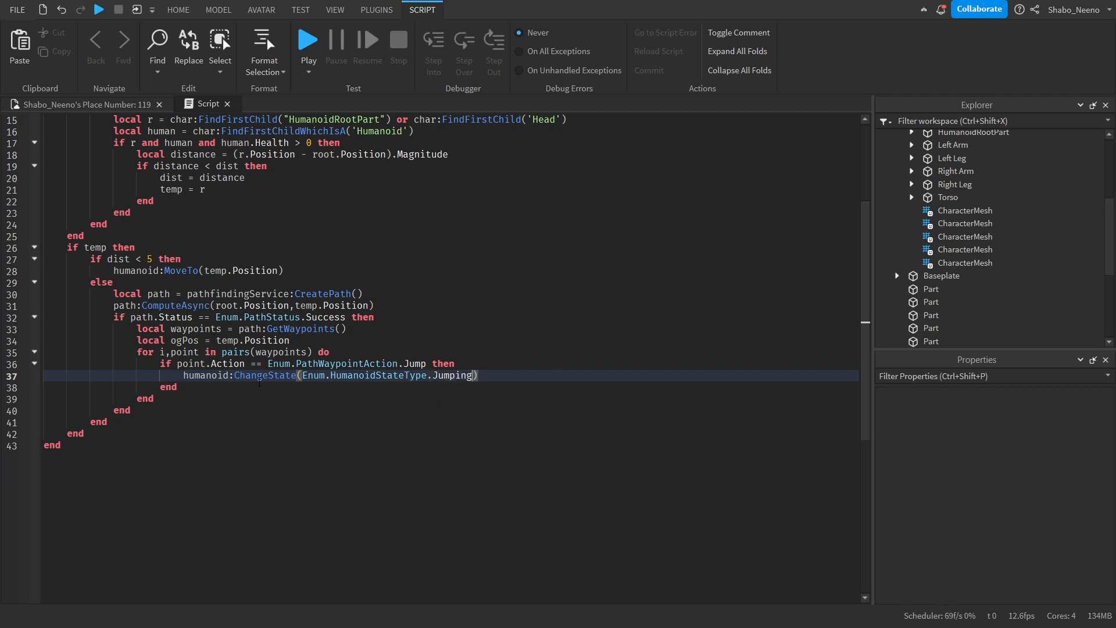
{"action": "key", "text": "Enter"}
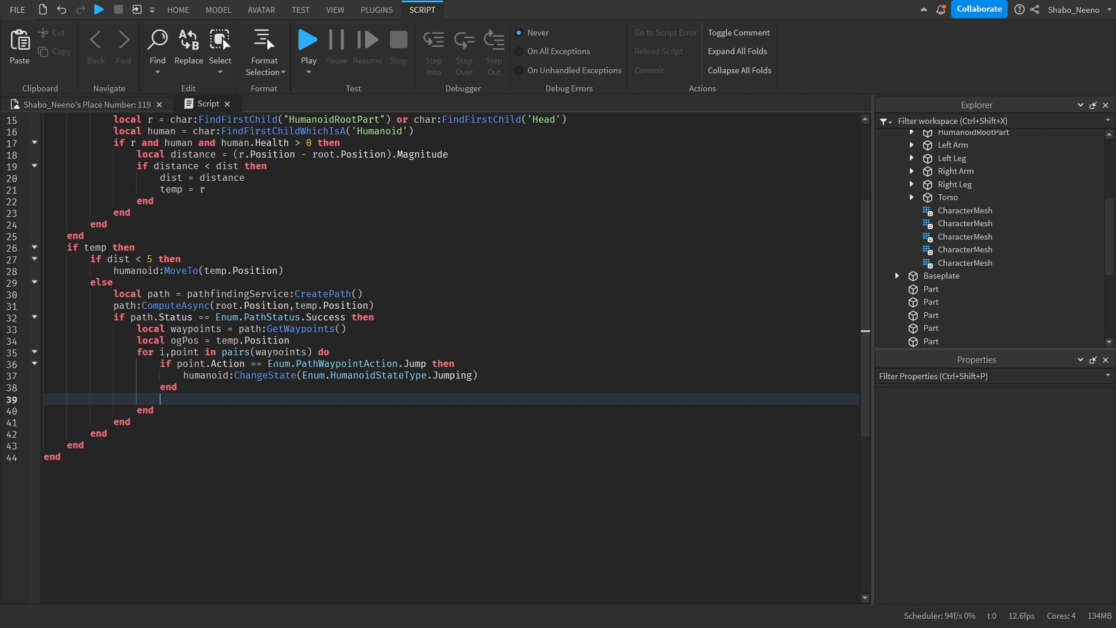
MoveTo(point.Position), wait on MoveToFinished, and break if not finished.
{"action": "type", "text": "humanoid:MoveTo("}
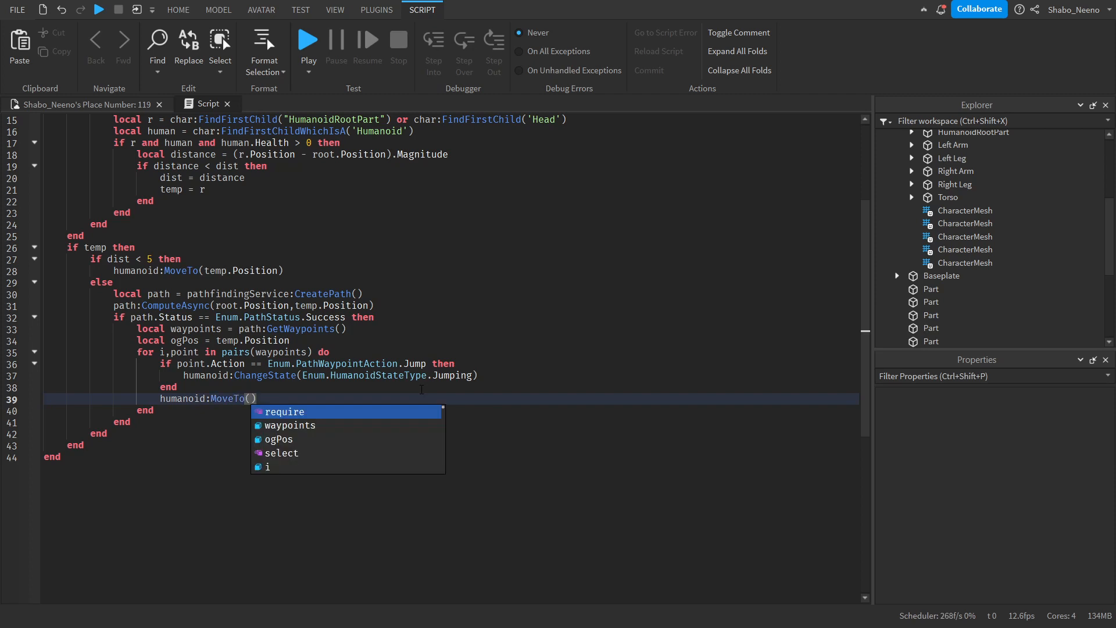
{"action": "type", "text": "point.Position"}
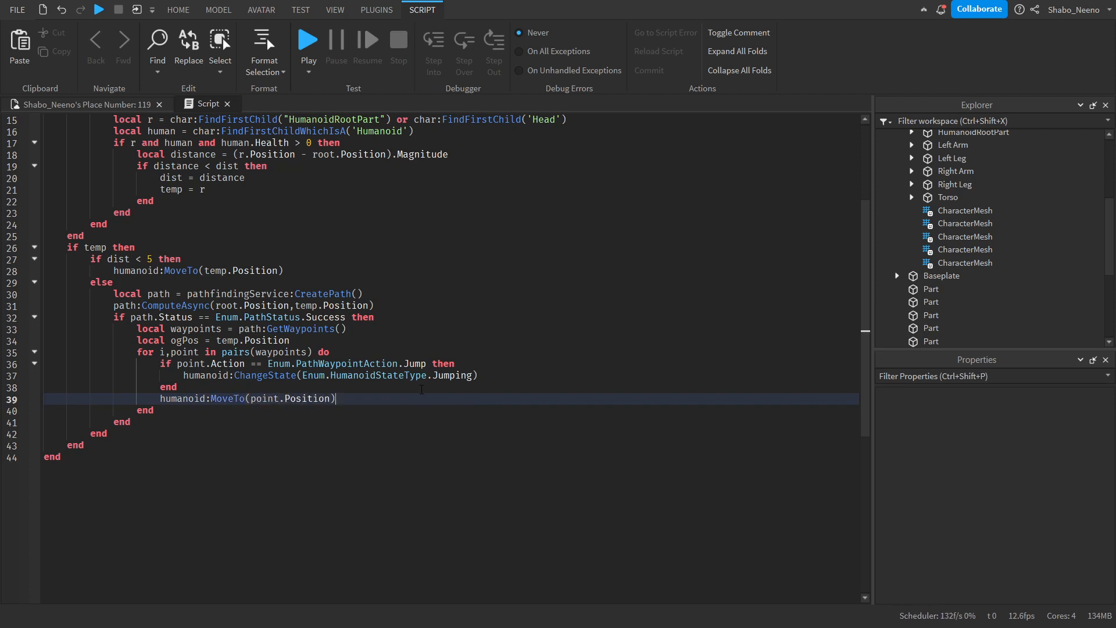
{"action": "type", "text": "local finished="}
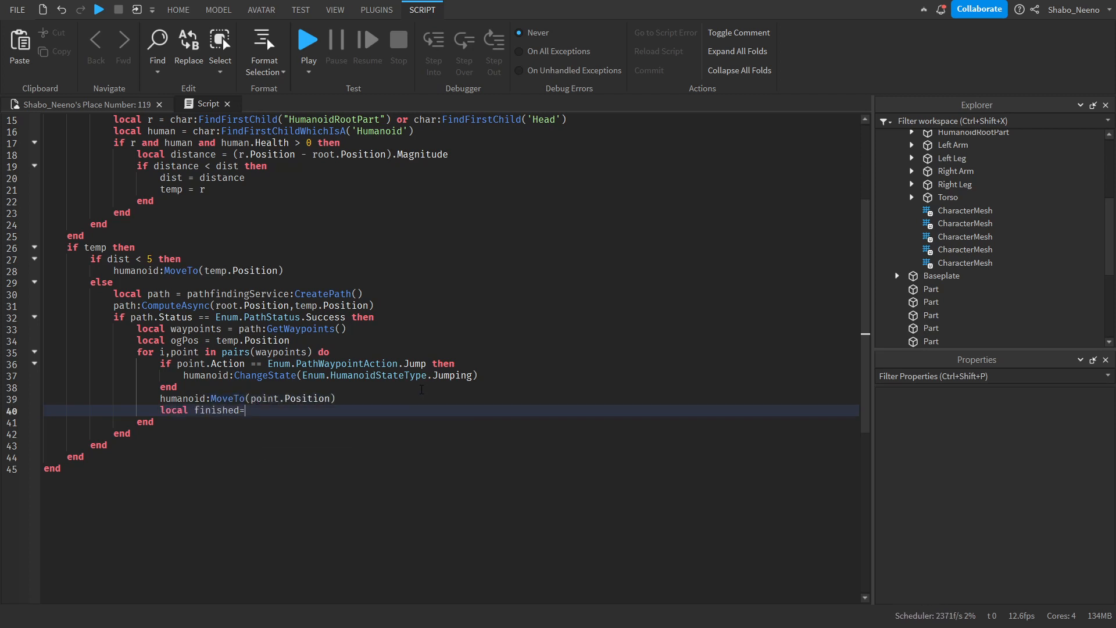
{"action": "type", "text": "humanoid.MoveToFinished:Wait("}
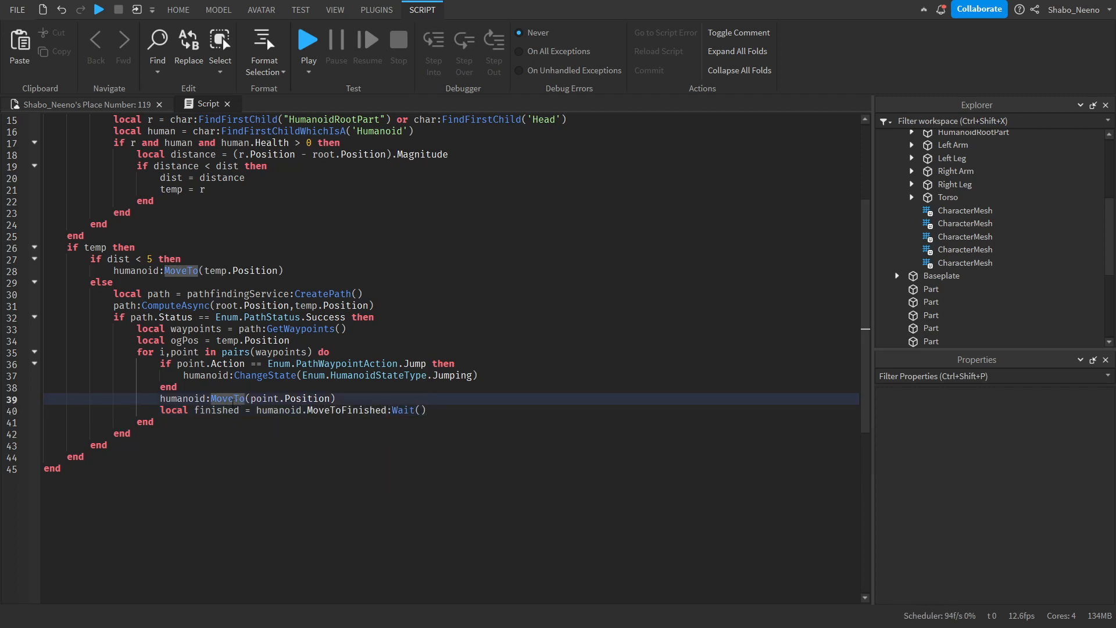
{"action": "mouse_move", "coordinate": [282, 442]}
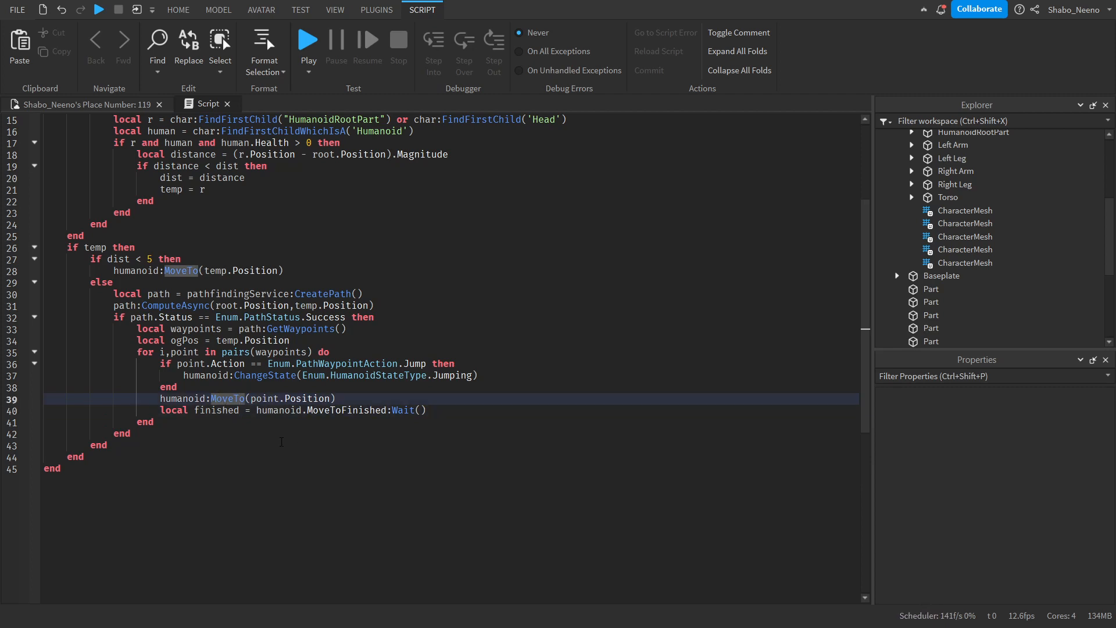
{"action": "left_click", "coordinate": [428, 410]}
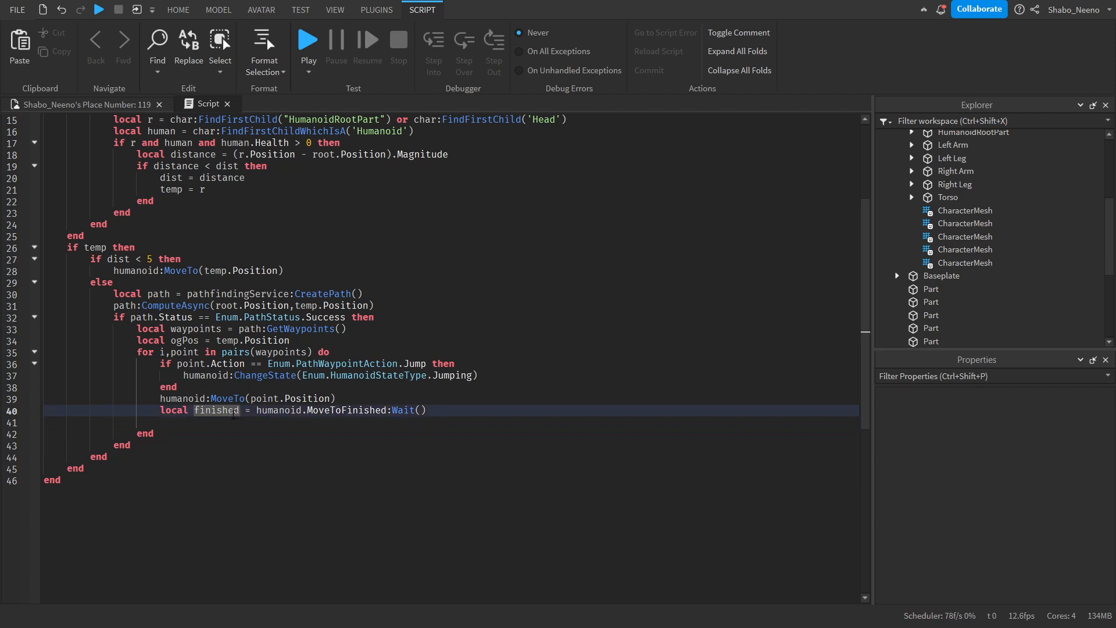
{"action": "type", "text": "if not finished then"}
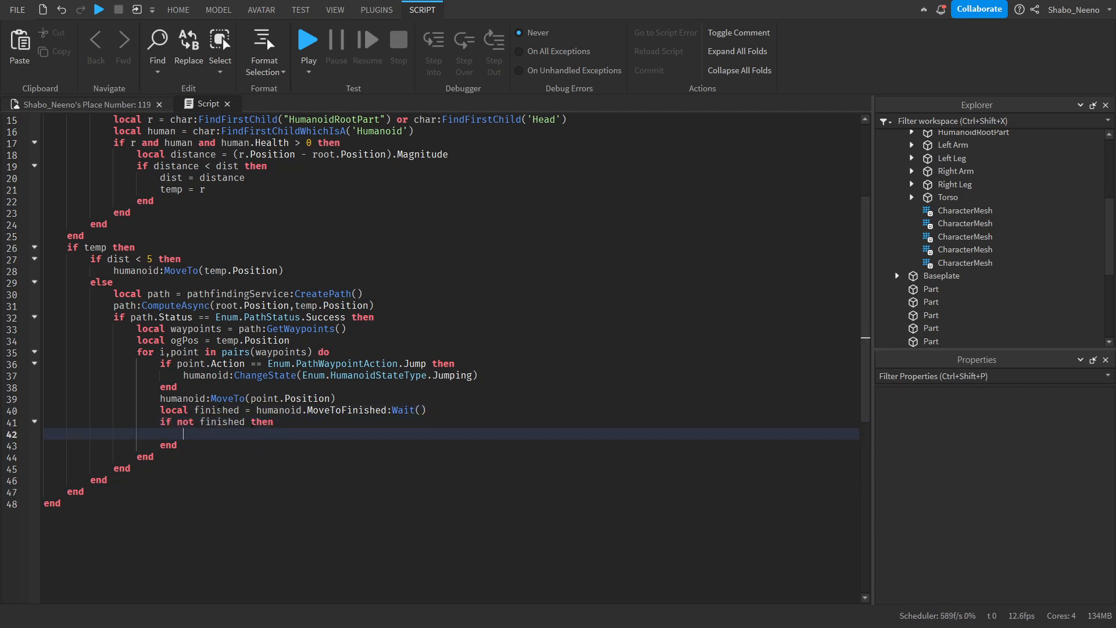
{"action": "type", "text": "break"}
{"action": "type", "text": "if temp then"}
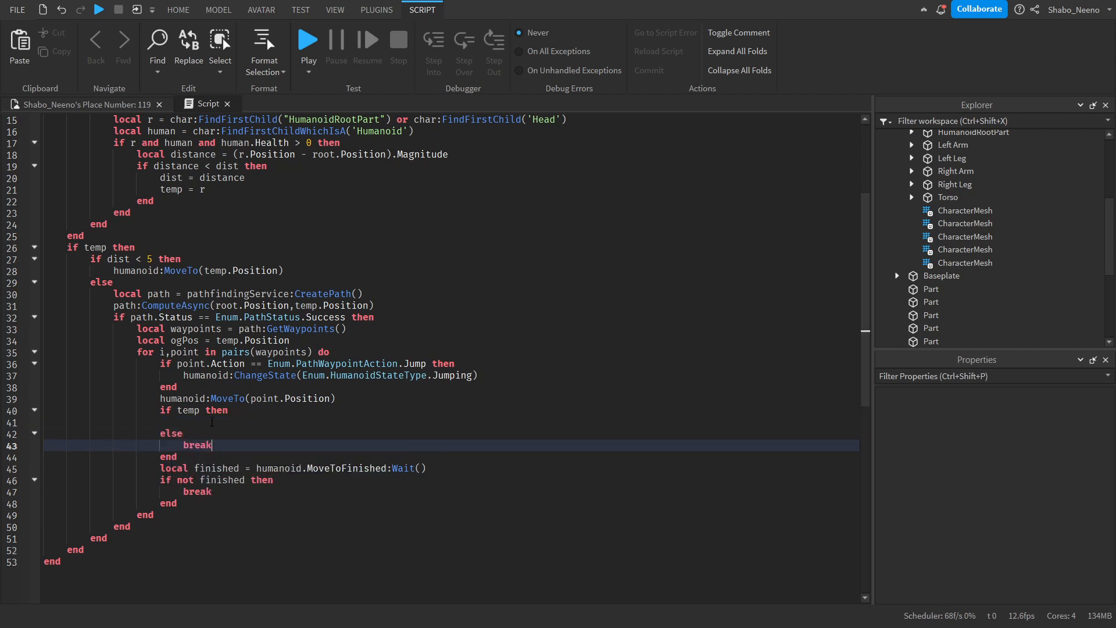
Break the waypoint loop when (temp.Position - ogPos).Magnitude > 1.
{"action": "type", "text": "if (temp."}
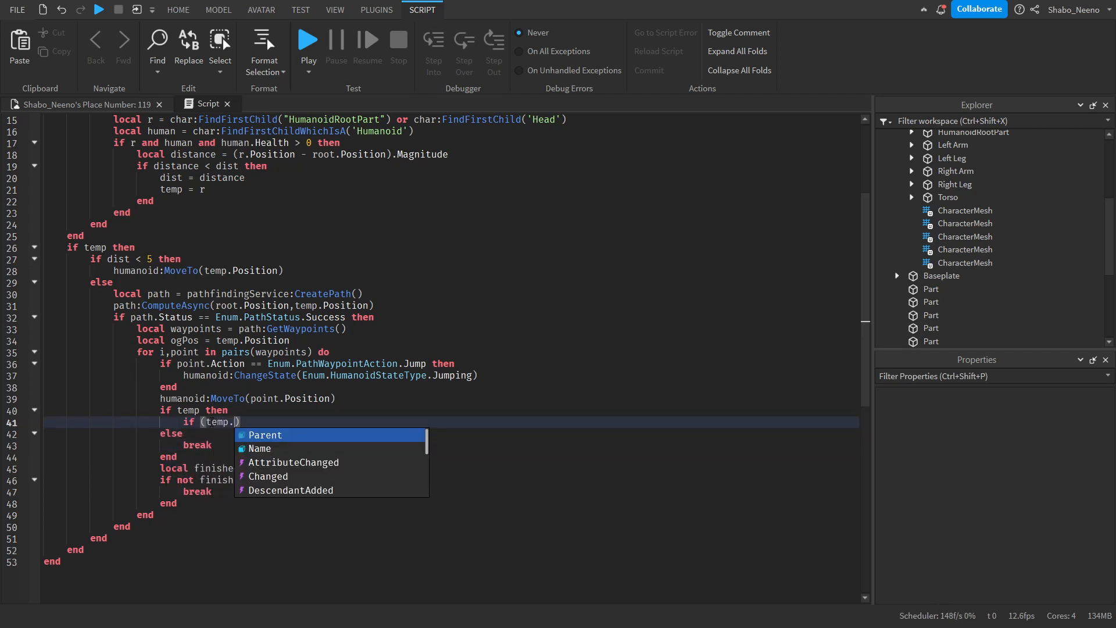
{"action": "type", "text": "Position - og"}
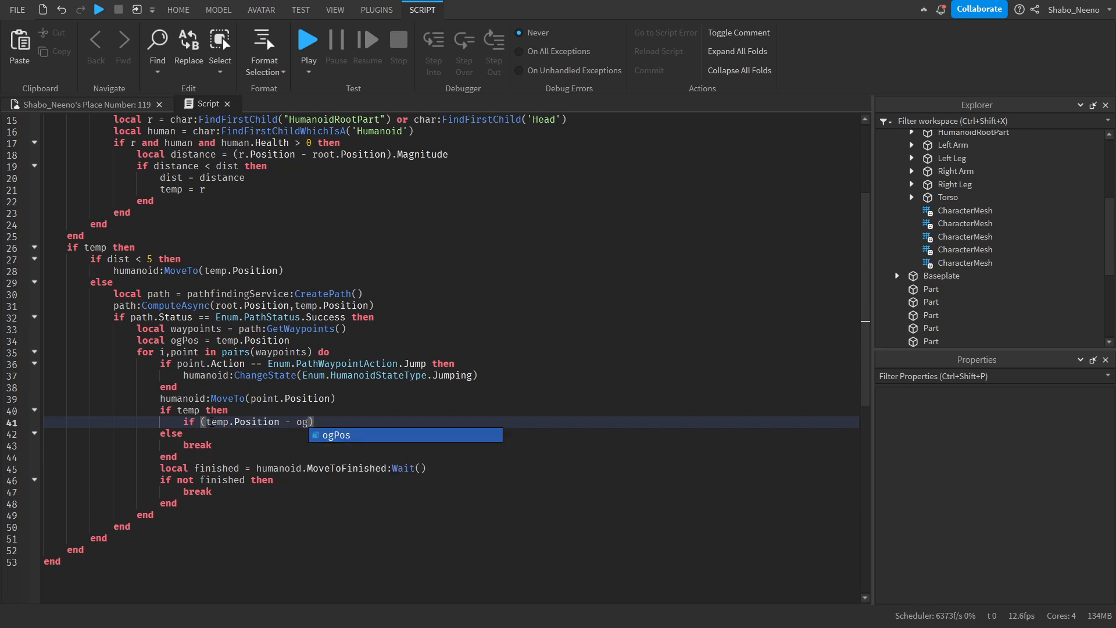
{"action": "type", "text": "Pos).Magnitude"}
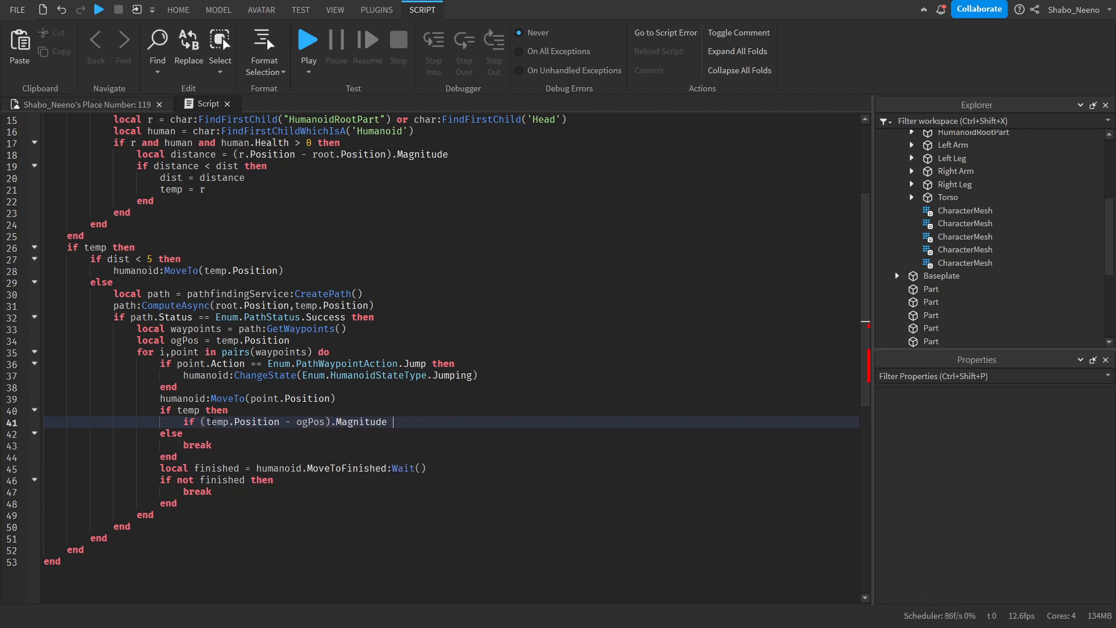
{"action": "type", "text": "> 1"}
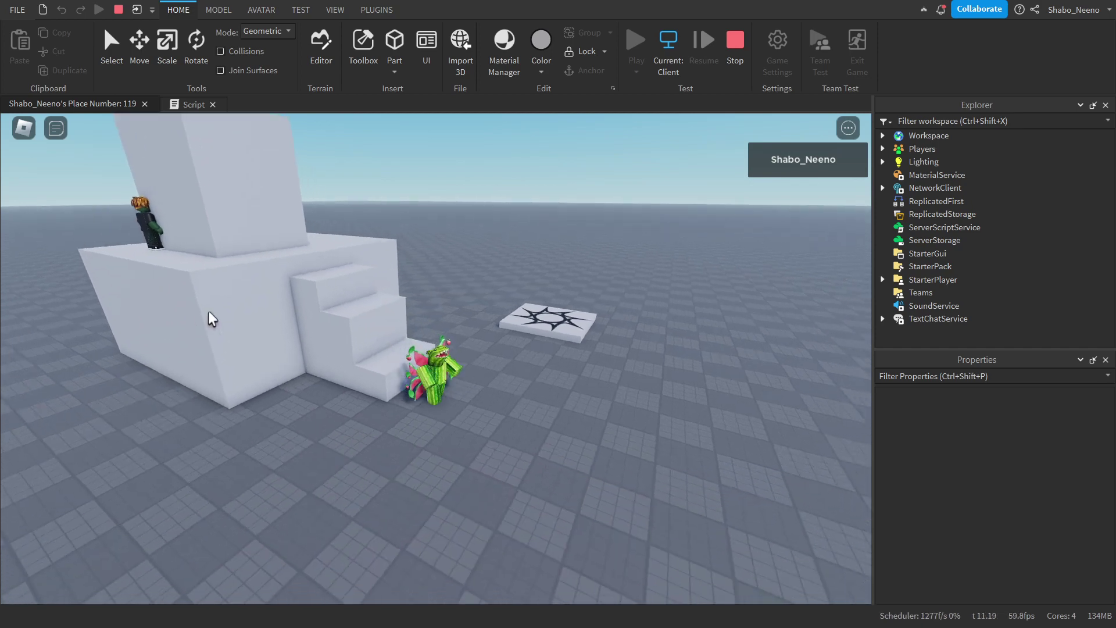
Add repeat task.wait() until humanoid.FloorMaterial ~= Enum.Material.Air and skip waypoint i == 1.
{"action": "left_click", "coordinate": [193, 104]}
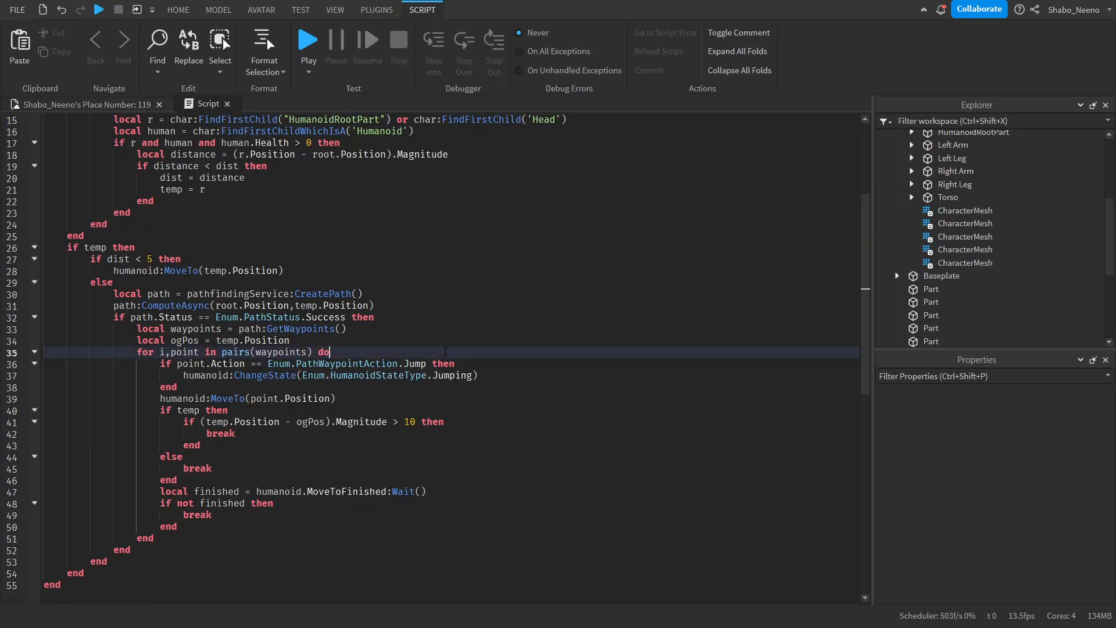
{"action": "key", "text": "Enter"}
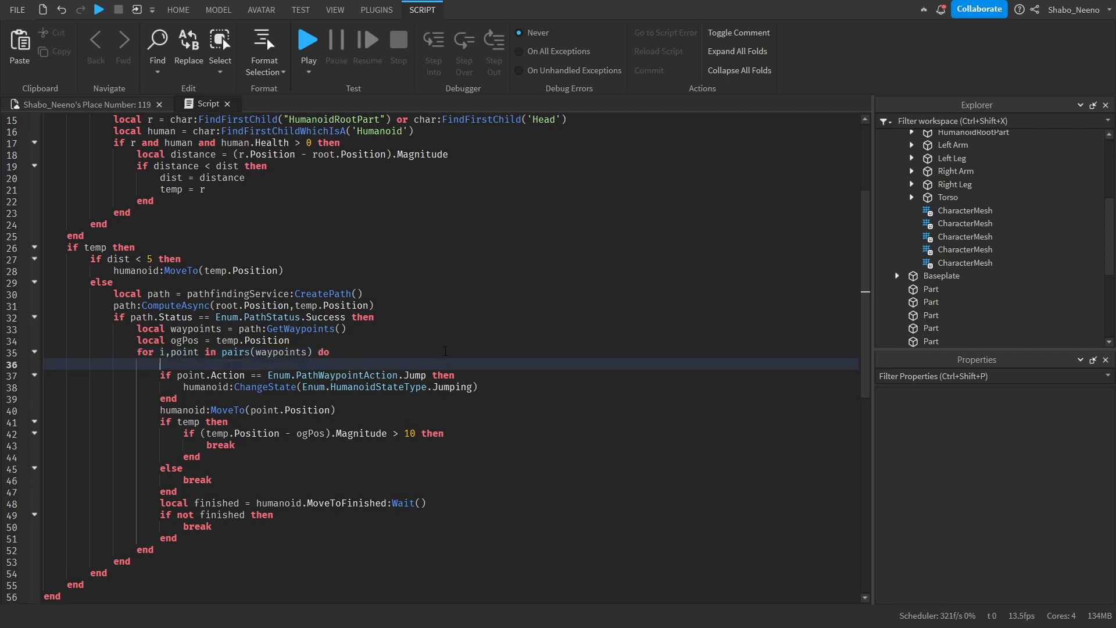
{"action": "type", "text": "repeat"}
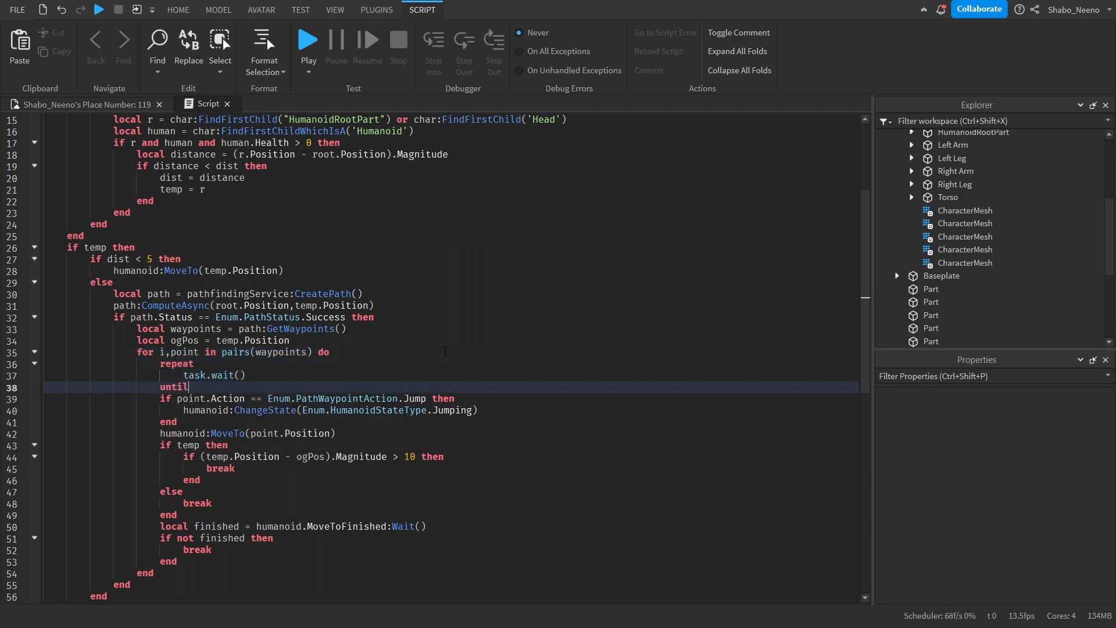
{"action": "type", "text": "humanoid.FloorMaterial ~="}
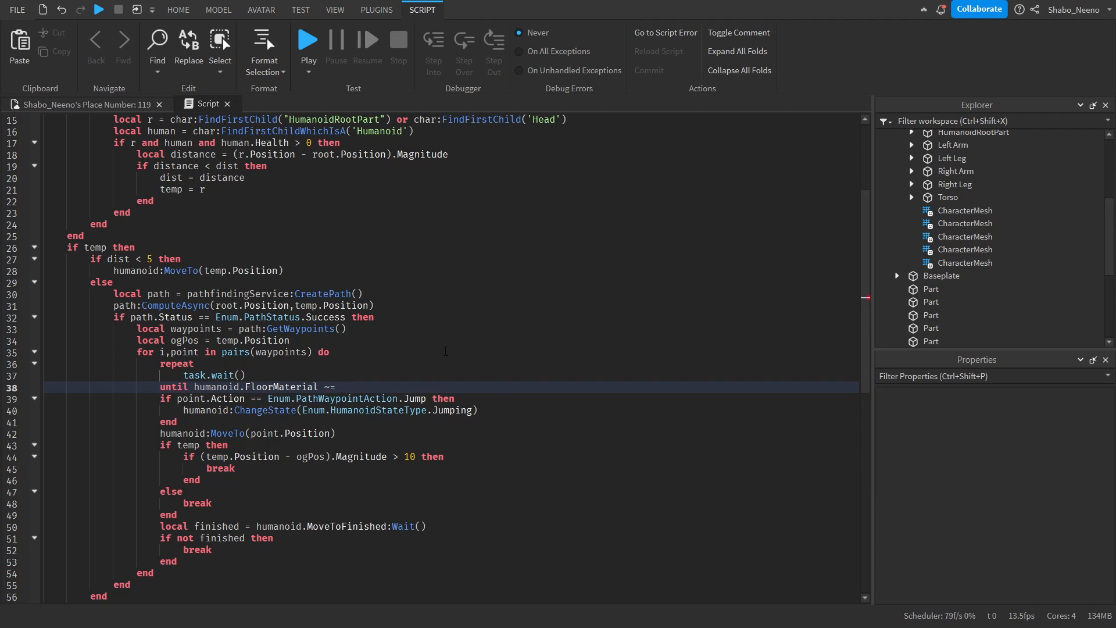
{"action": "type", "text": "Enum.Material.Air"}
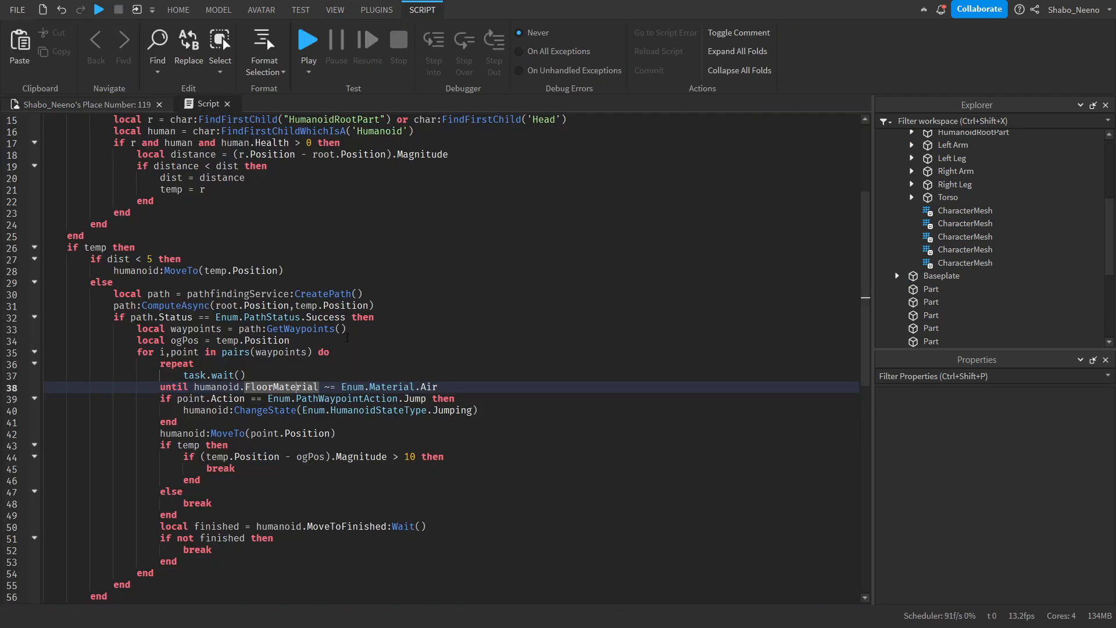
{"action": "type", "text": "if i == 1 then"}
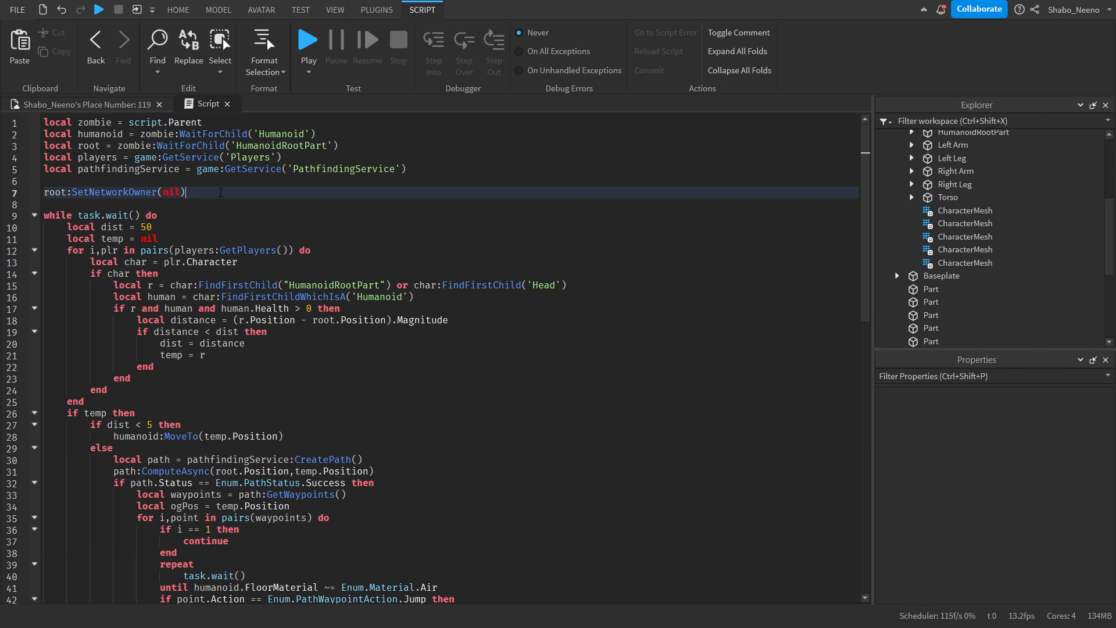
Add a humanoid.Touched handler that looks up the touched part's Humanoid via FindFirstChildWhichIsA.
{"action": "key", "text": "Enter"}
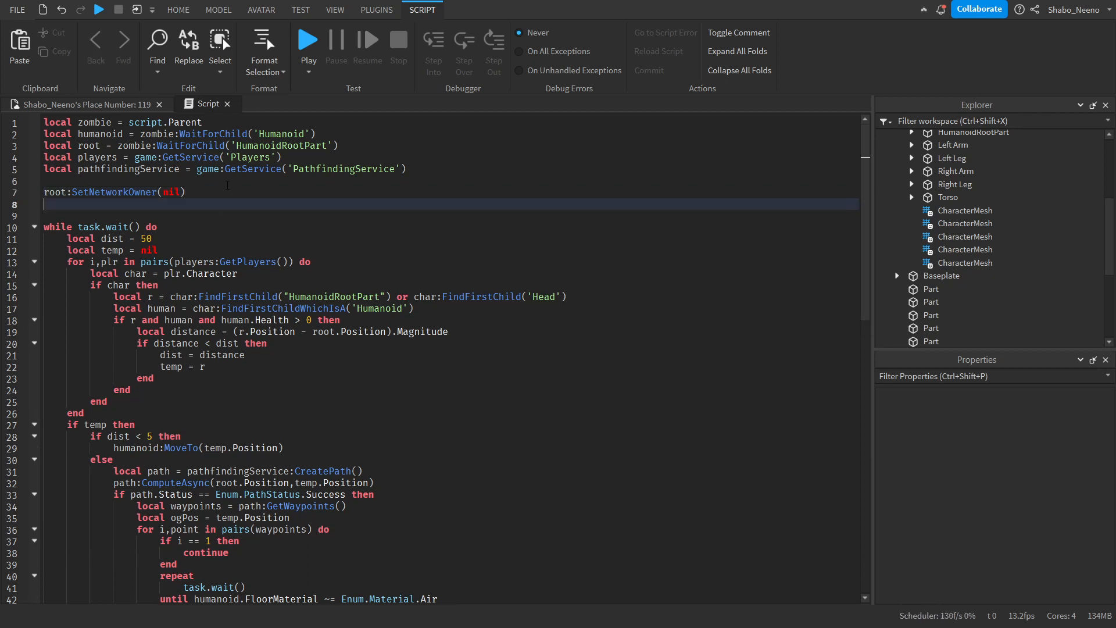
{"action": "type", "text": "humanoid.Touched:Connect(function()"}
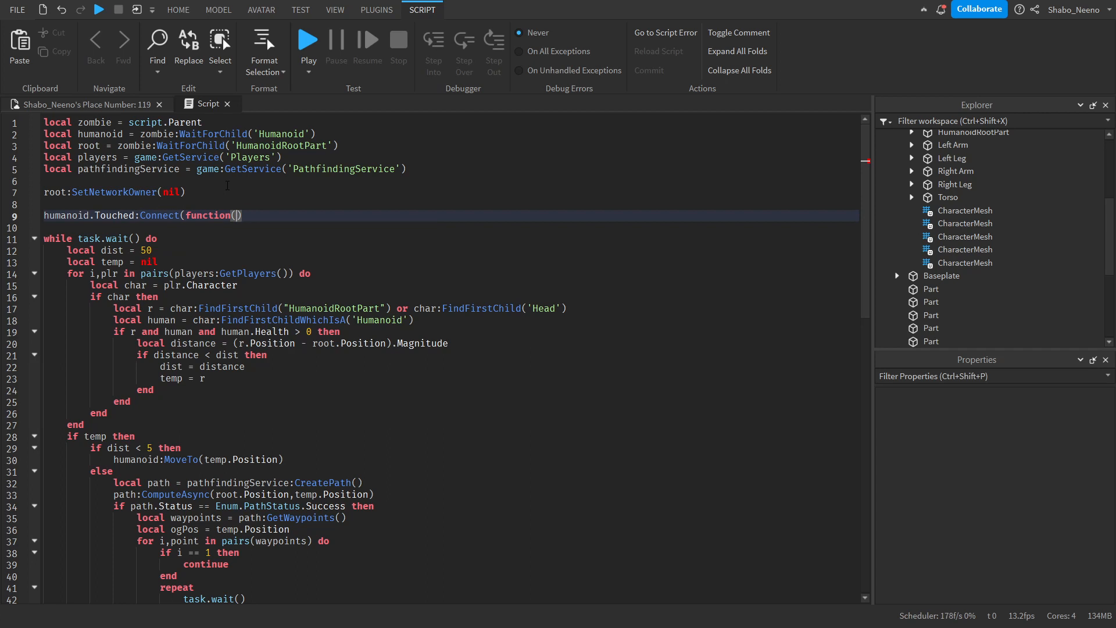
{"action": "type", "text": "hit"}
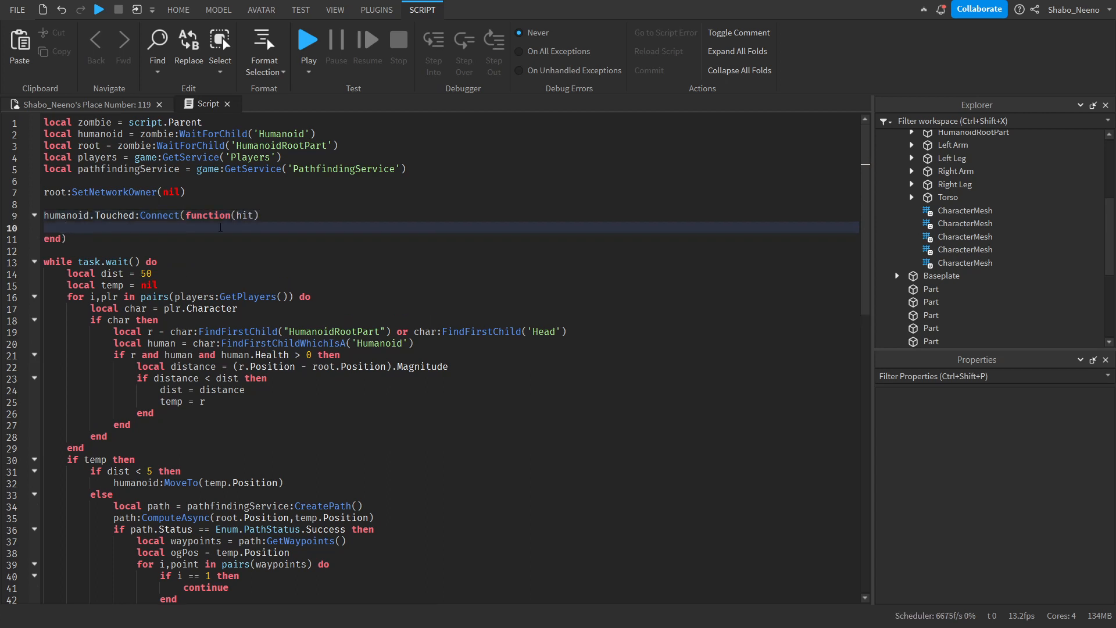
{"action": "type", "text": "local h ="}
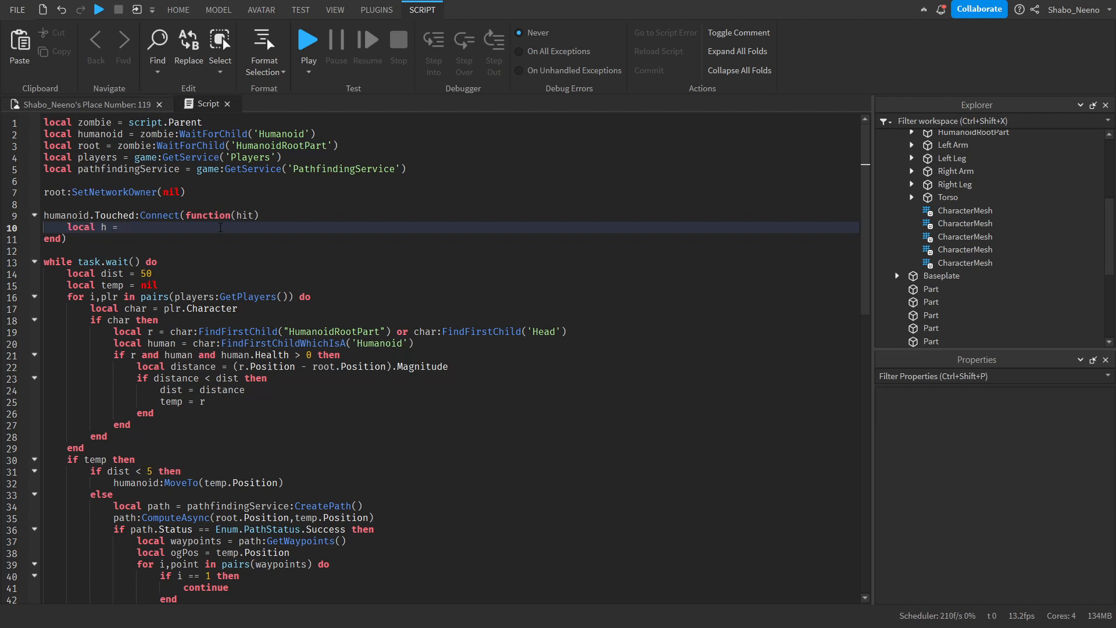
{"action": "type", "text": "hit.Parent:F"}
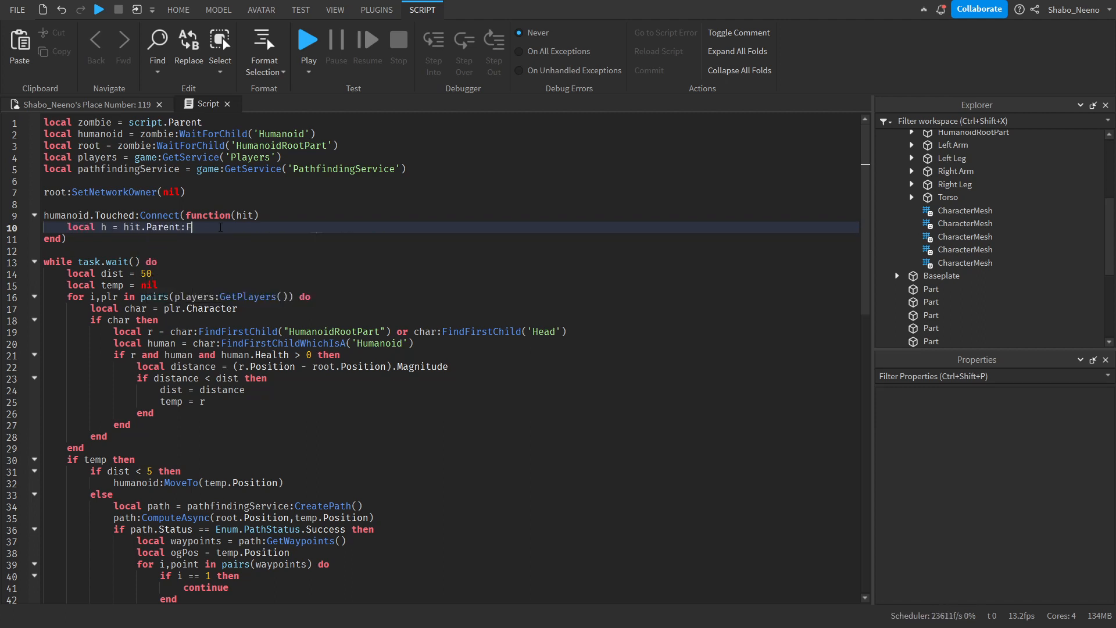
{"action": "type", "text": "indFirstChildWhichIsA('Humanoid')"}
{"action": "type", "text": "if h and plr and"}
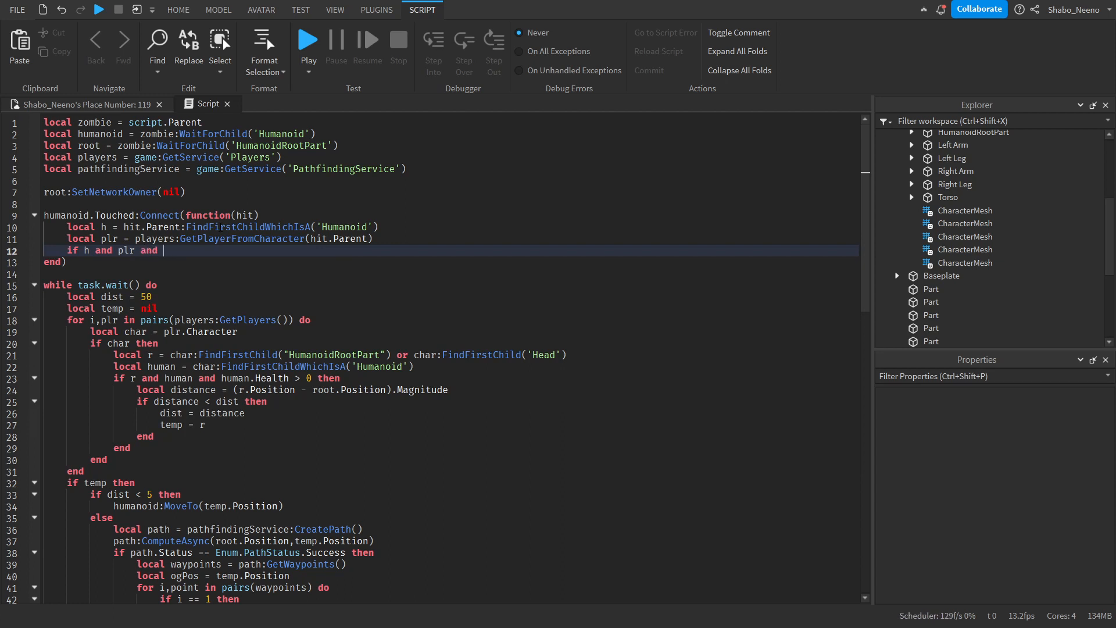
Deal h:TakeDamage(10) only when the touched humanoid's Health is above 0.
{"action": "type", "text": "h.Health > 0 then"}
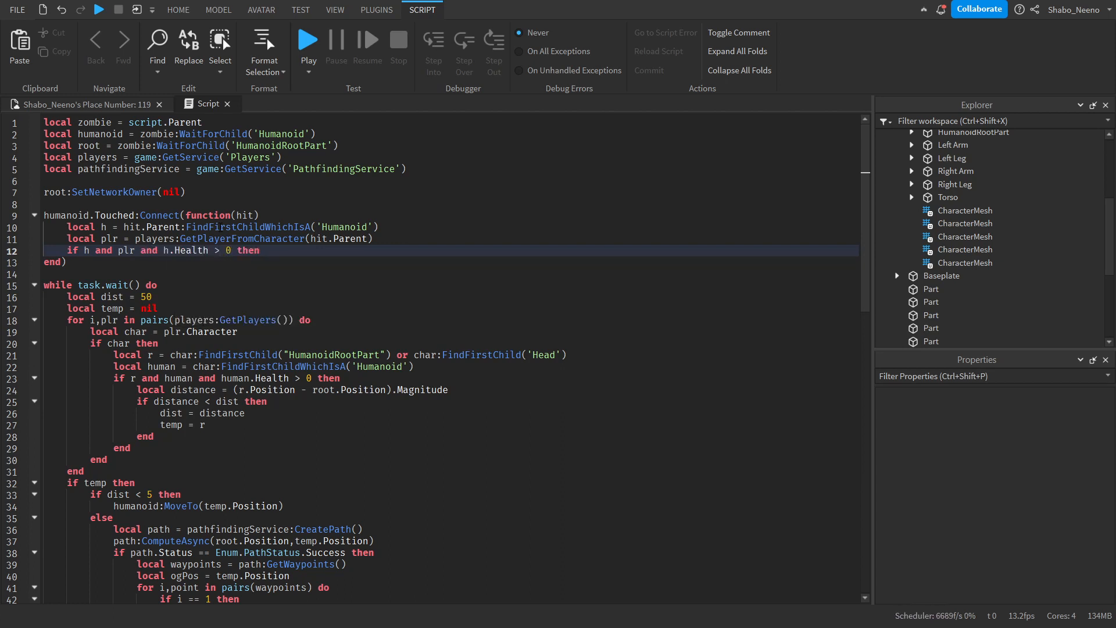
{"action": "type", "text": "h:TakeDamage(10)"}
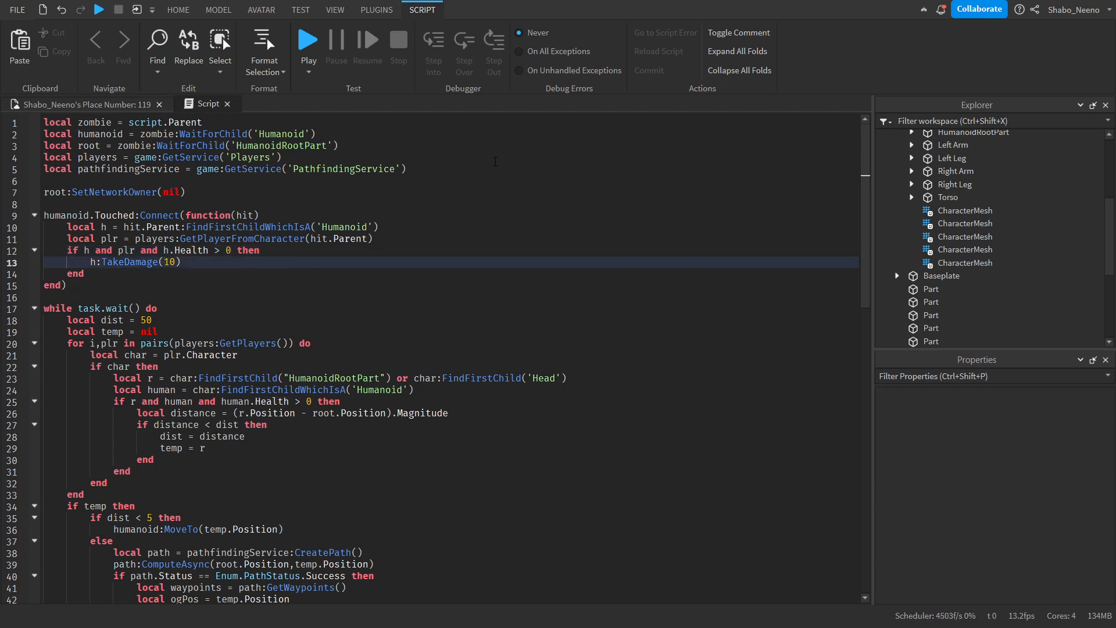
Add a debounce flag gating touch damage with a task.wait cooldown before re-enabling it.
{"action": "type", "text": "local"}
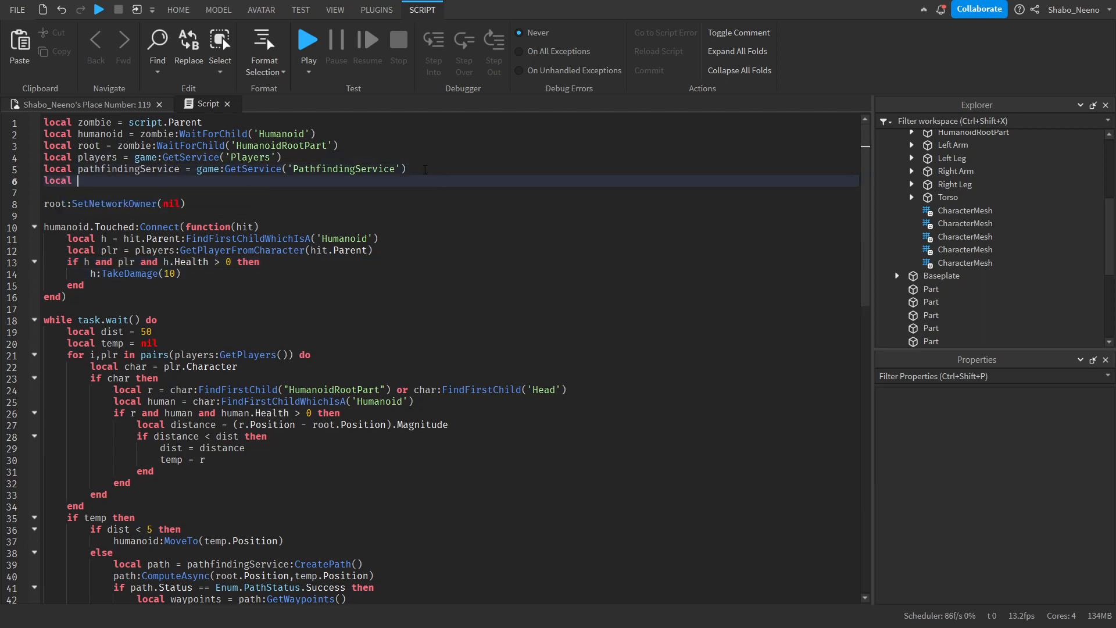
{"action": "type", "text": "debounce = true"}
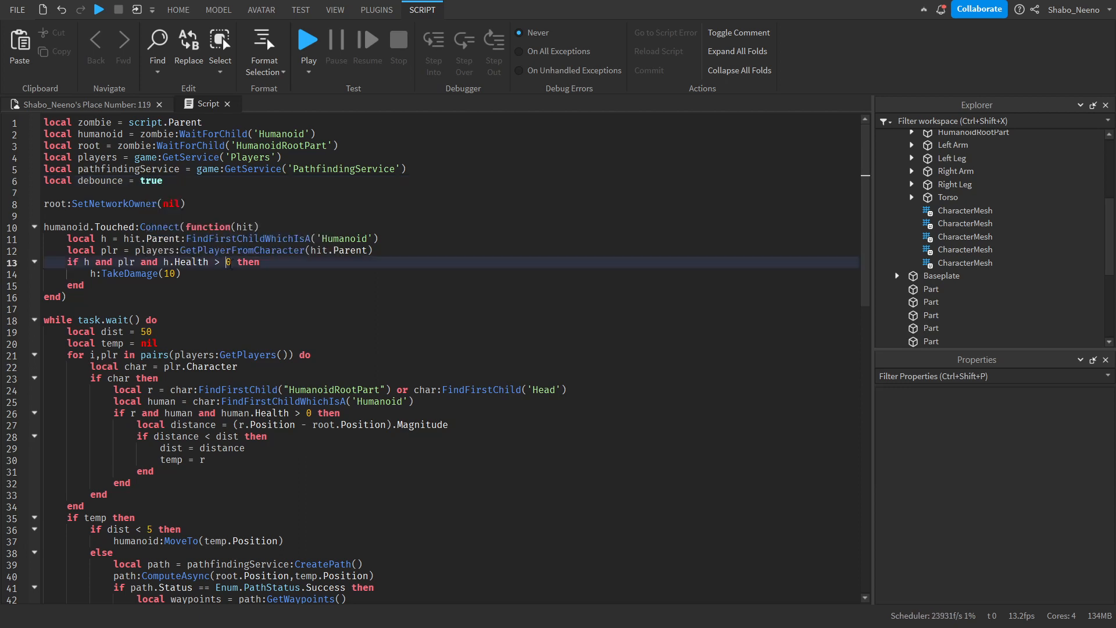
{"action": "type", "text": "and debug"}
{"action": "type", "text": "debounce = false"}
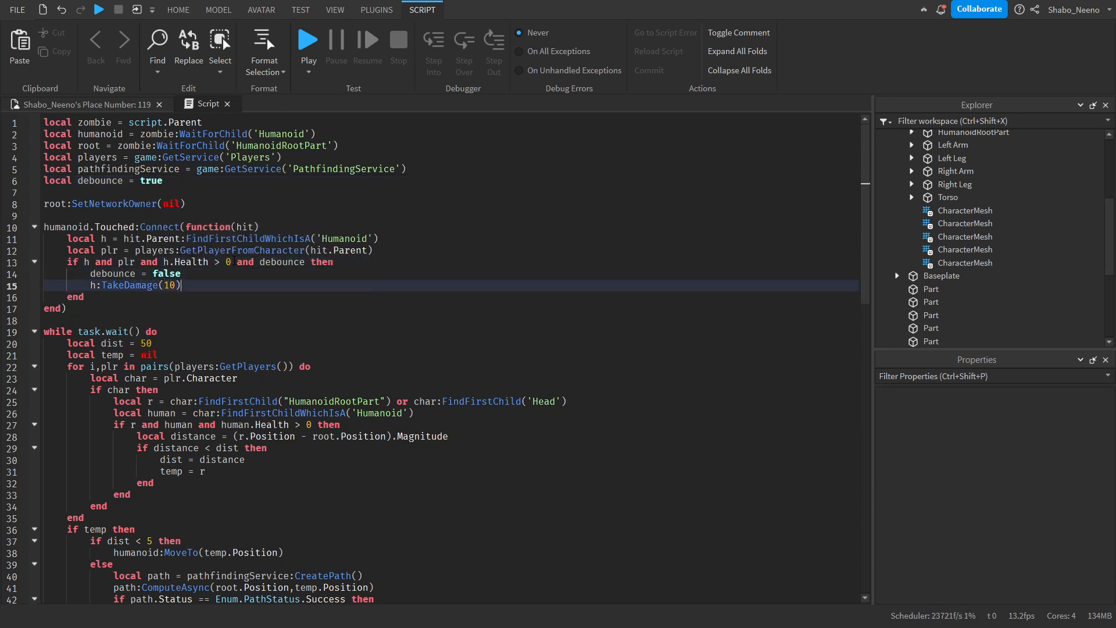
{"action": "type", "text": "task.wait()"}
{"action": "type", "text": "de"}
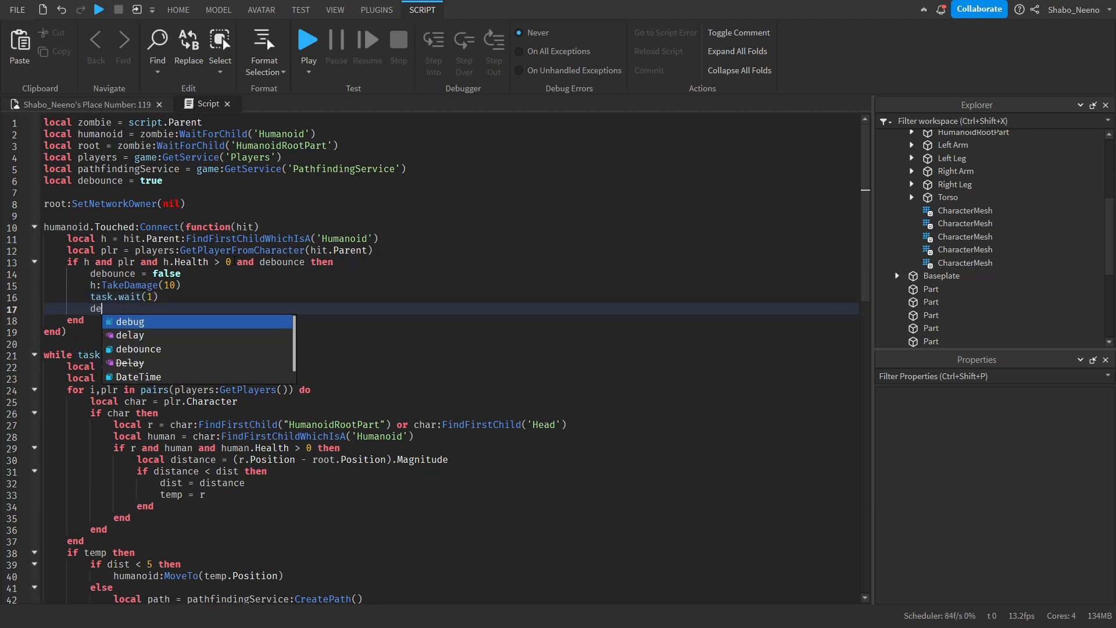
{"action": "type", "text": "bounce = true"}
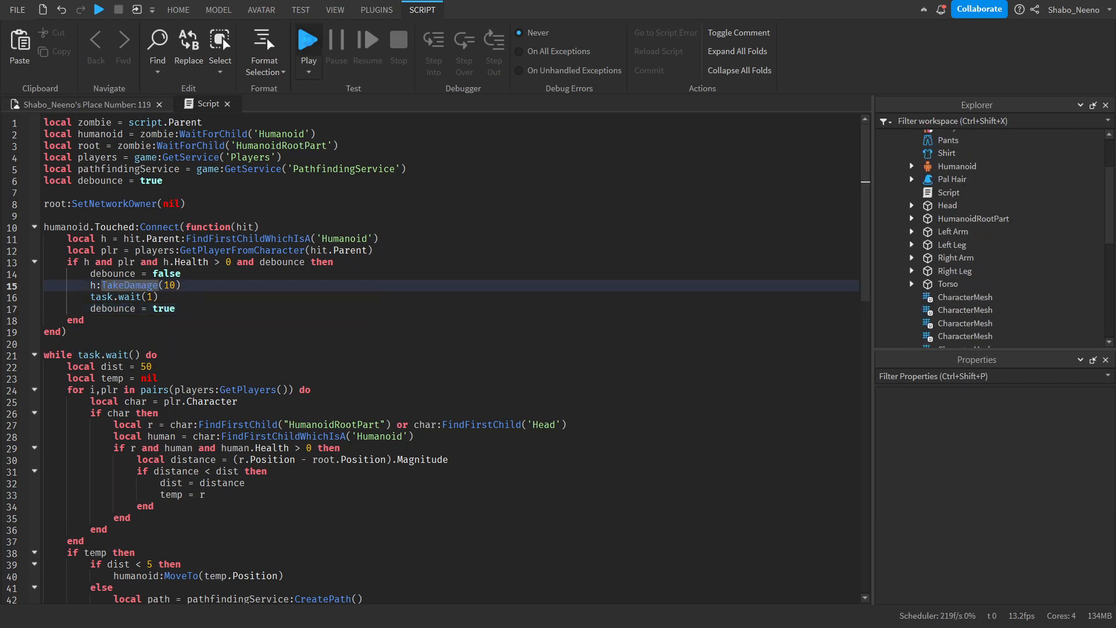
{"action": "scroll", "scroll_direction": "down", "scroll_amount": 3}
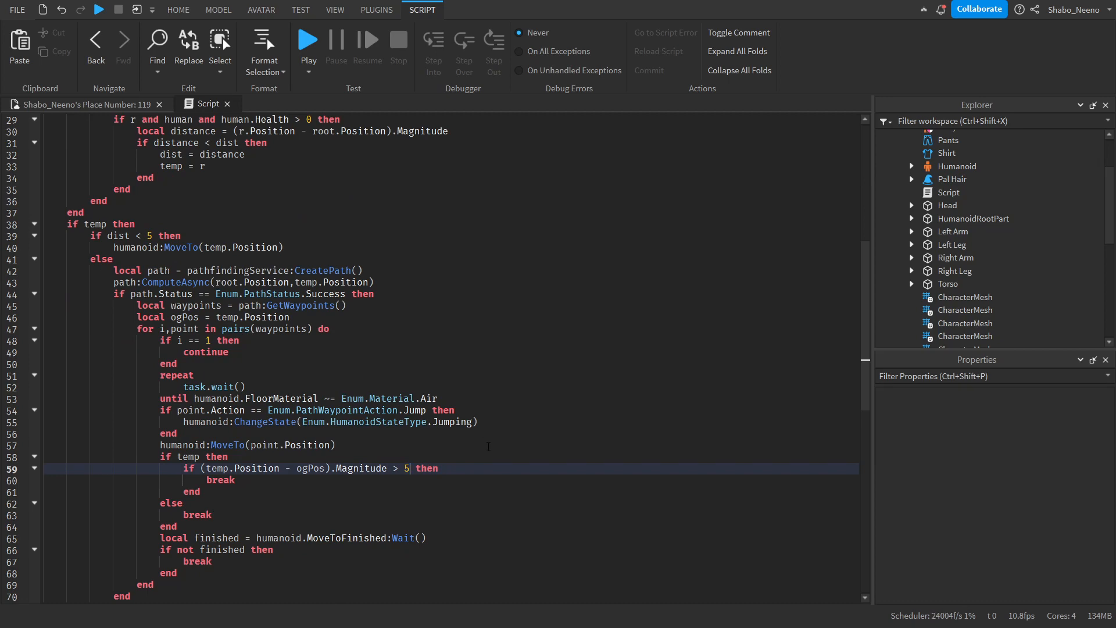